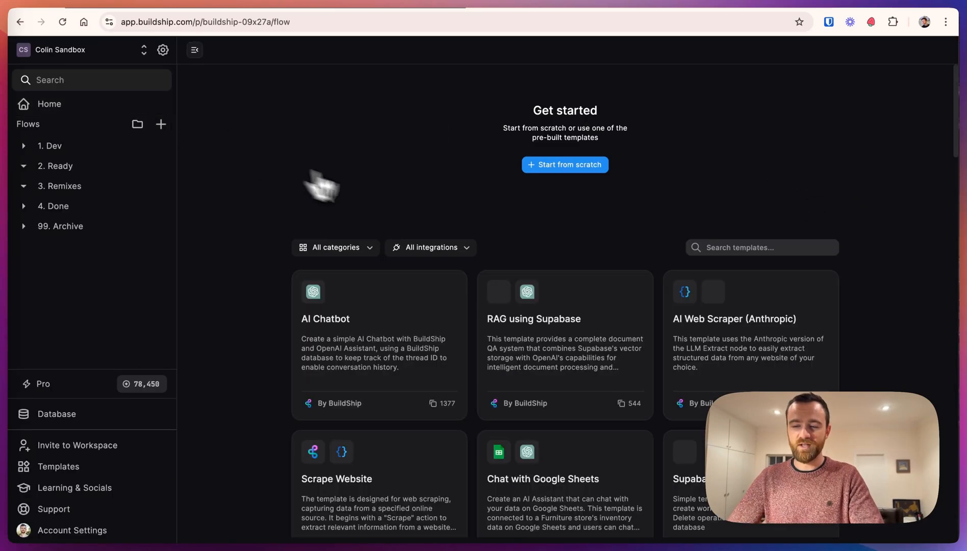
Step: Search templates for 'voice', then start a new flow named Voice-to-Voice Translation
type("voice")
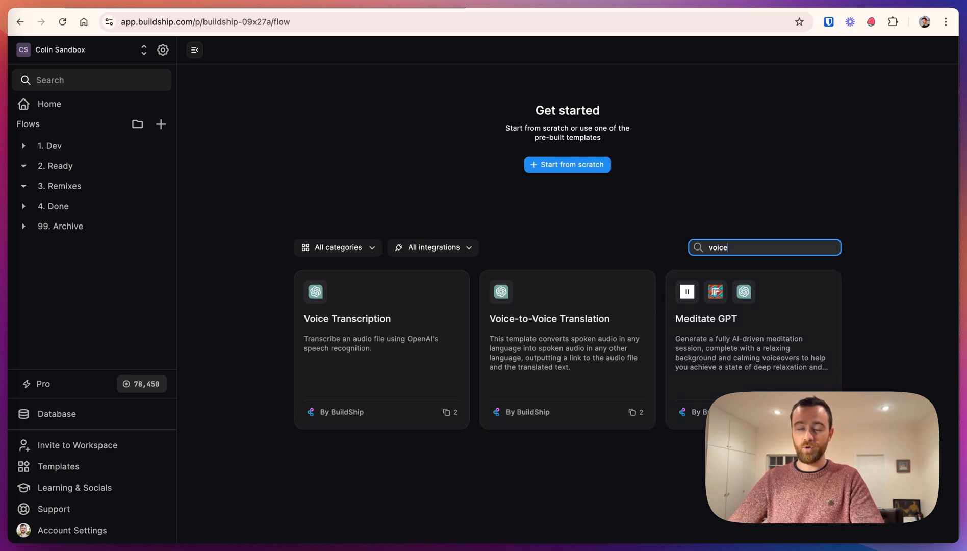
left_click(567, 164)
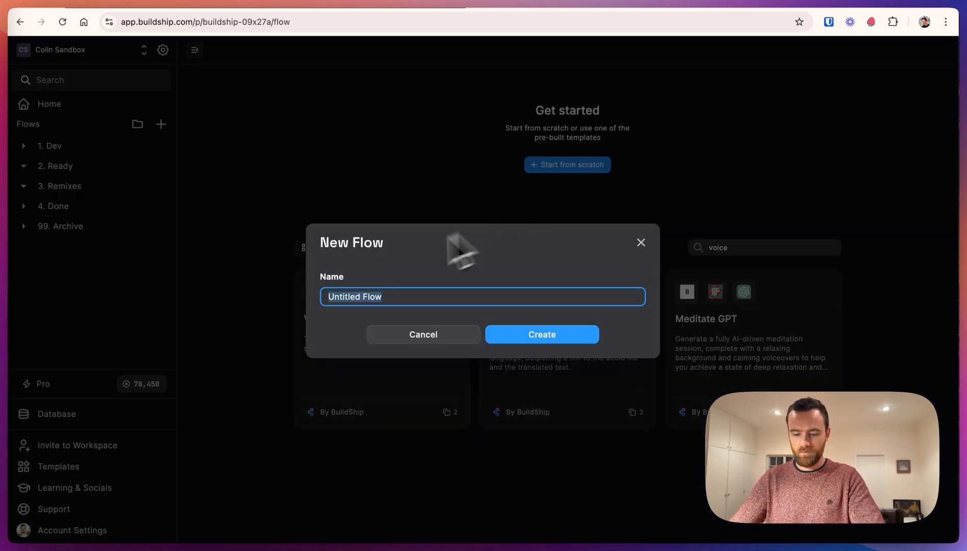
type("Voice-to-Voice Translation")
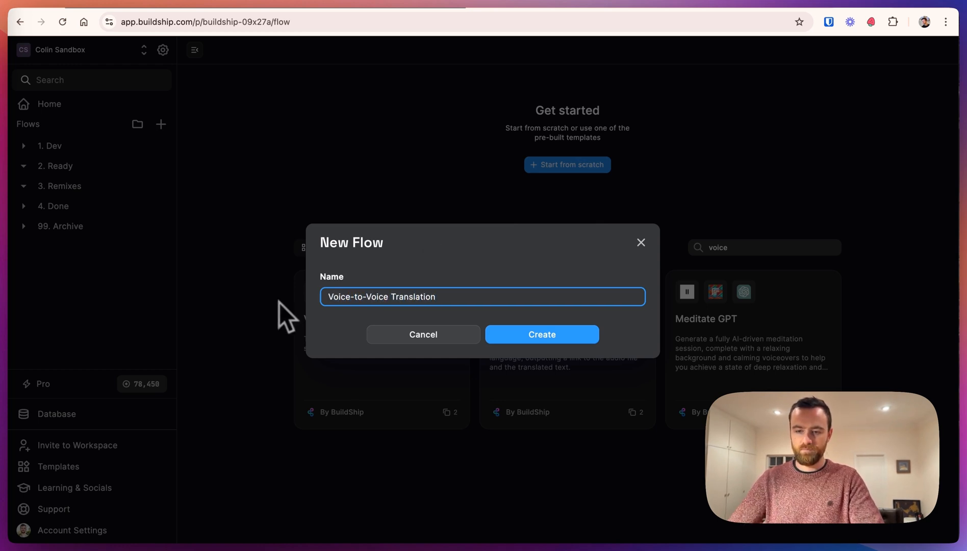
Step: Create the flow and add a voice_file file input and a language string input
left_click(541, 335)
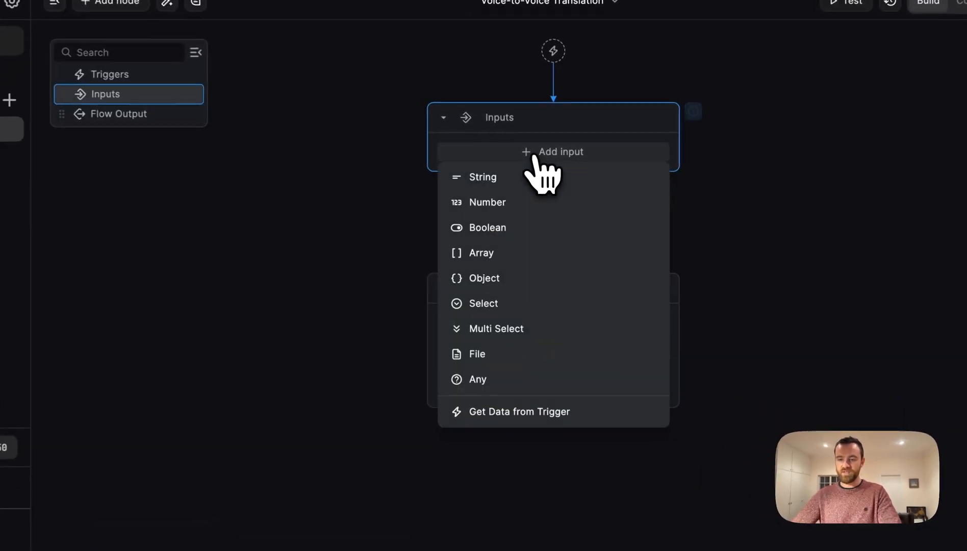
left_click(475, 355)
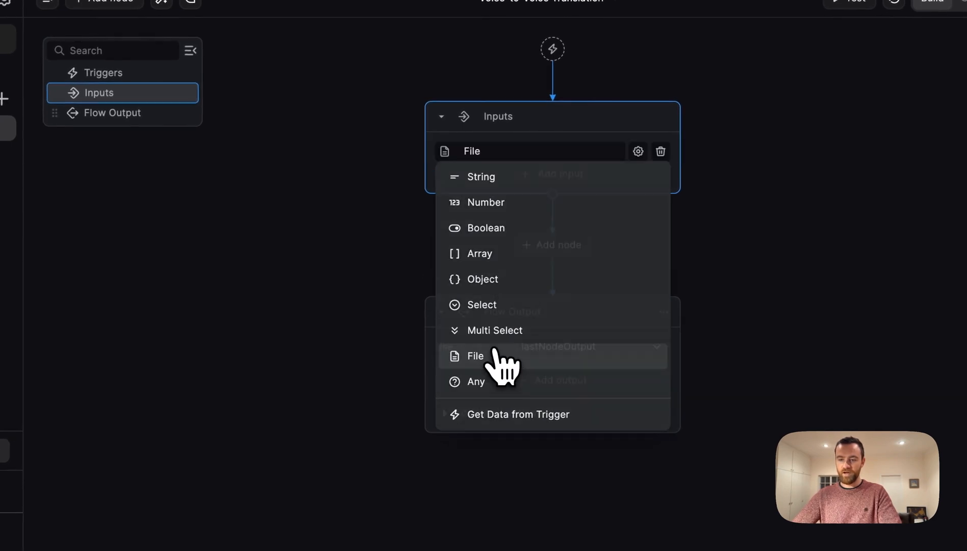
left_click(475, 356)
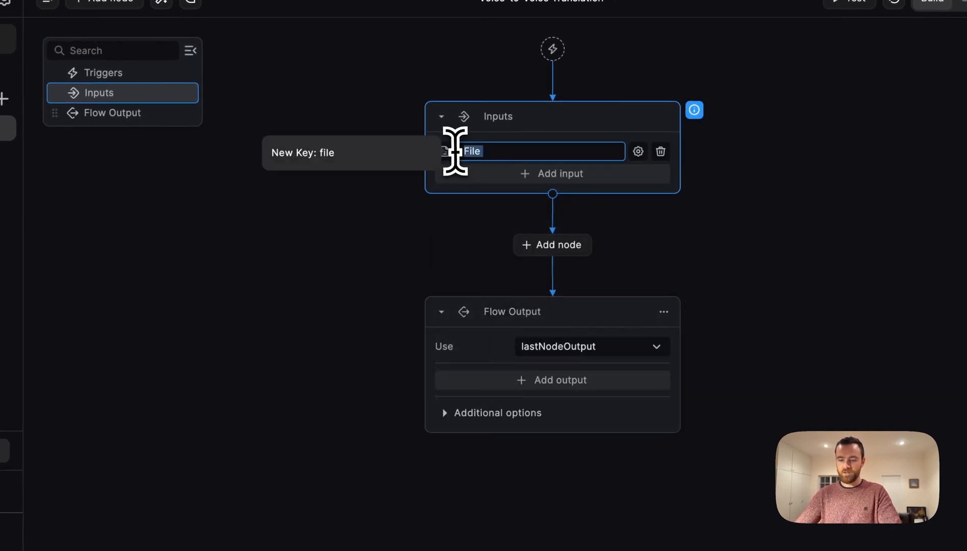
type("voice_file")
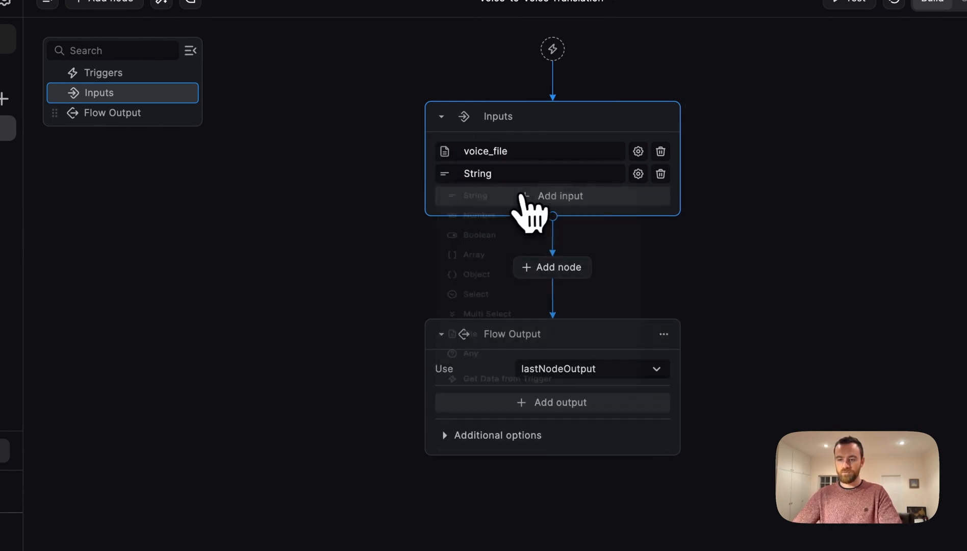
type("language")
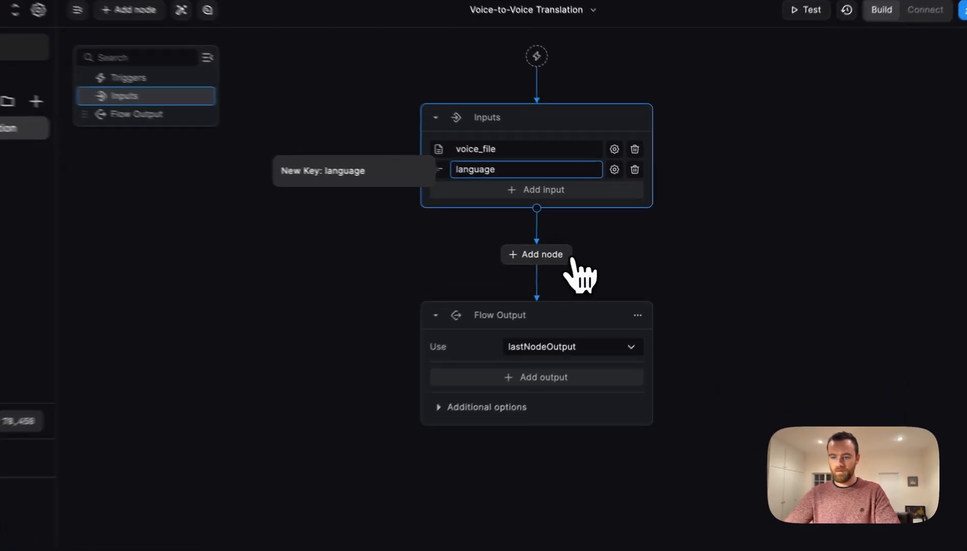
Step: Add an OpenAI Whisper Speech To Text node from the node catalogue via a 'whisper' search
left_click(536, 255)
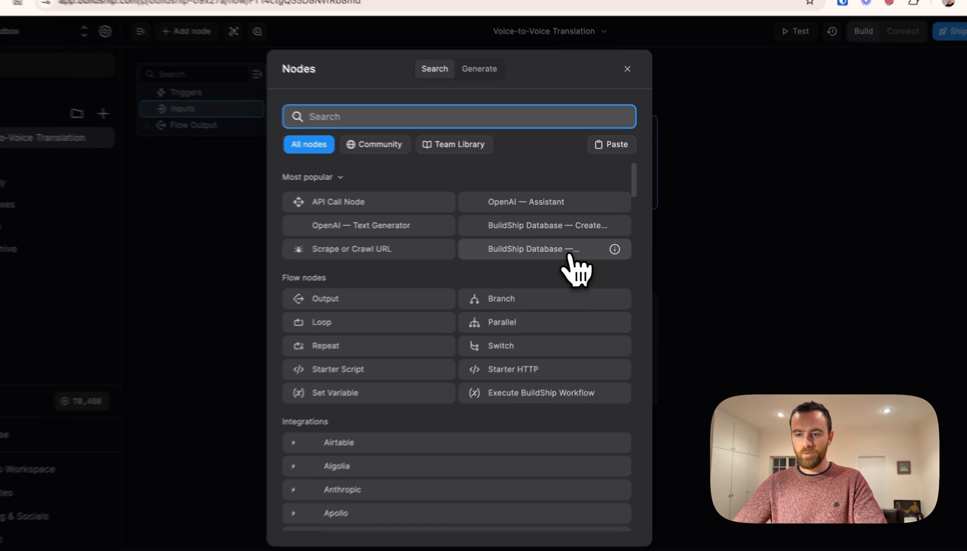
type("whisper")
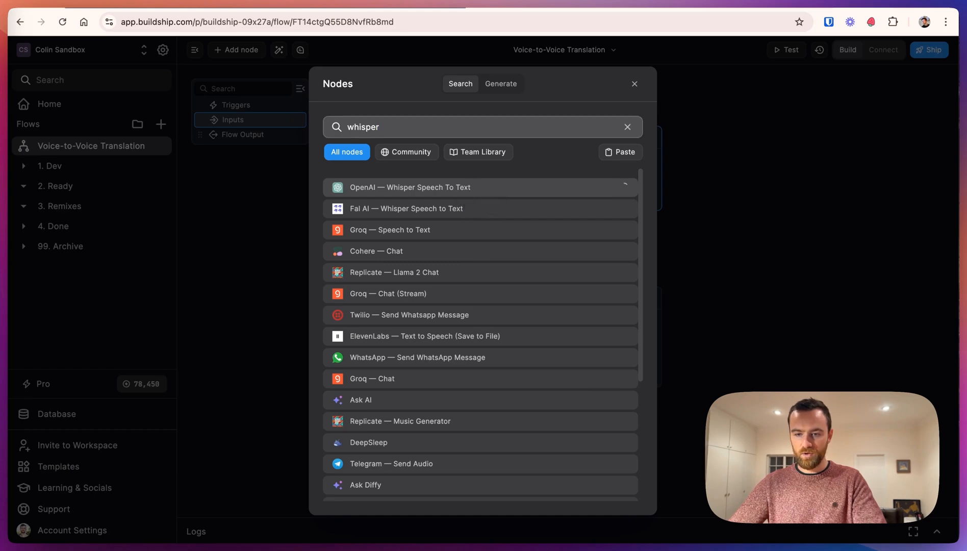
left_click(409, 187)
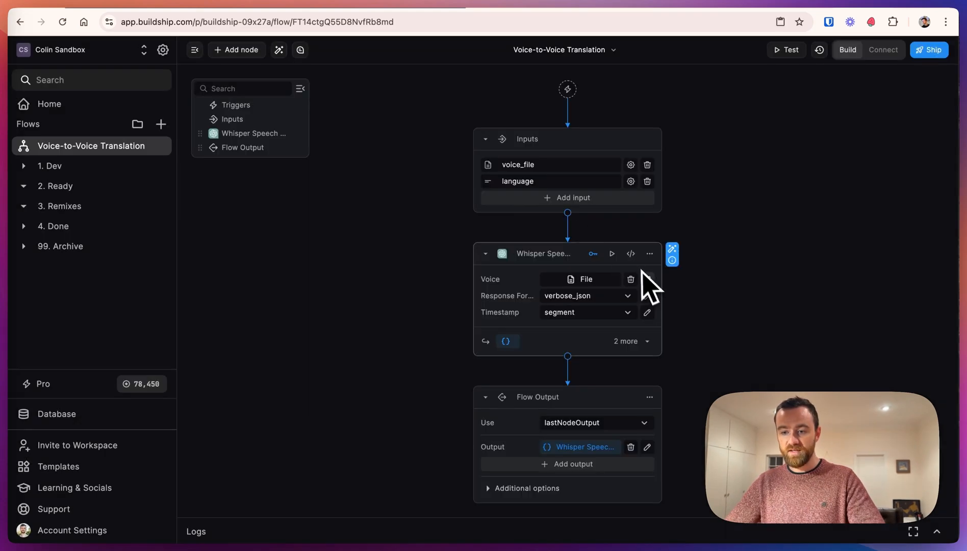
Step: Set the Whisper node's Voice field to the voice_file input variable
left_click(579, 279)
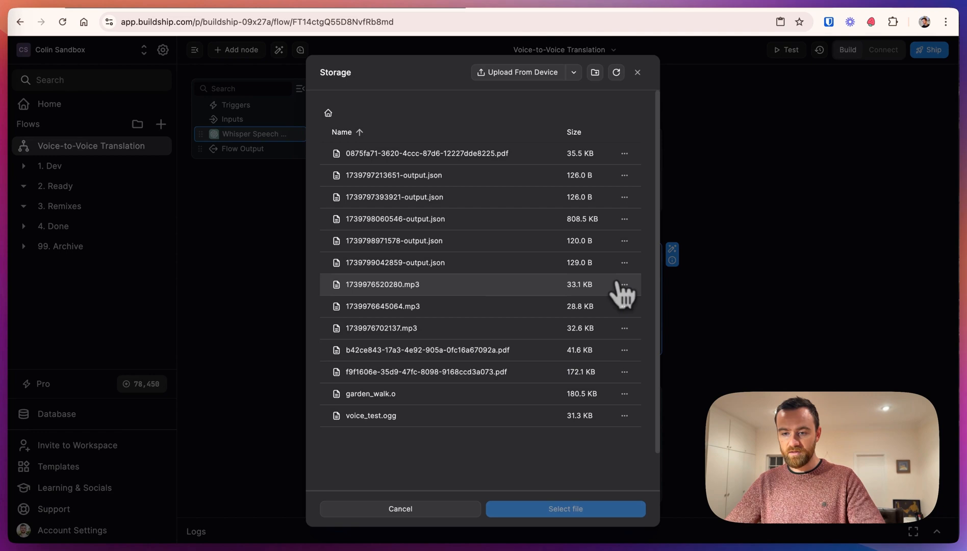
left_click(400, 509)
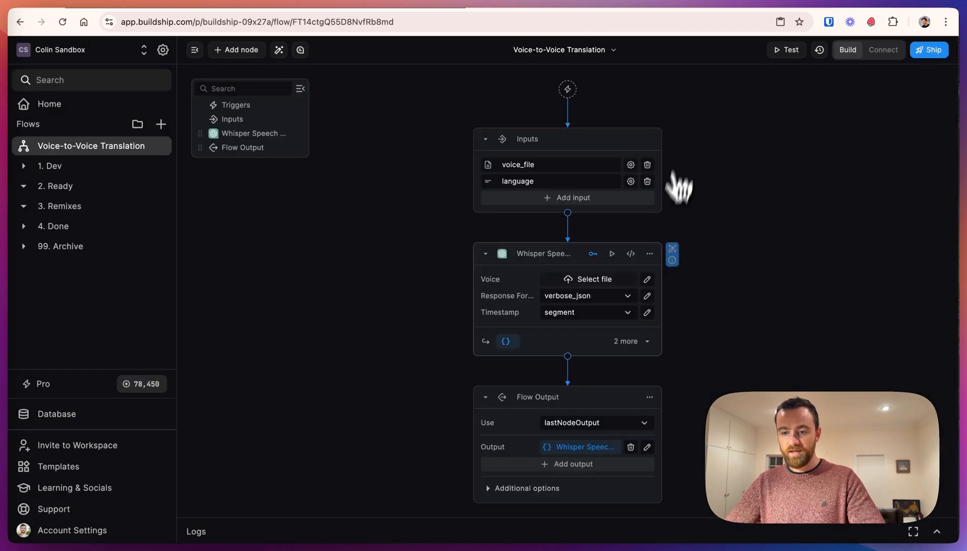
left_click(587, 279)
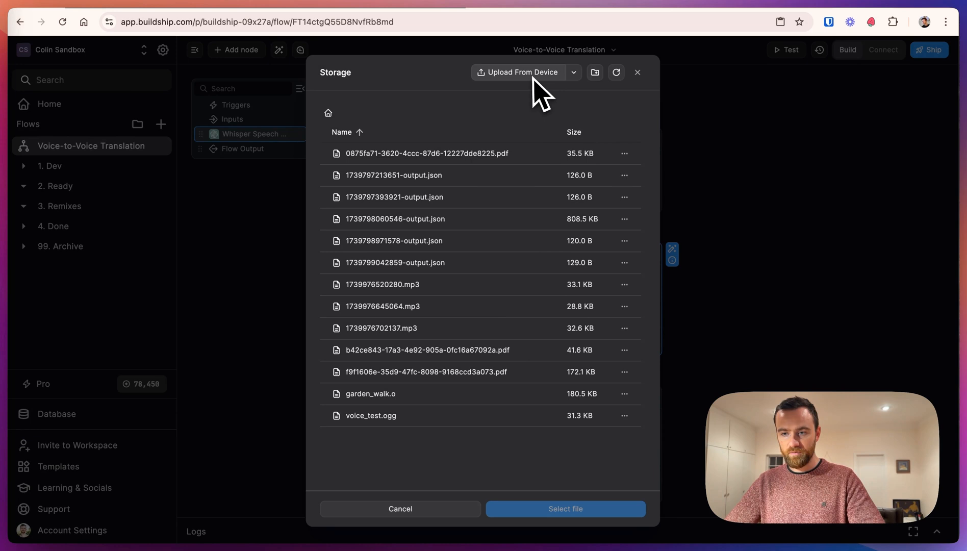
left_click(400, 509)
type("vo")
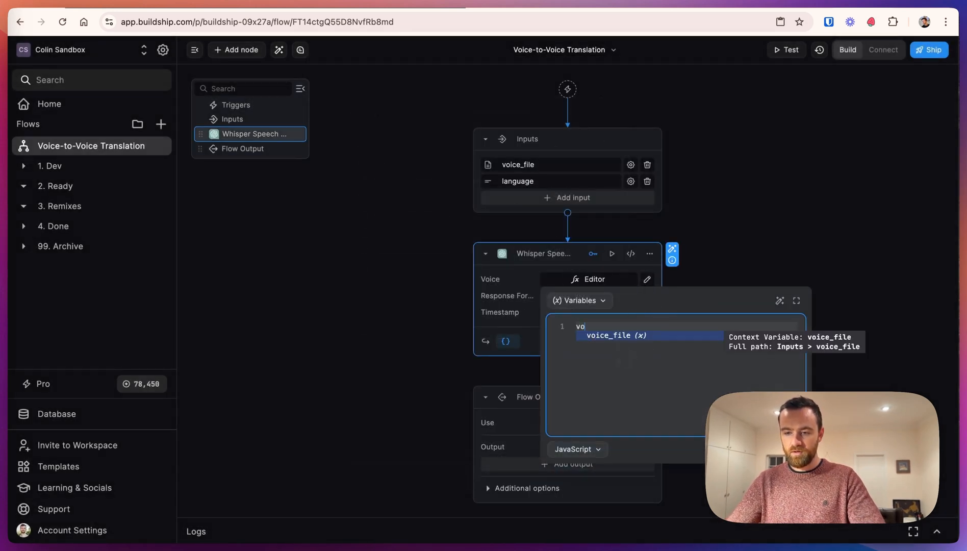
left_click(616, 335)
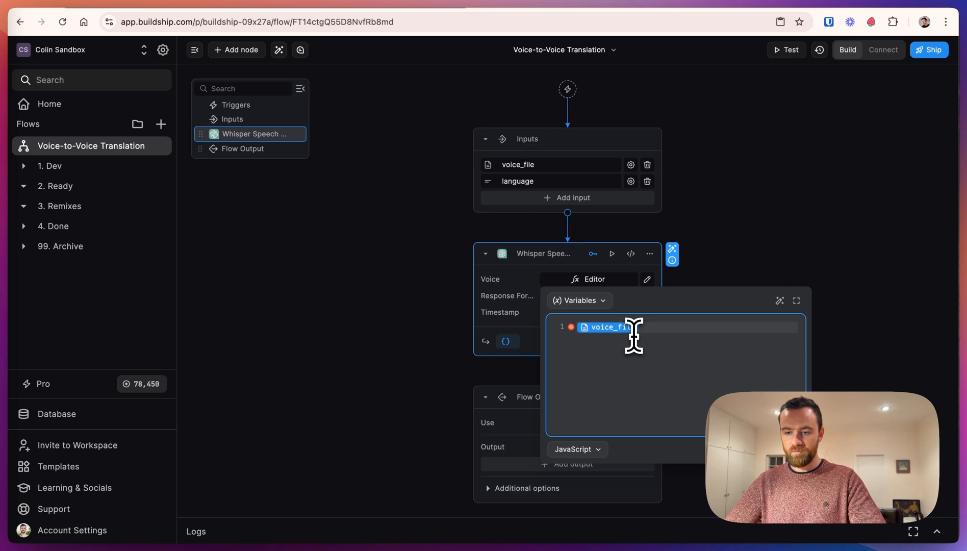
left_click(577, 301)
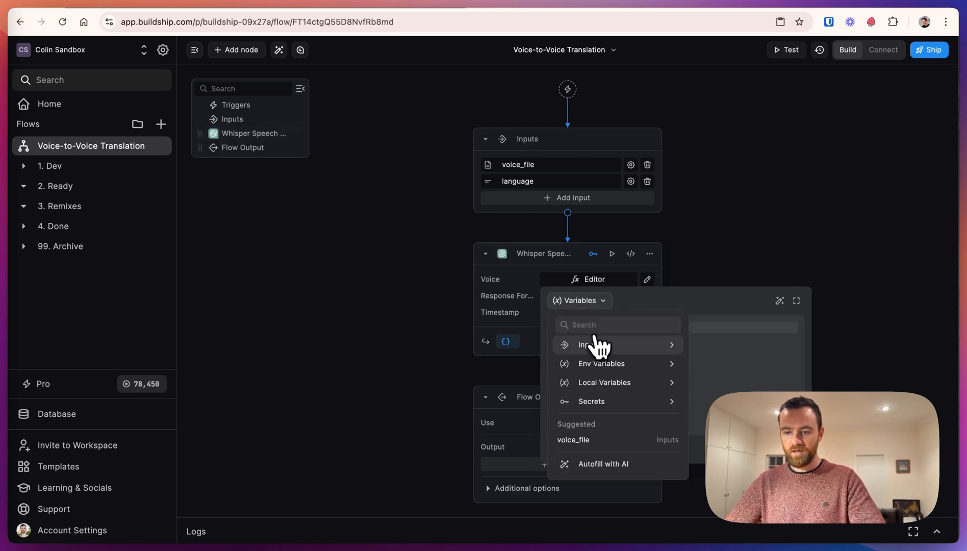
left_click(587, 344)
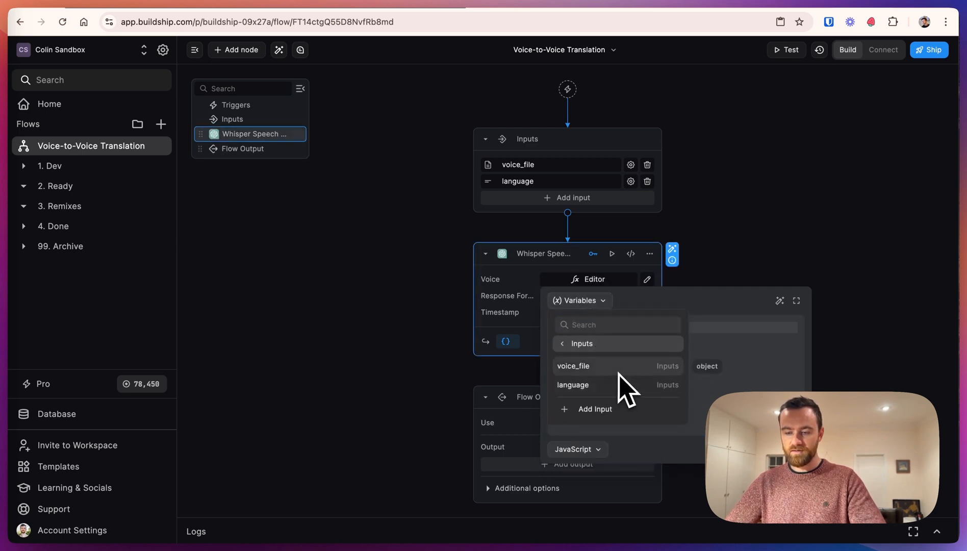
left_click(573, 366)
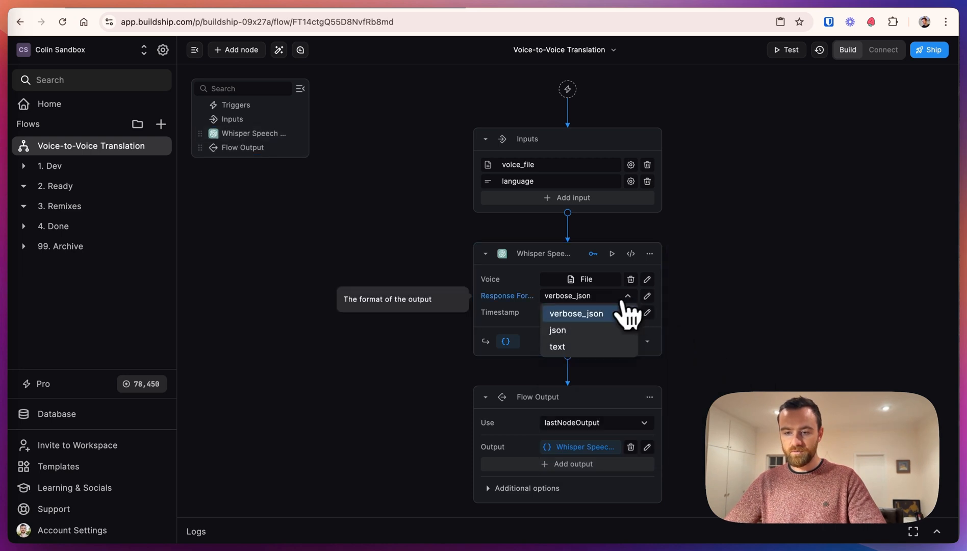
Step: Keep verbose_json response format and segment timestamps, then bring up the node's test panel
left_click(576, 314)
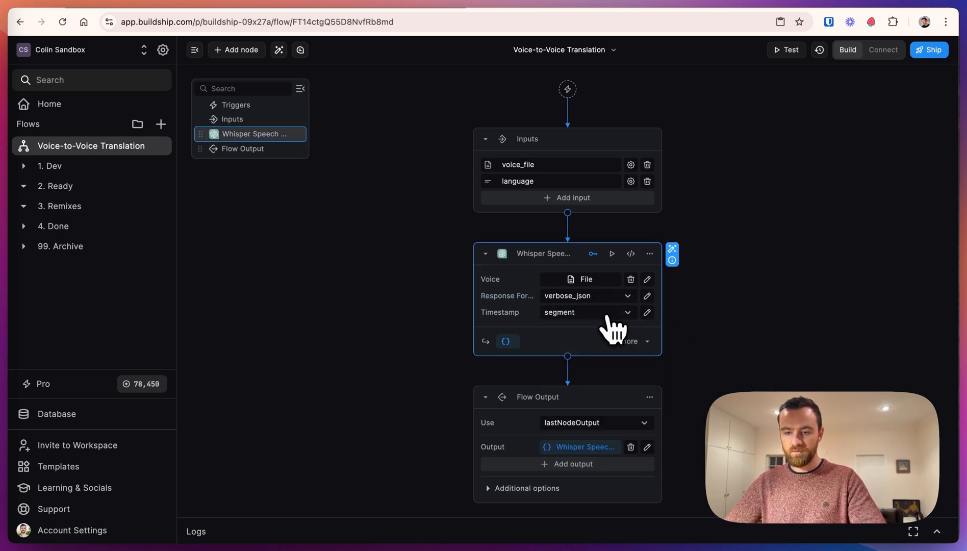
left_click(586, 312)
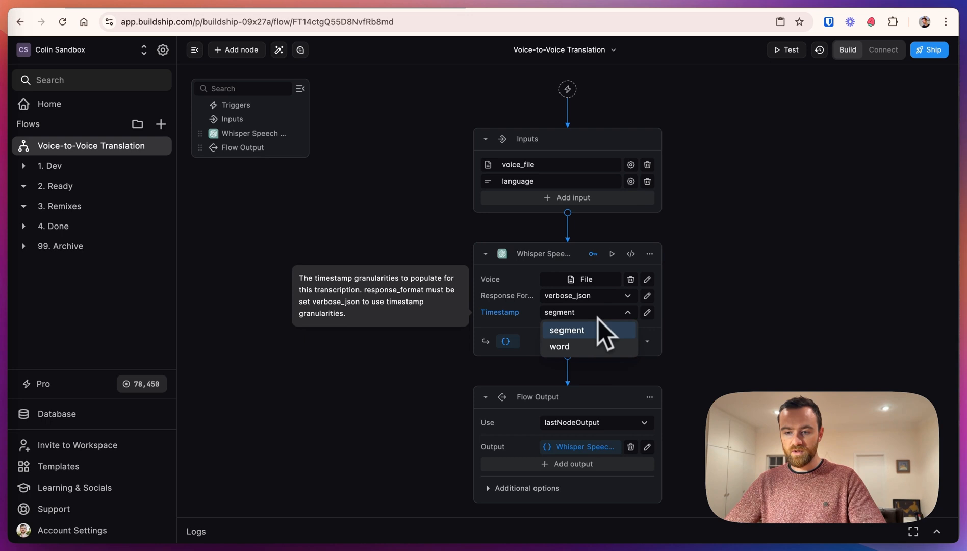
left_click(566, 330)
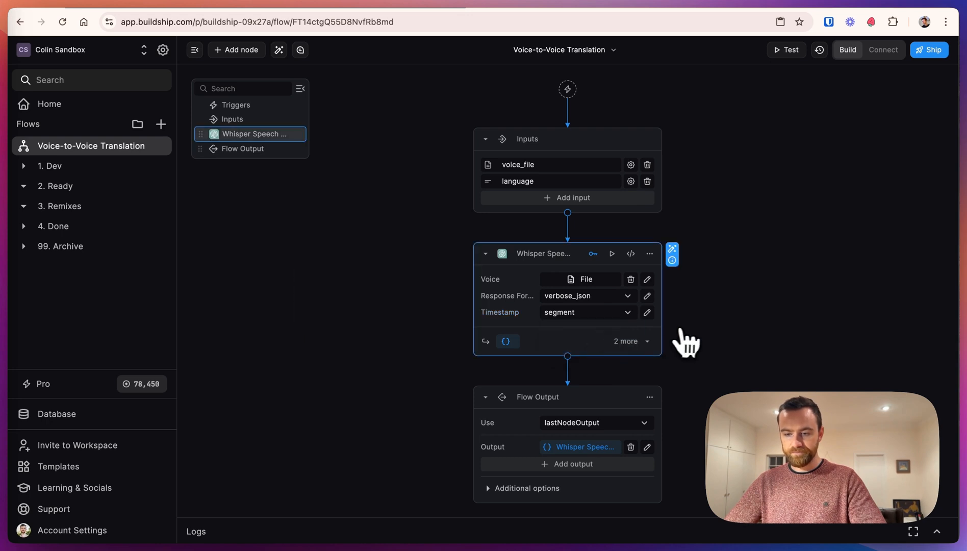
left_click(786, 49)
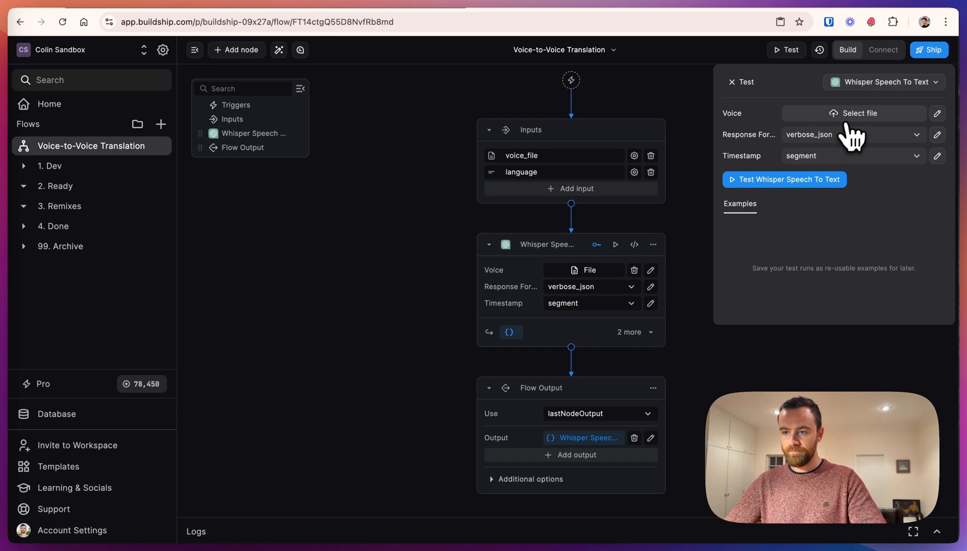
Step: Load voice_test.ogg from storage as the test Voice recording
left_click(853, 114)
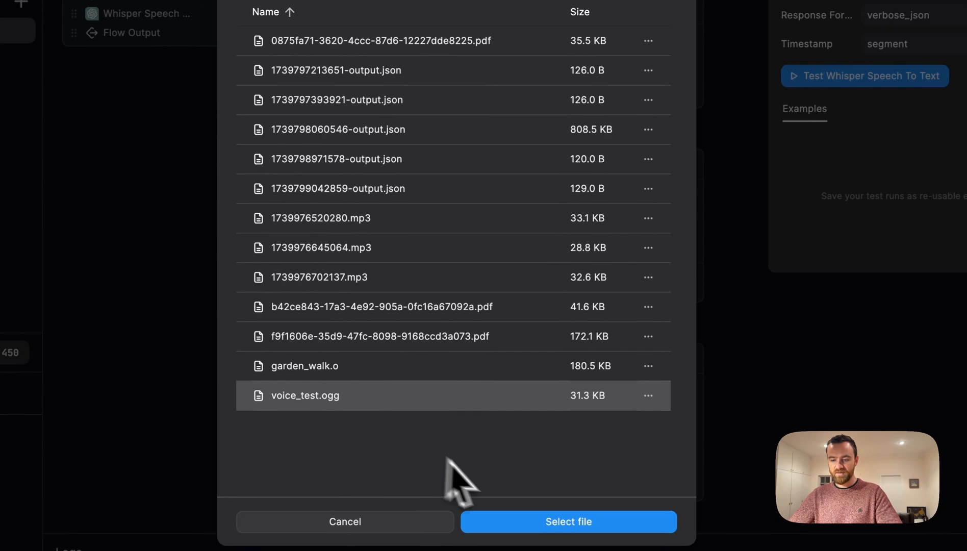
left_click(567, 537)
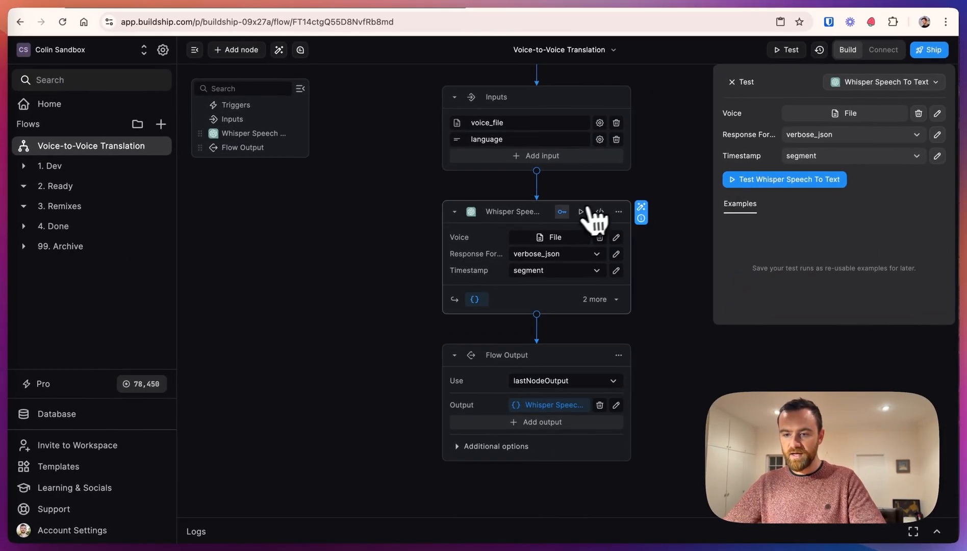
Step: Choose an OpenAI API key and run the Whisper test, getting 'How are our tomatoes doing?' with timestamps
left_click(561, 212)
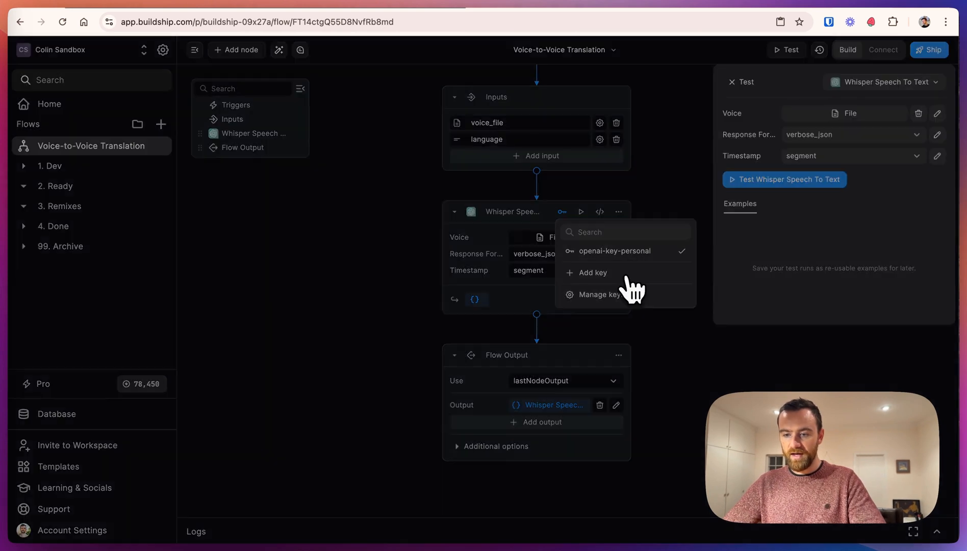
left_click(592, 273)
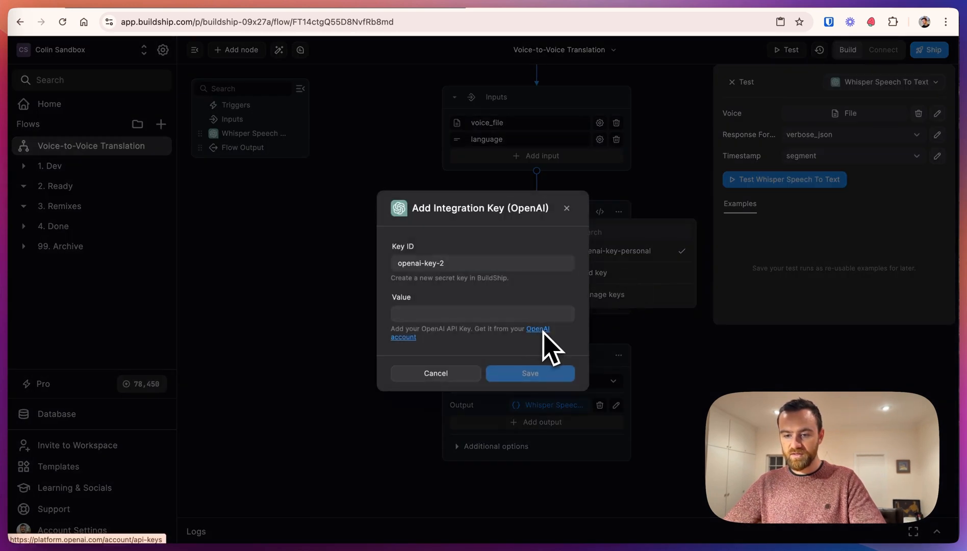
mouse_move(463, 331)
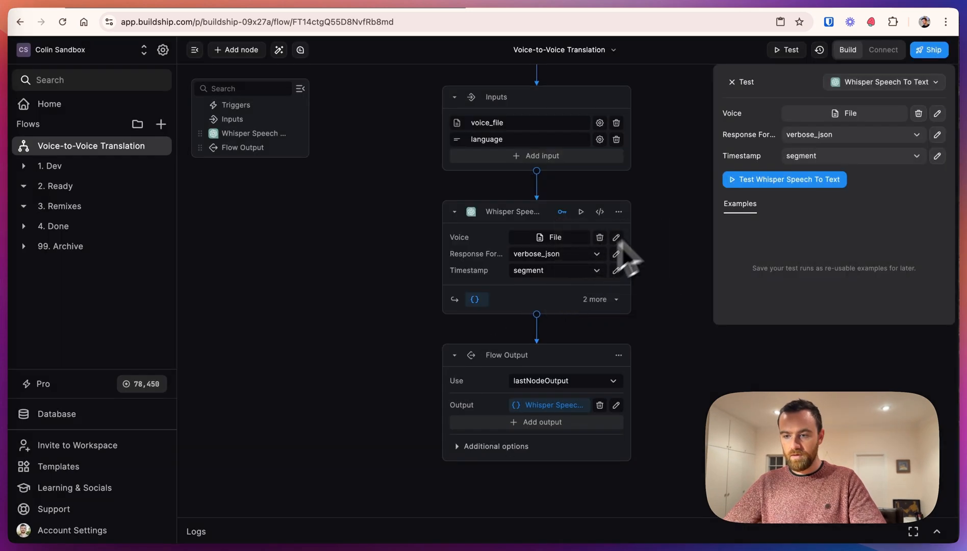
left_click(784, 180)
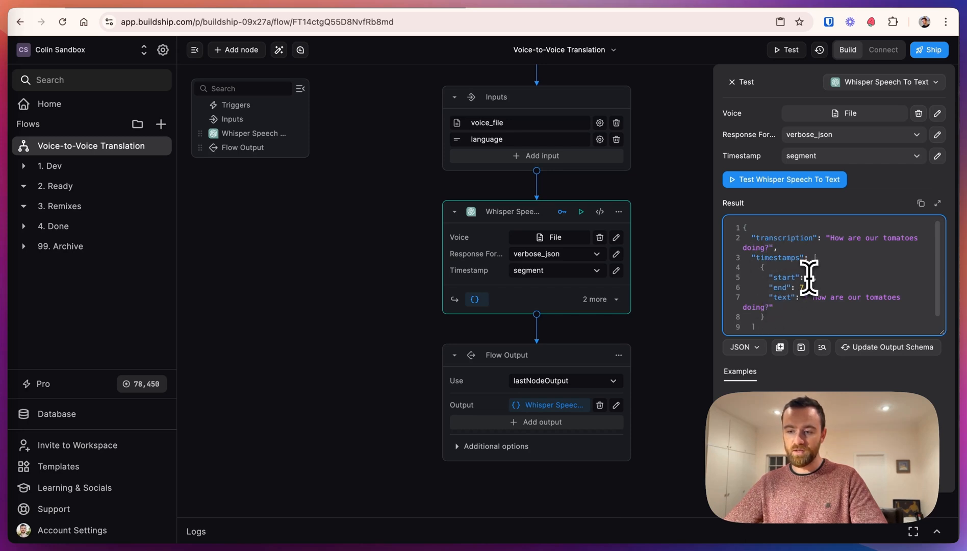
mouse_move(807, 284)
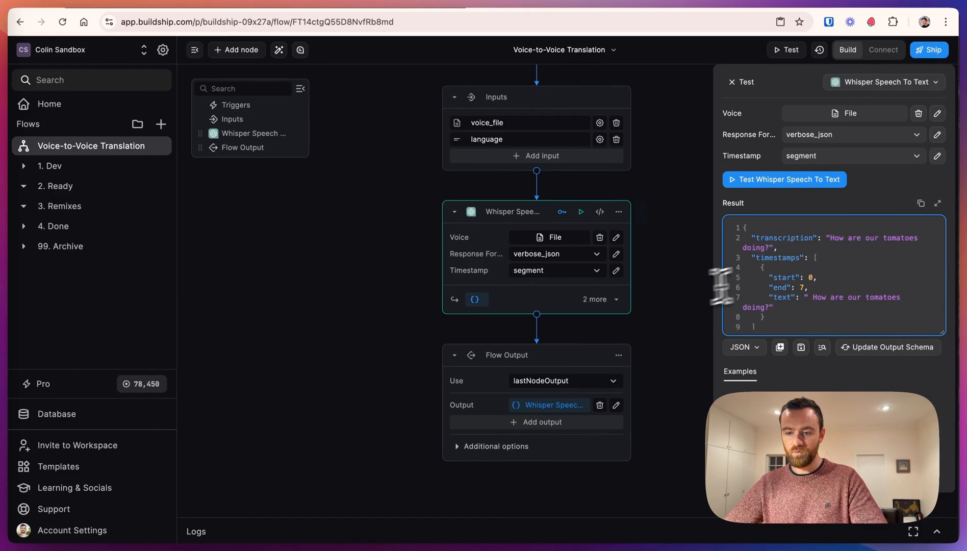
Step: Add an OpenAI Text Generator instructed to translate the provided text into the language input
left_click(237, 50)
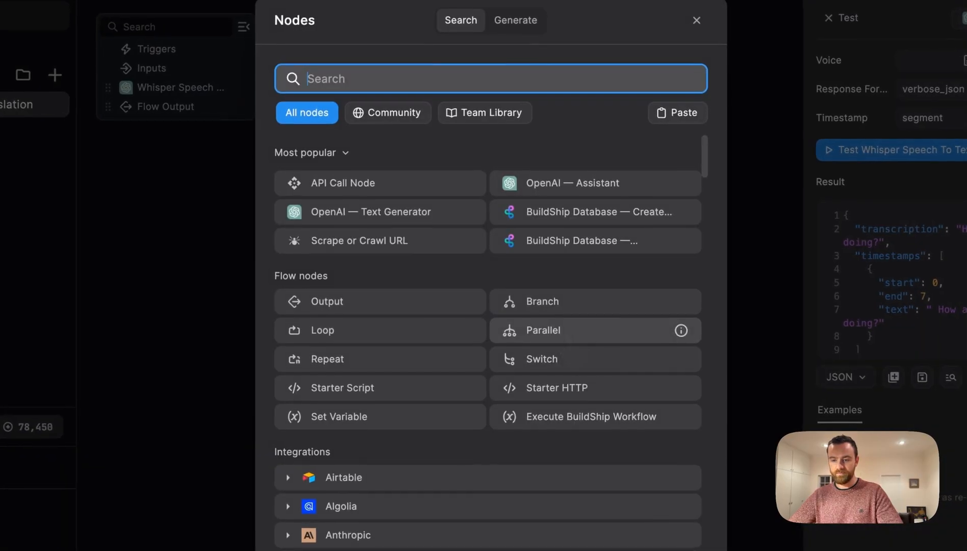
left_click(370, 212)
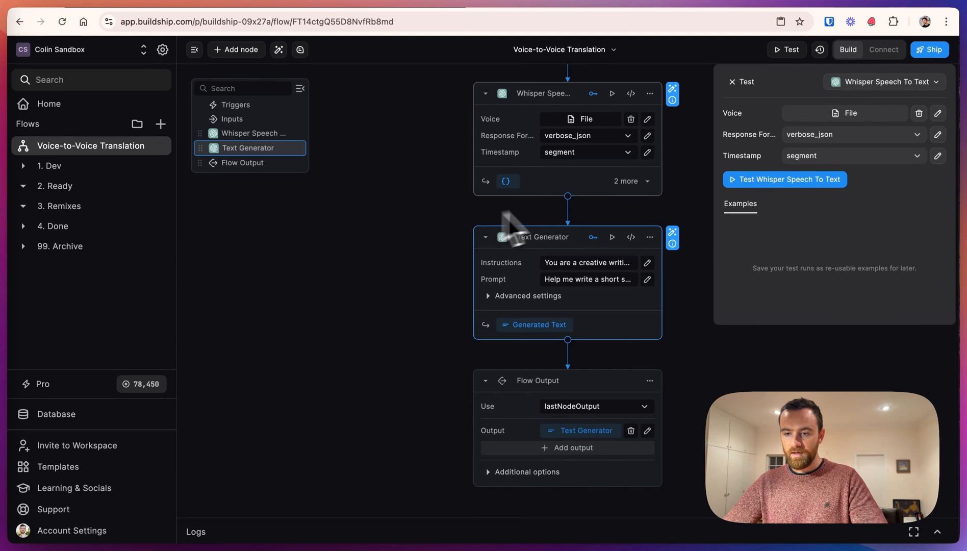
left_click(647, 263)
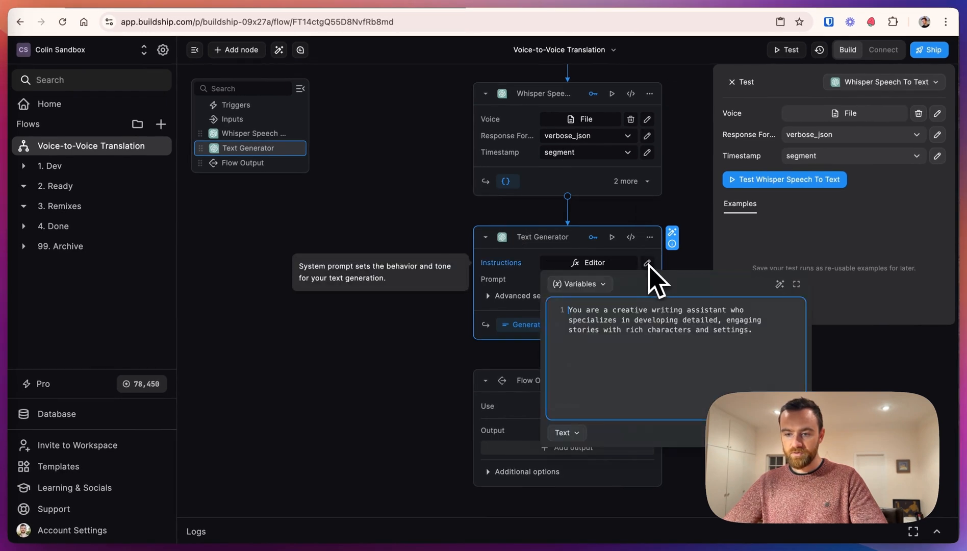
type("Please translate the provided text into")
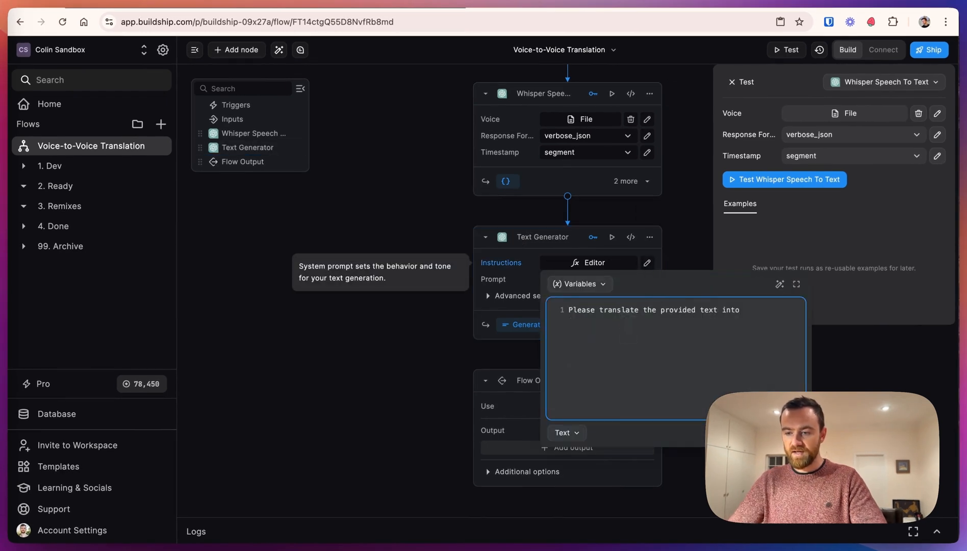
type("lan")
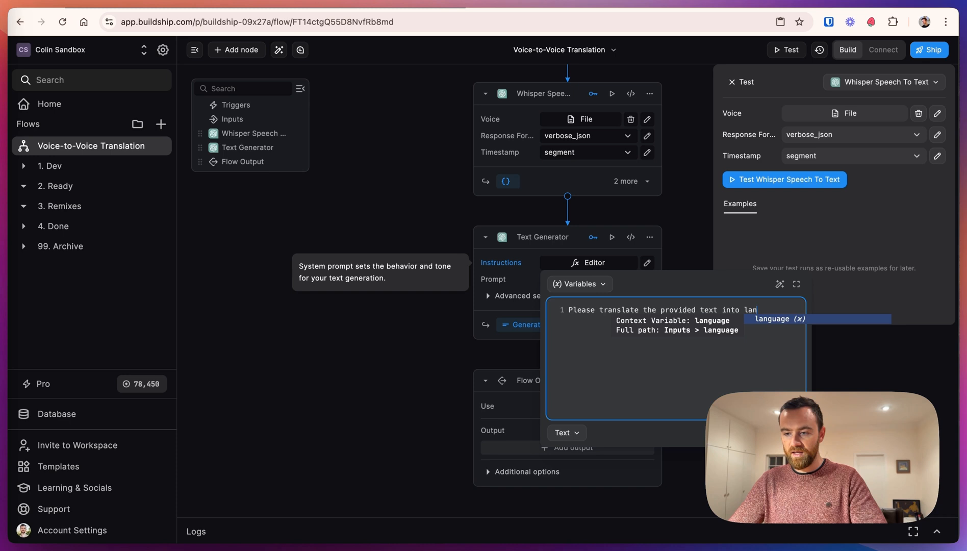
left_click(779, 319)
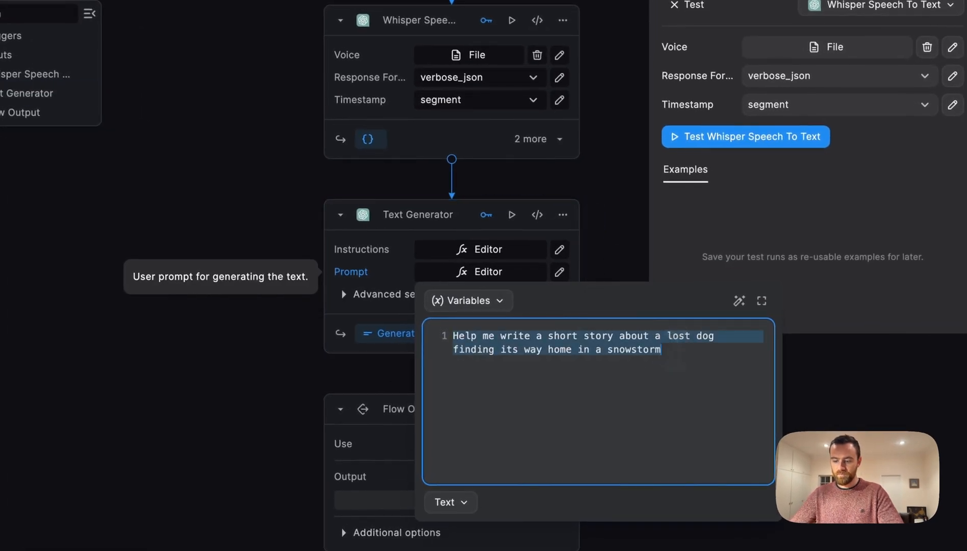
Step: Use the Whisper node's Transcription output as the text generator's prompt
left_click(468, 301)
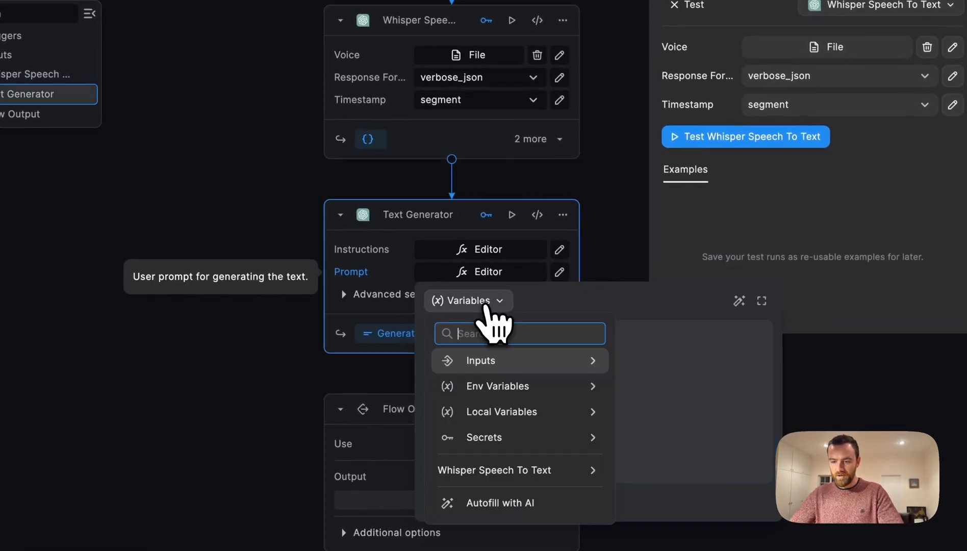
left_click(493, 470)
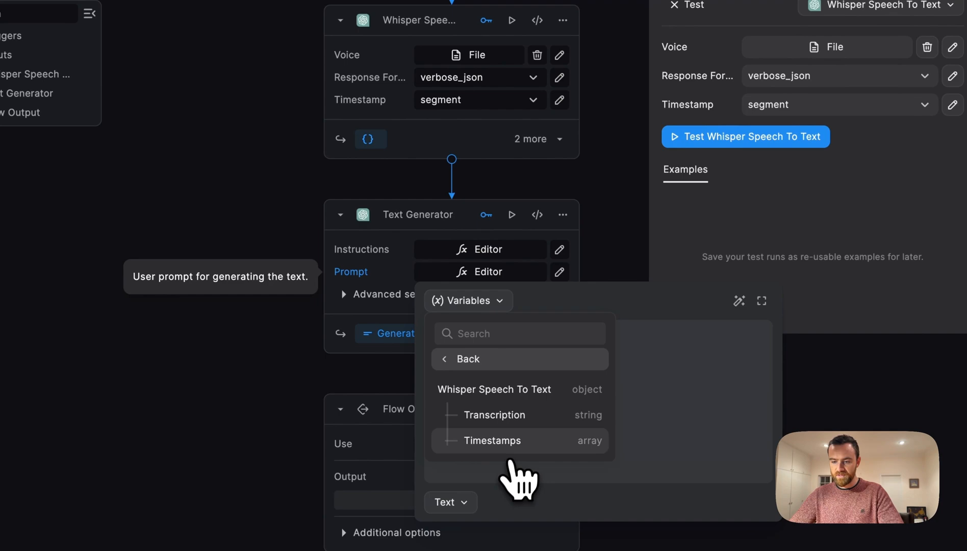
mouse_move(494, 415)
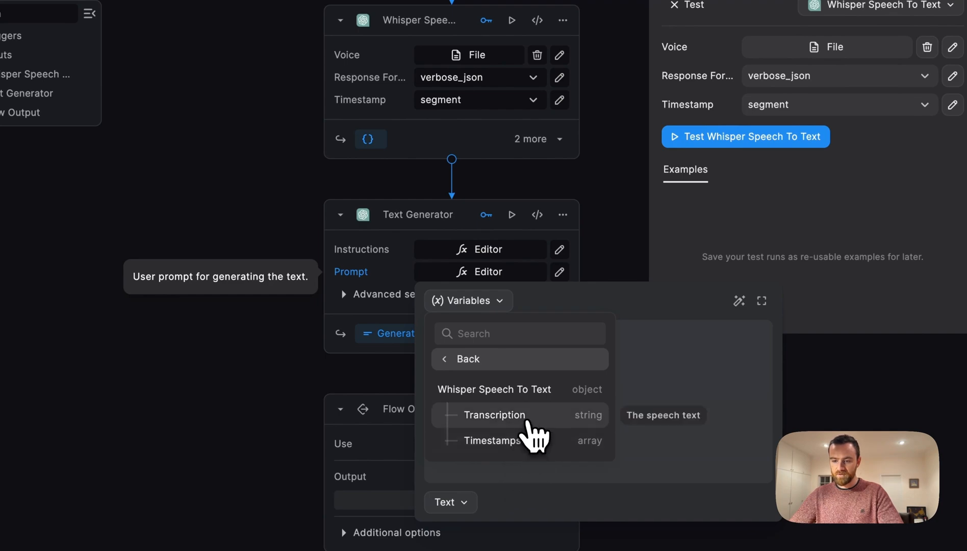
left_click(494, 415)
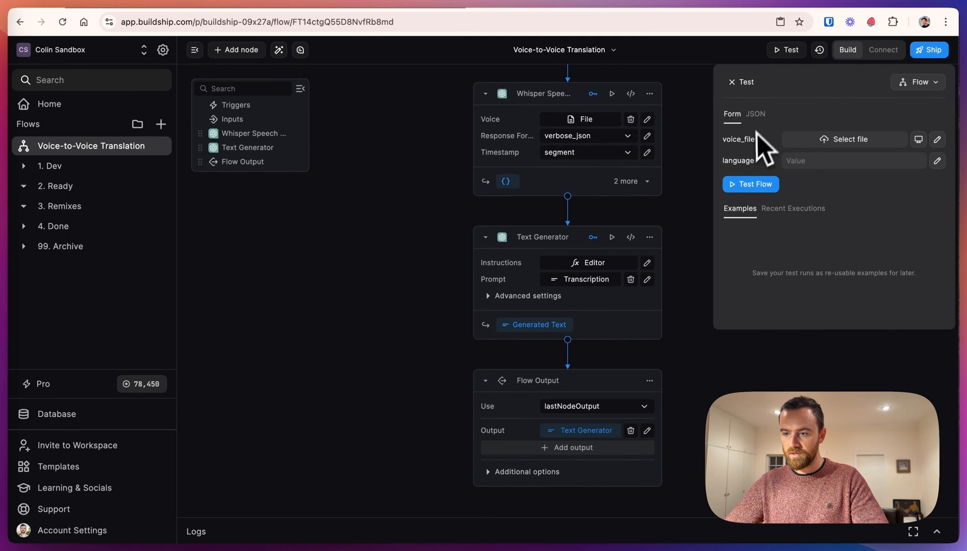
Step: Test the whole flow with a voice file and German, returning 'Wie geht es unseren Tomaten?'
left_click(845, 139)
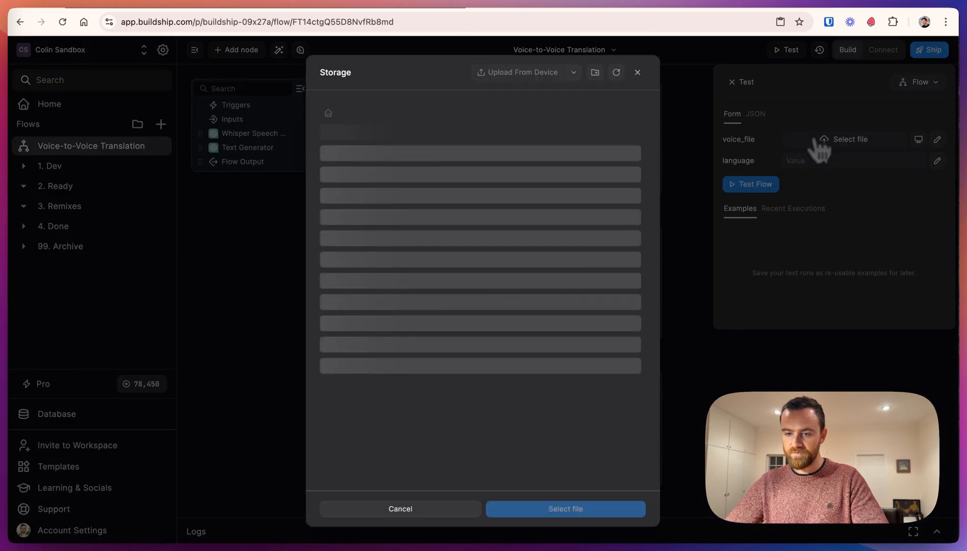
mouse_move(421, 326)
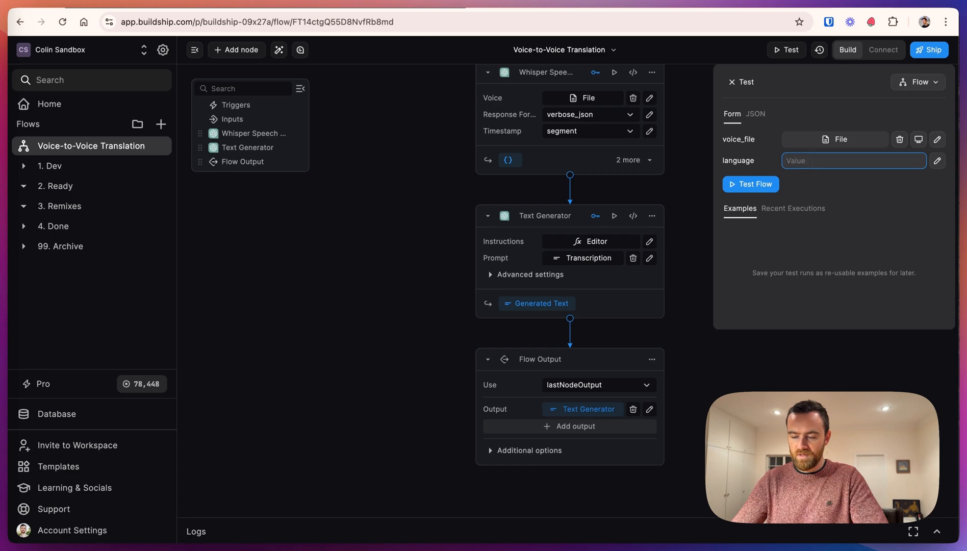
left_click(750, 184)
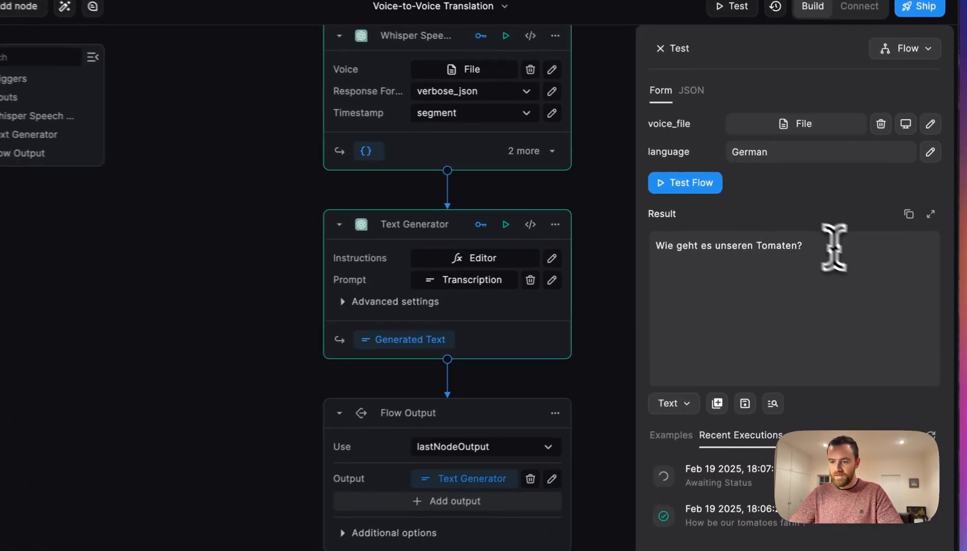
double_click(727, 246)
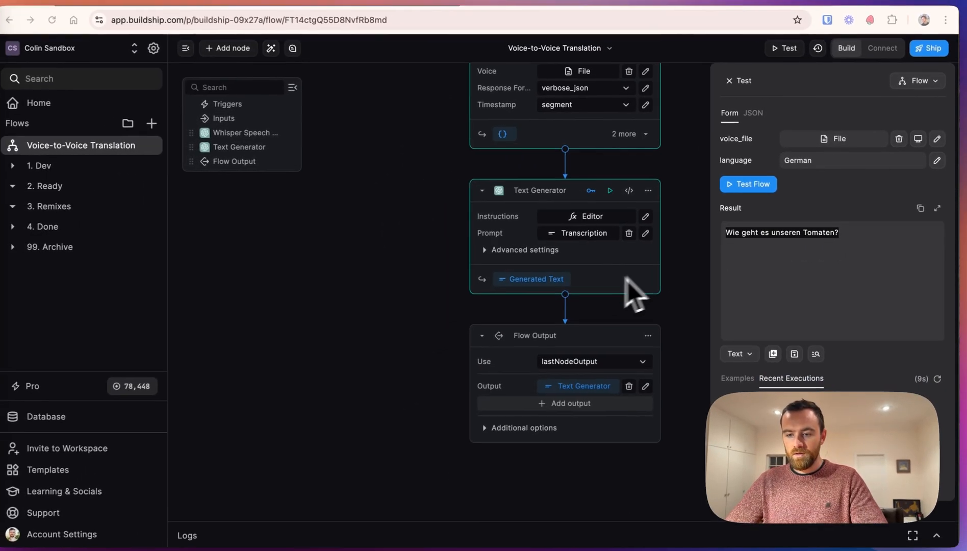
Step: Add an OpenAI Text to Speech node fed by the Text Generator's translation as the flow output
left_click(228, 49)
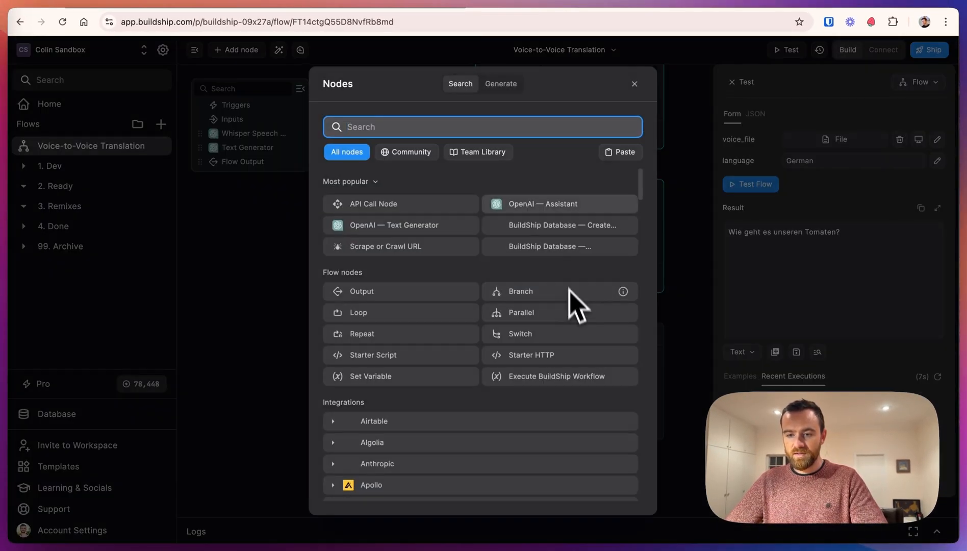
type("speech")
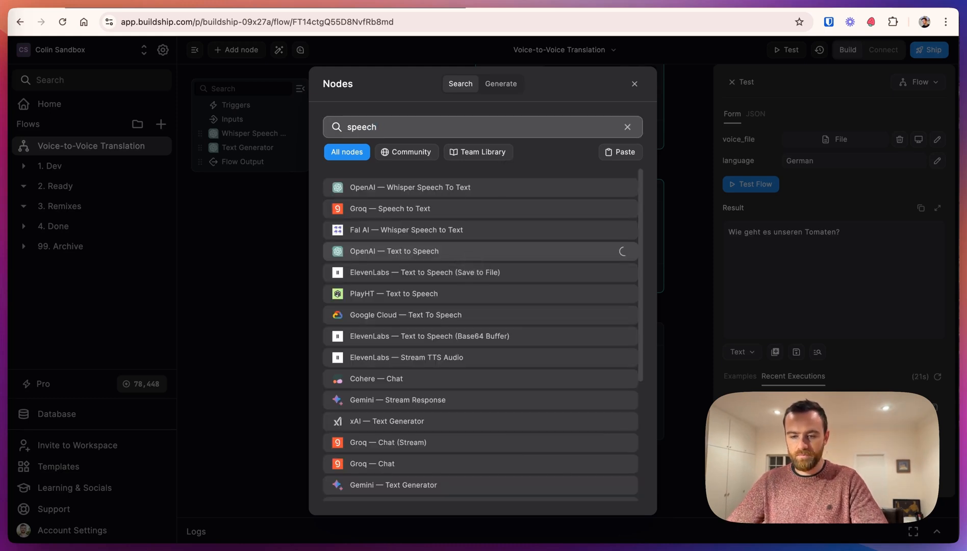
mouse_move(472, 278)
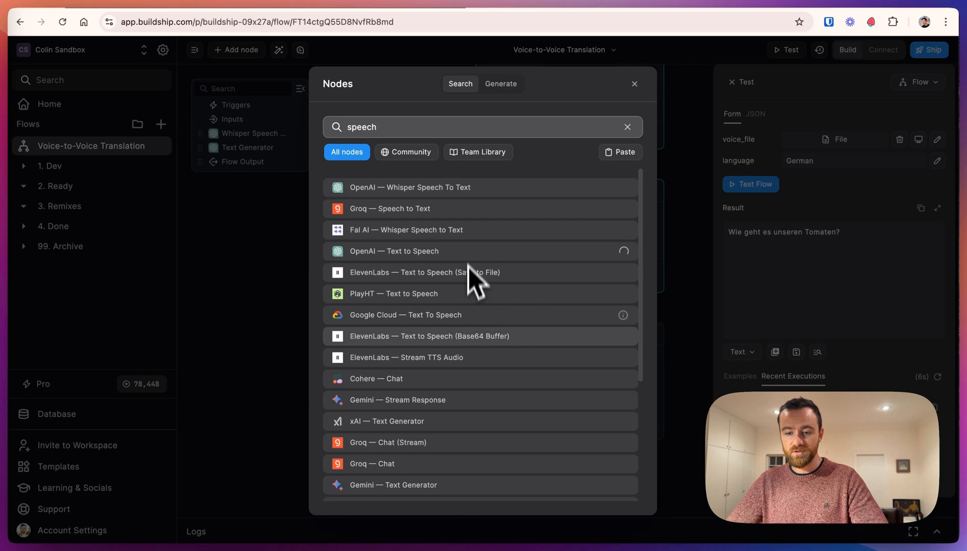
mouse_move(471, 198)
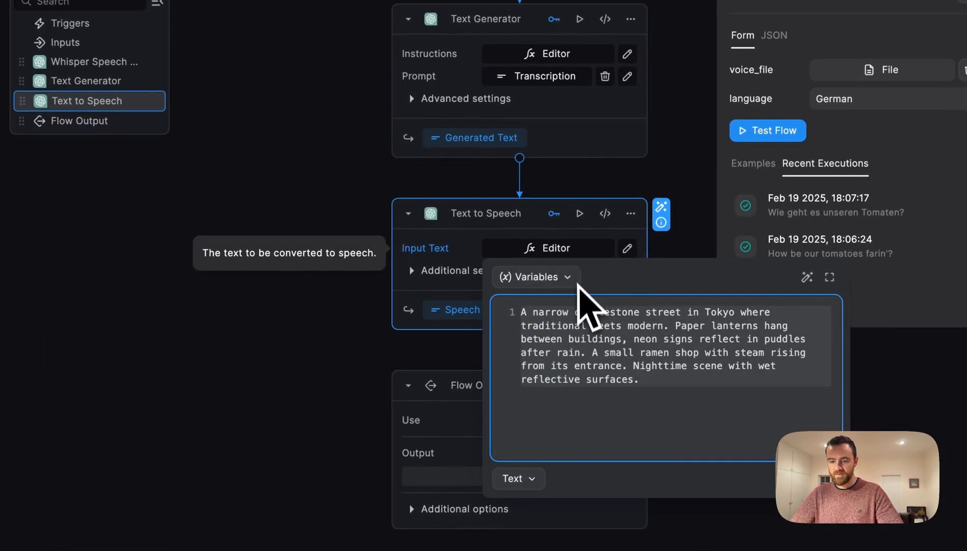
left_click(534, 277)
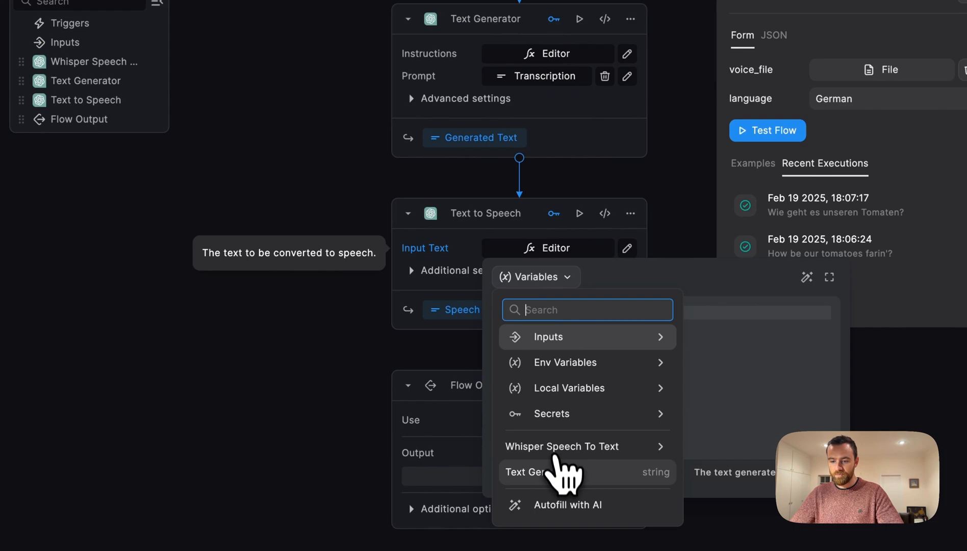
left_click(551, 472)
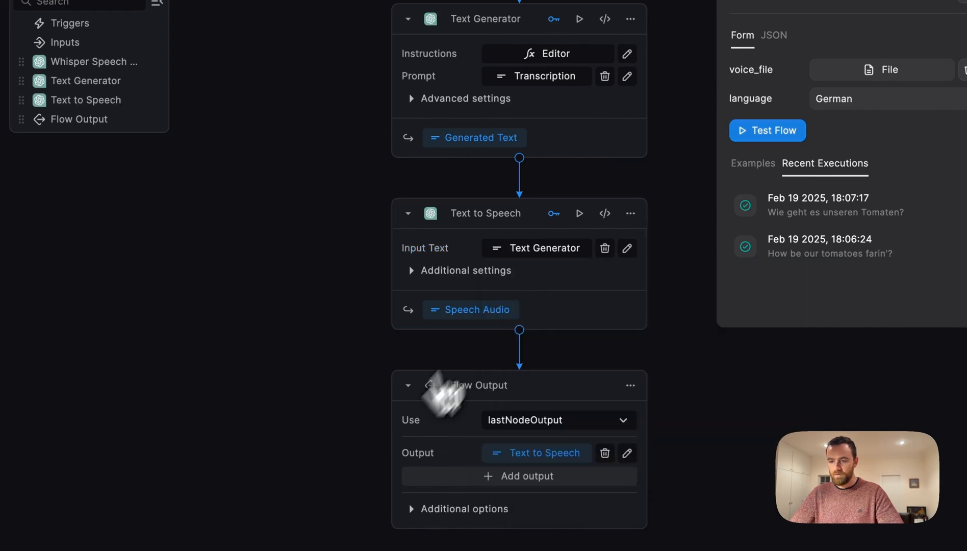
left_click(767, 131)
type("b")
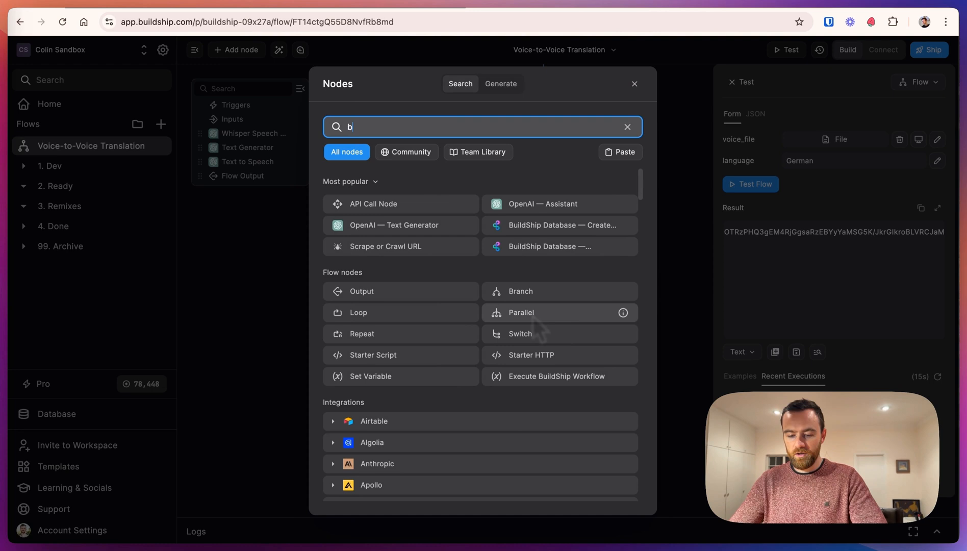
Step: Add an Upload Base64 File node that uploads the Text to Speech audio
type("ase64")
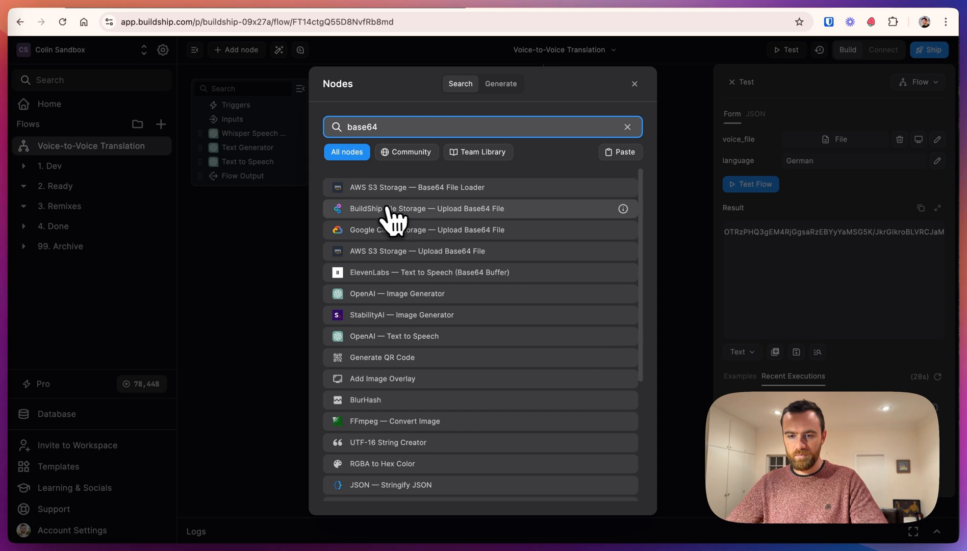
left_click(426, 209)
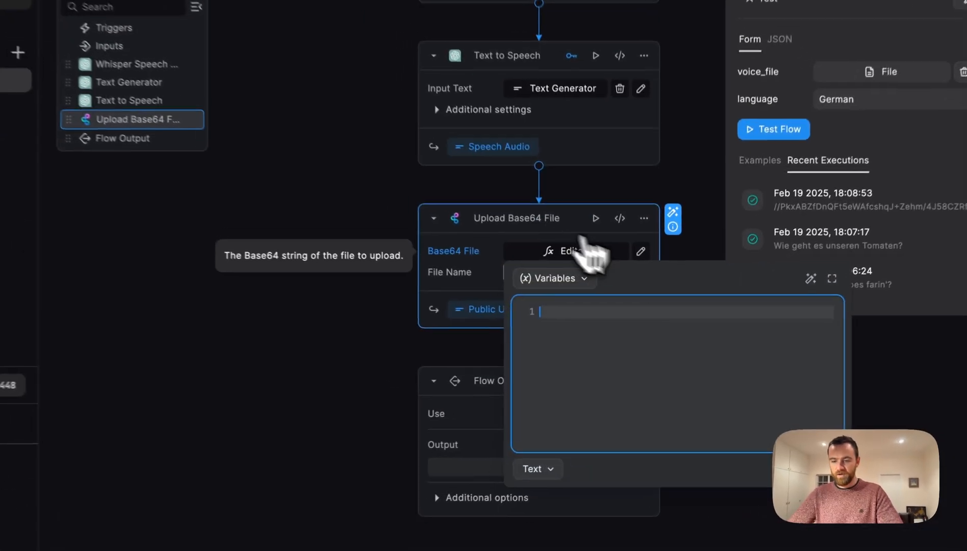
left_click(548, 279)
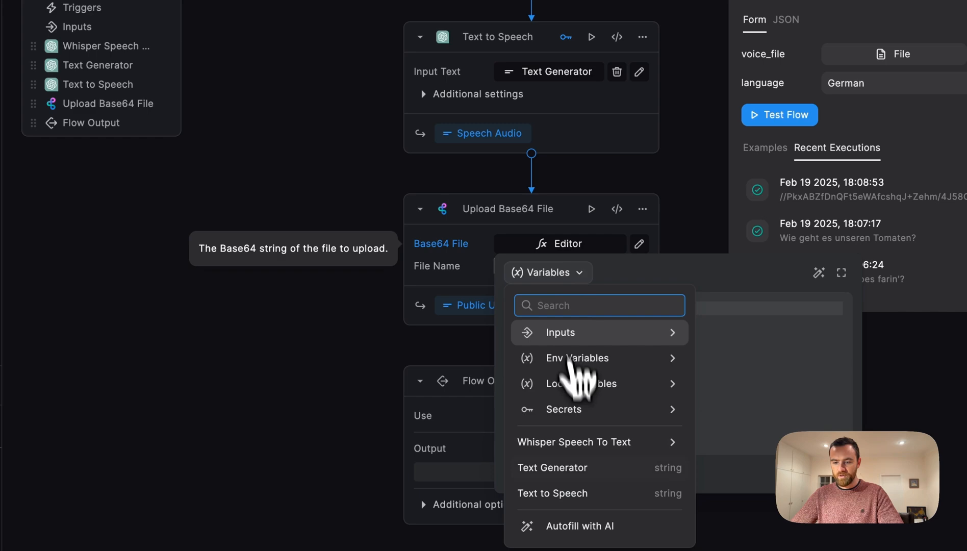
left_click(552, 493)
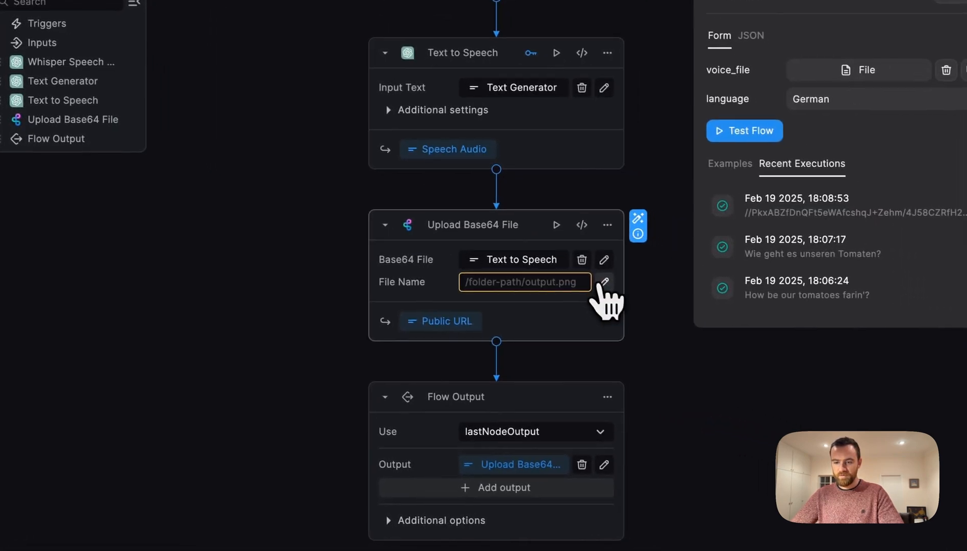
Step: Set its File Name to the JavaScript expression Date.now() + ".mp3"
left_click(604, 281)
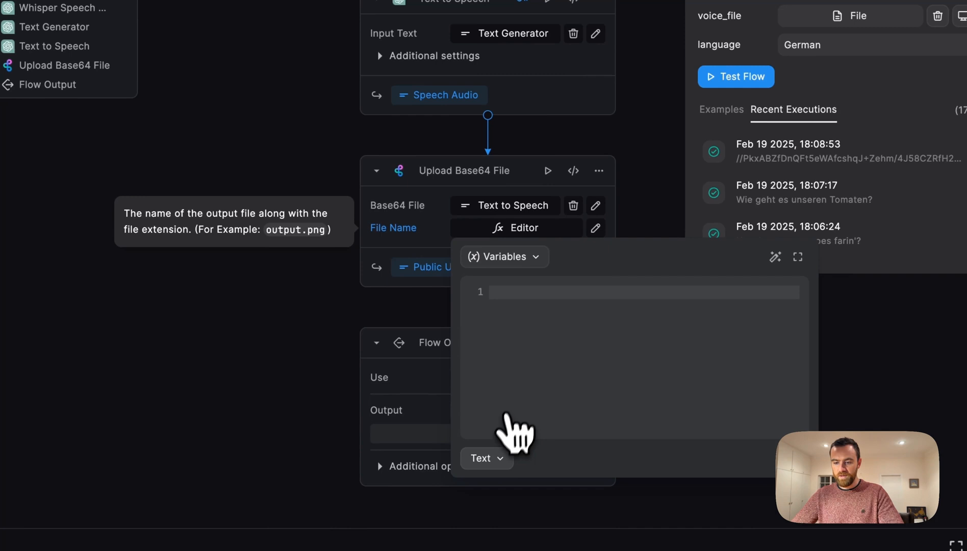
left_click(485, 458)
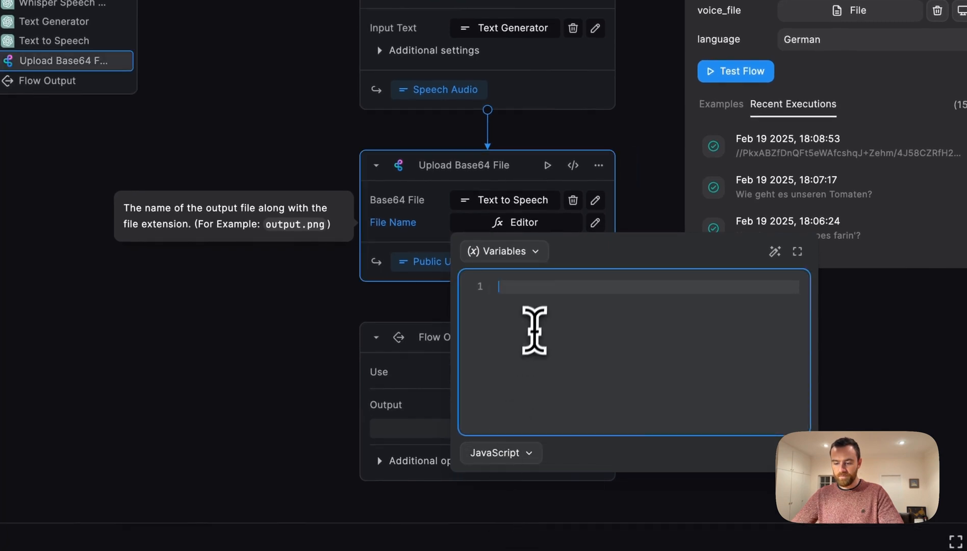
type("Date.now() + \".mp3\"")
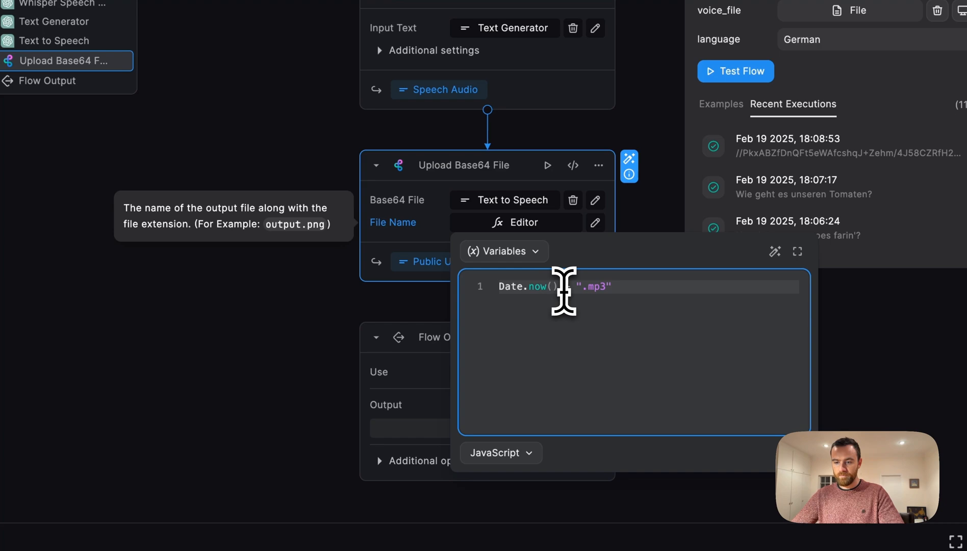
type("+")
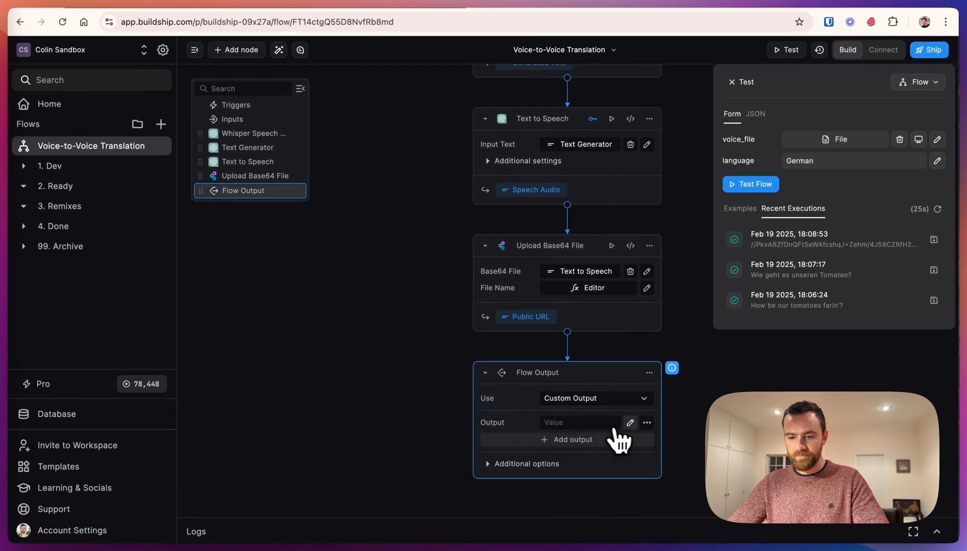
Step: Add the Whisper Transcription as the first custom output, keyed as transcribed text
left_click(630, 423)
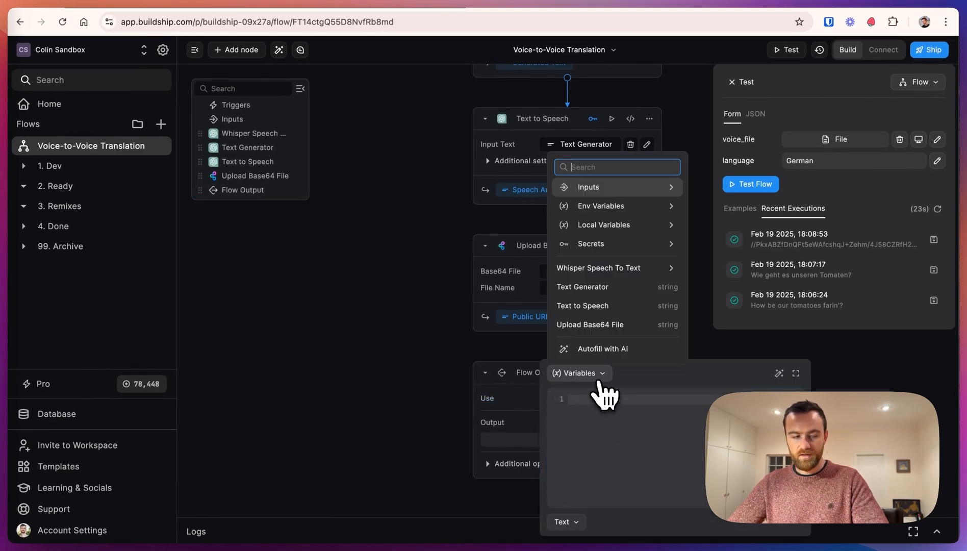
left_click(598, 268)
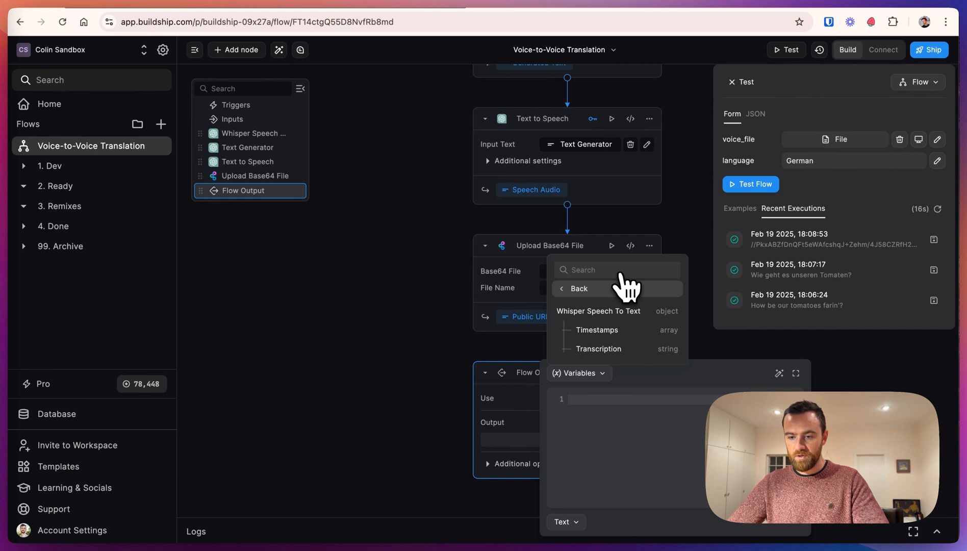
left_click(599, 349)
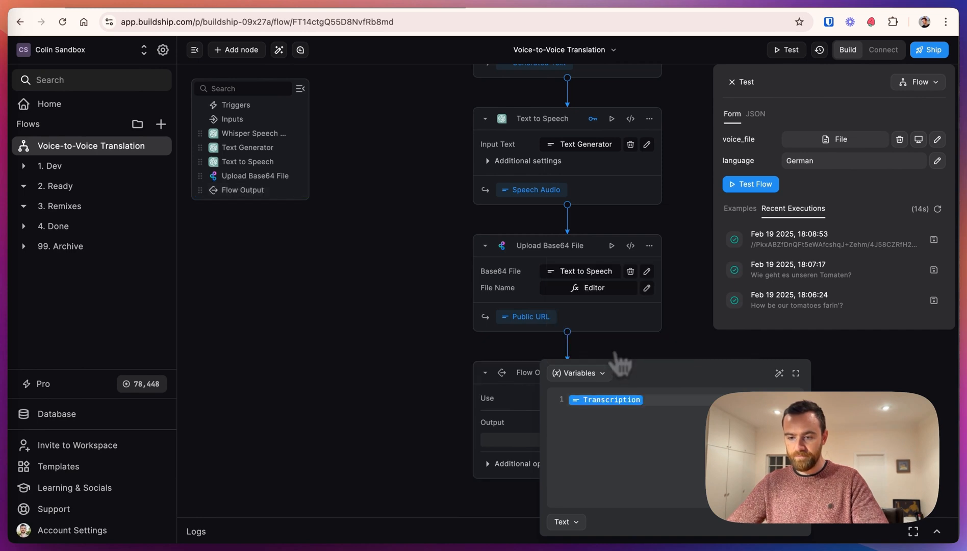
type("Tran")
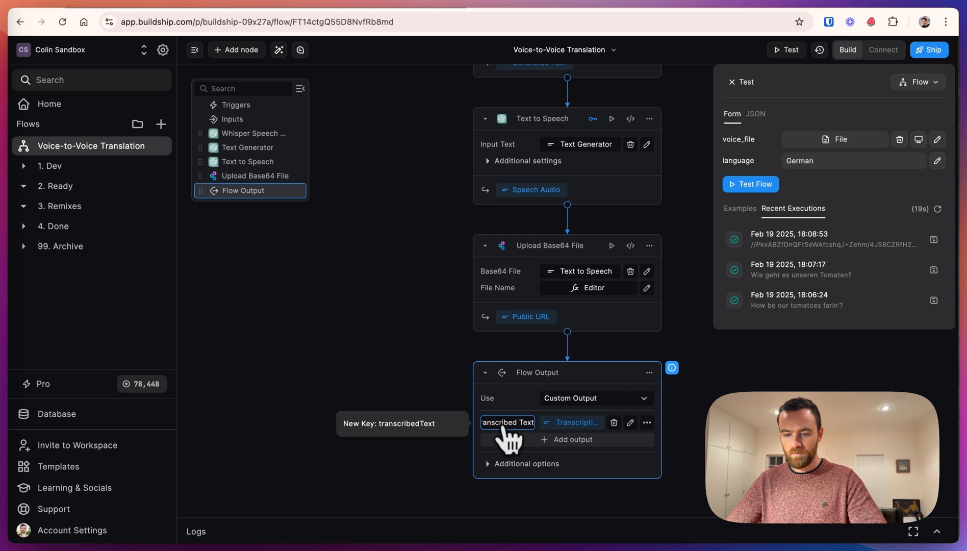
Step: Add the translated text and uploaded audio link outputs, rename the audio key to Translated Audio, and run a test
left_click(571, 422)
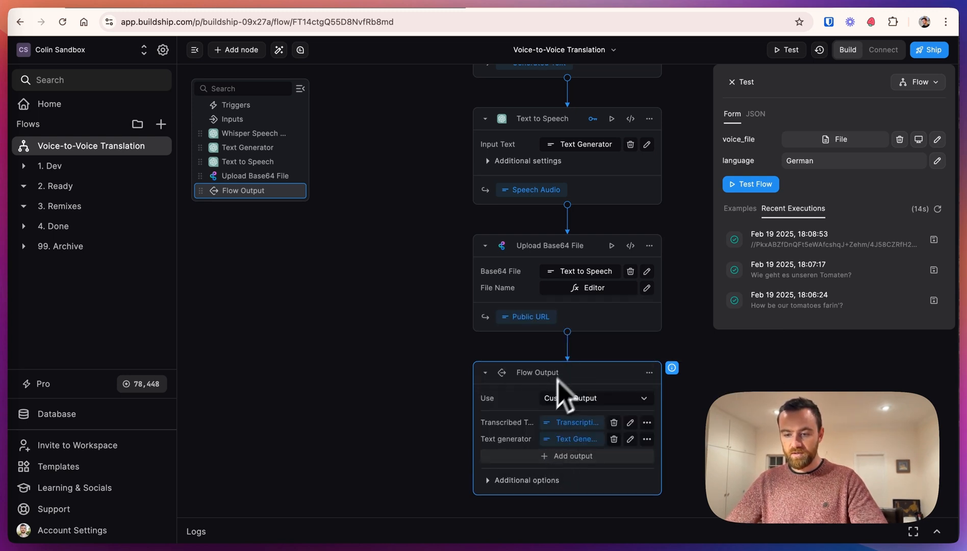
left_click(596, 397)
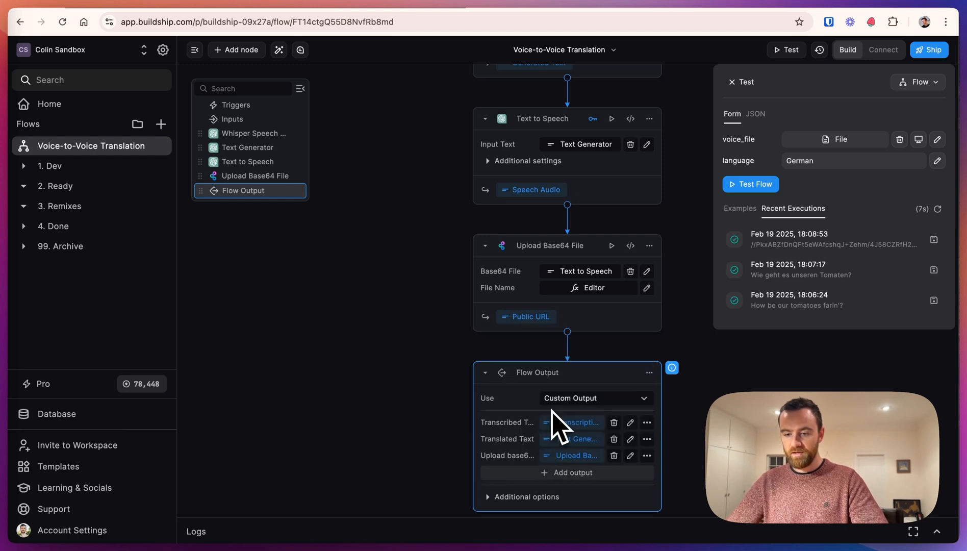
mouse_move(524, 478)
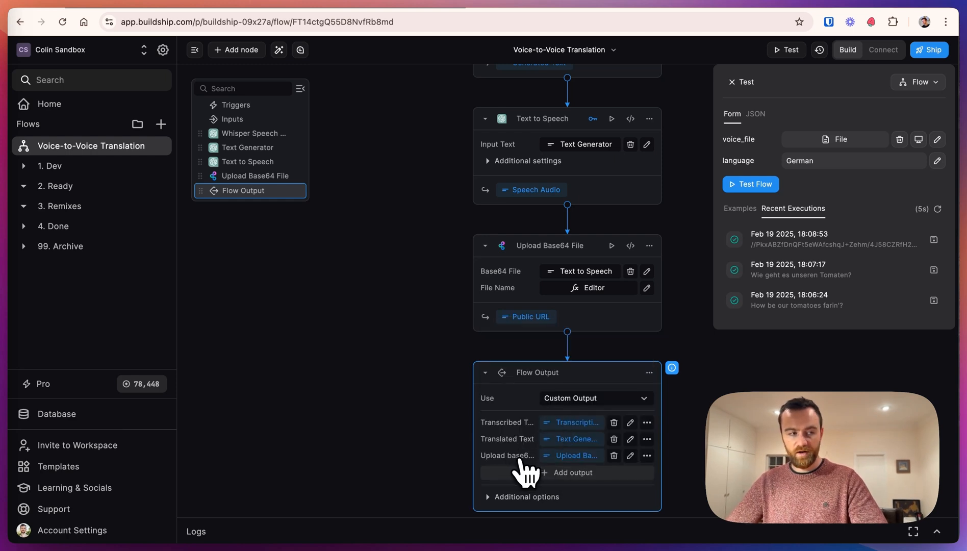
left_click(508, 455)
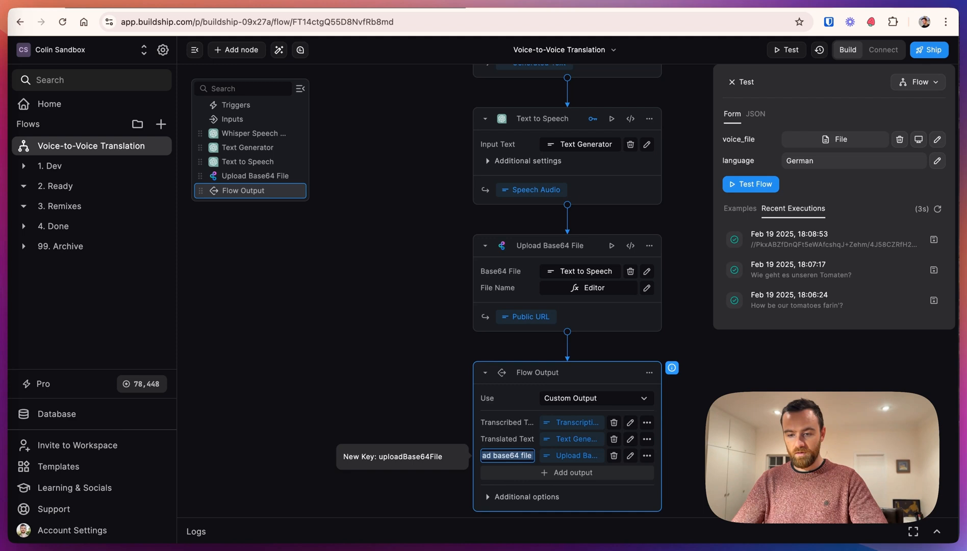
type("T")
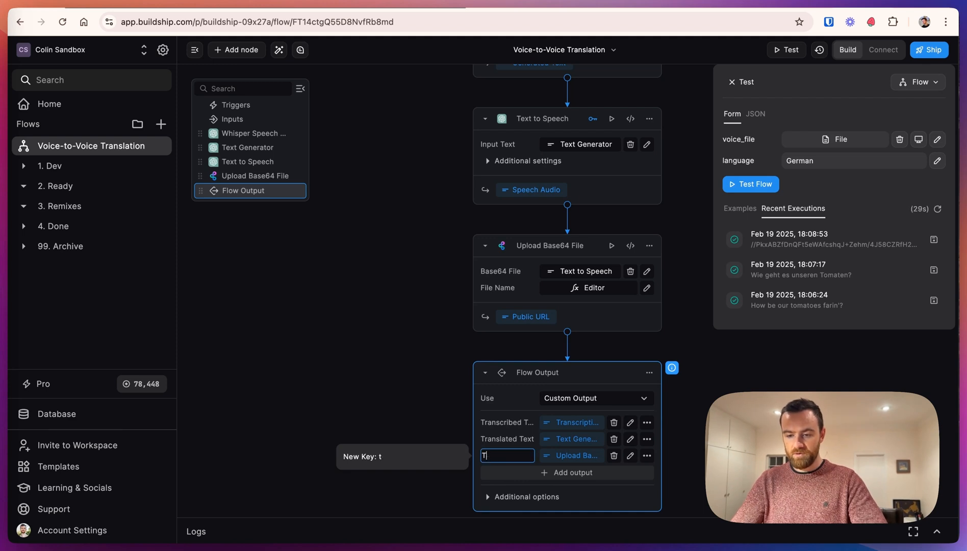
type("ranslated Au...")
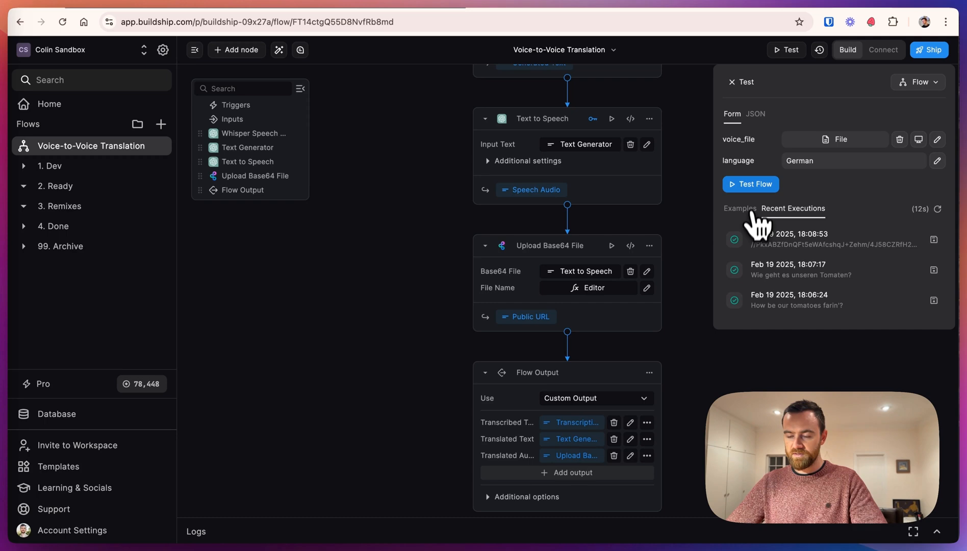
left_click(750, 184)
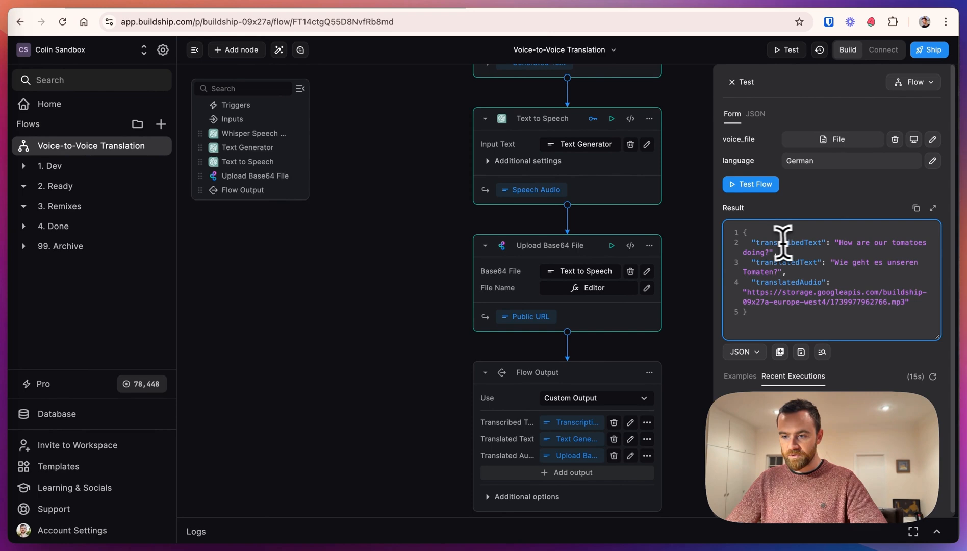
mouse_move(814, 270)
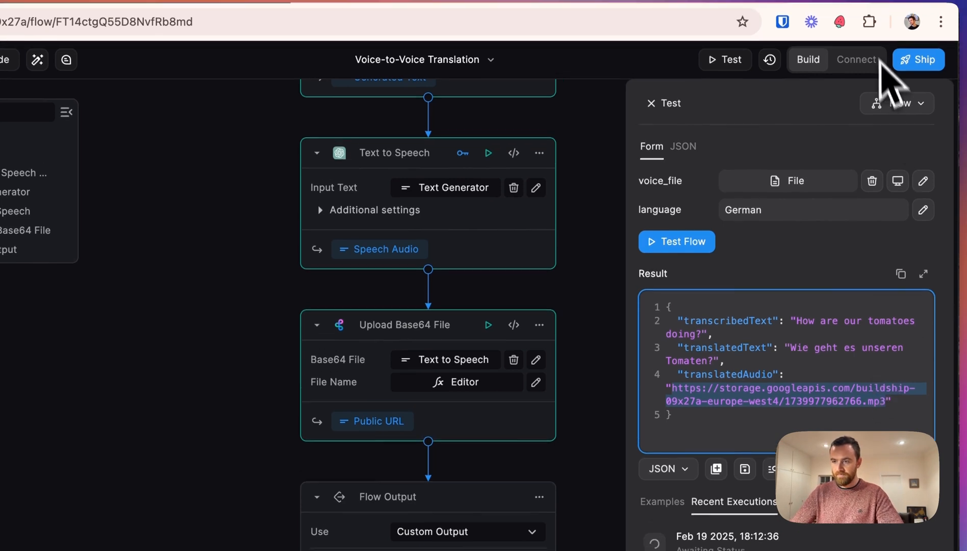
Step: Open the translatedAudio .mp3 link and play the German clip
left_click(774, 401)
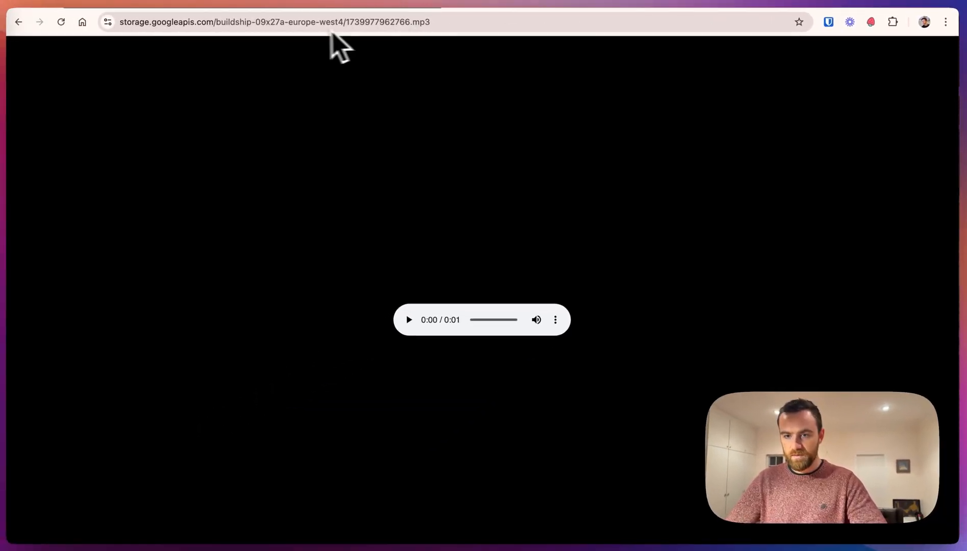
left_click(18, 23)
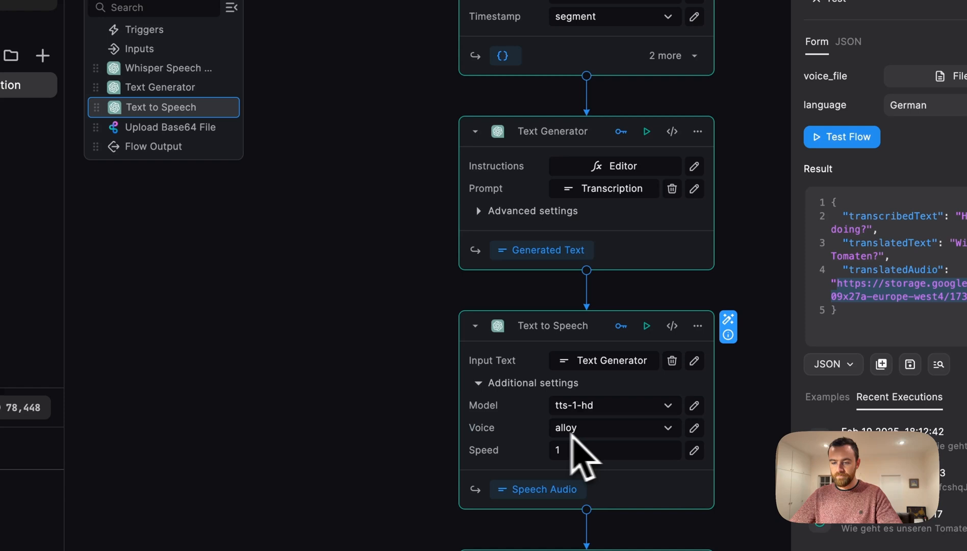
mouse_move(575, 467)
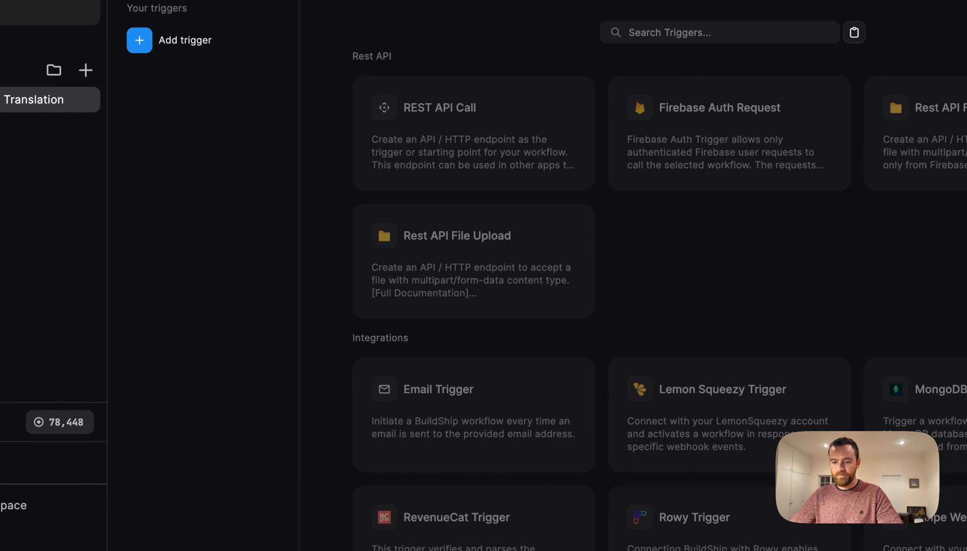
Step: Connect a Rest API File Upload trigger at POST /file-upload
left_click(473, 261)
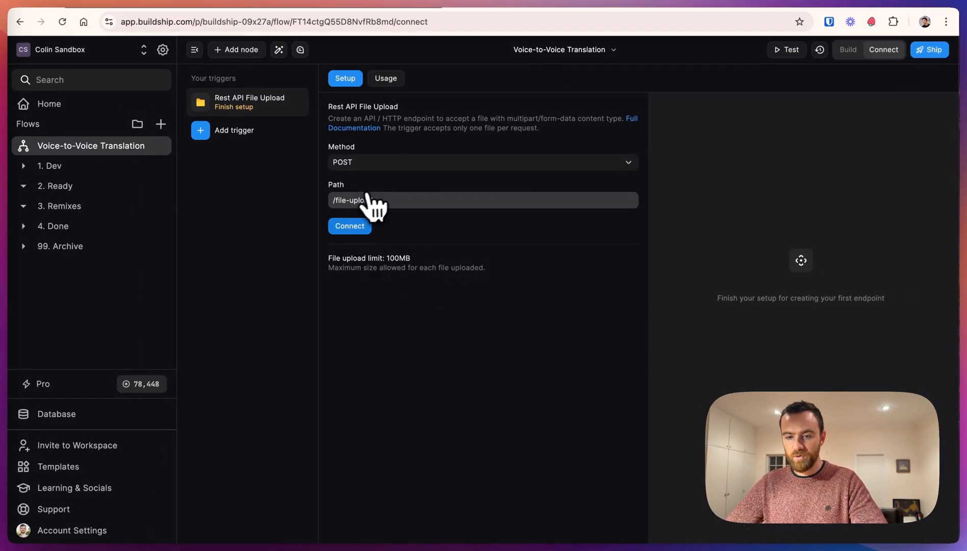
left_click(348, 226)
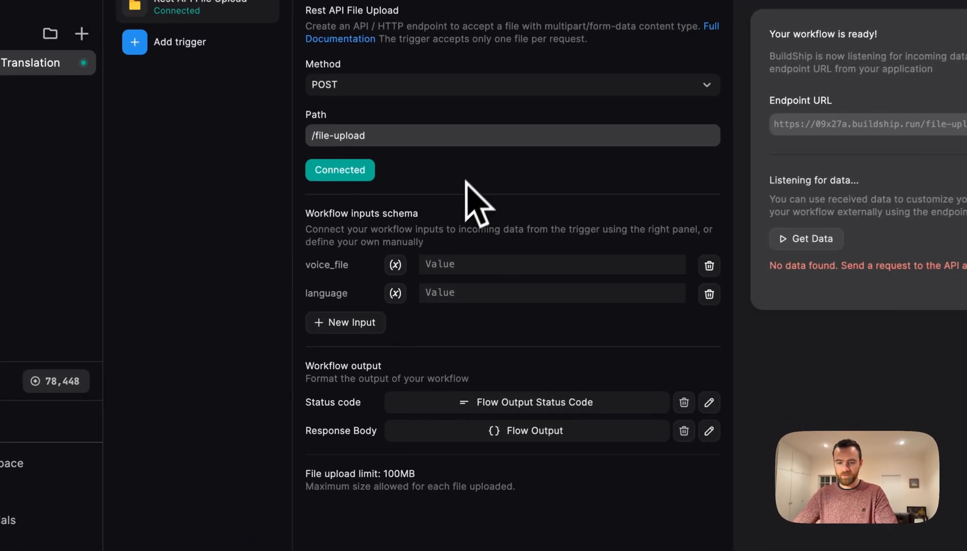
Step: Map voice_file to the trigger's uploaded File and language to Body.language
left_click(396, 263)
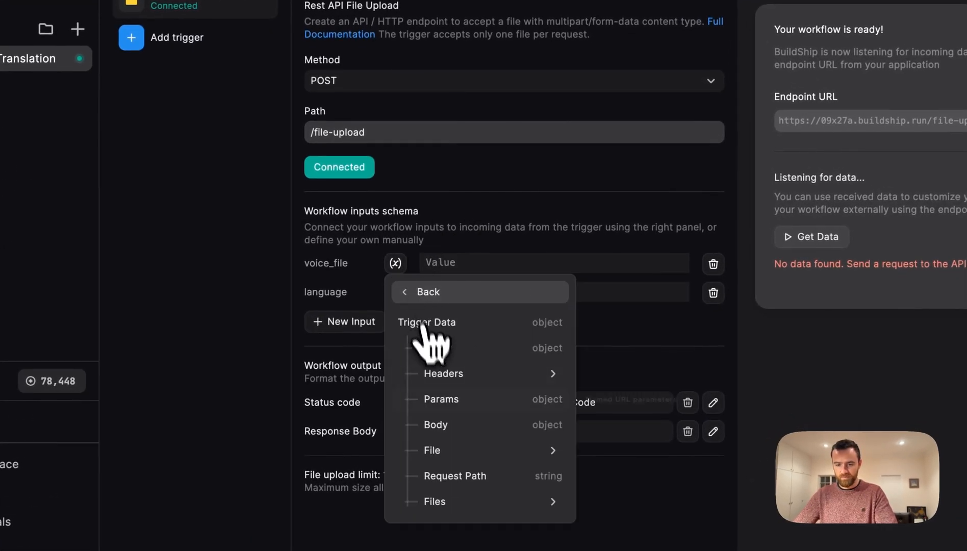
left_click(432, 450)
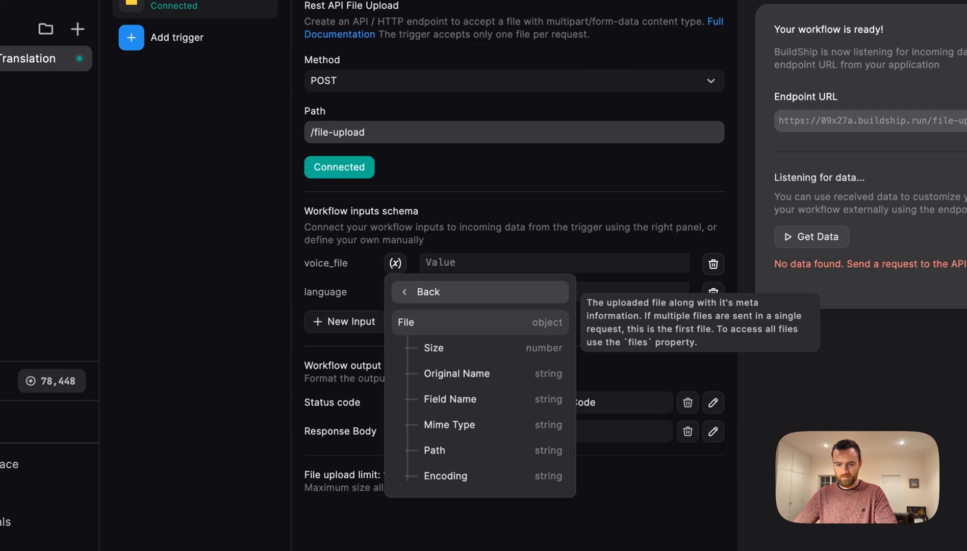
left_click(406, 322)
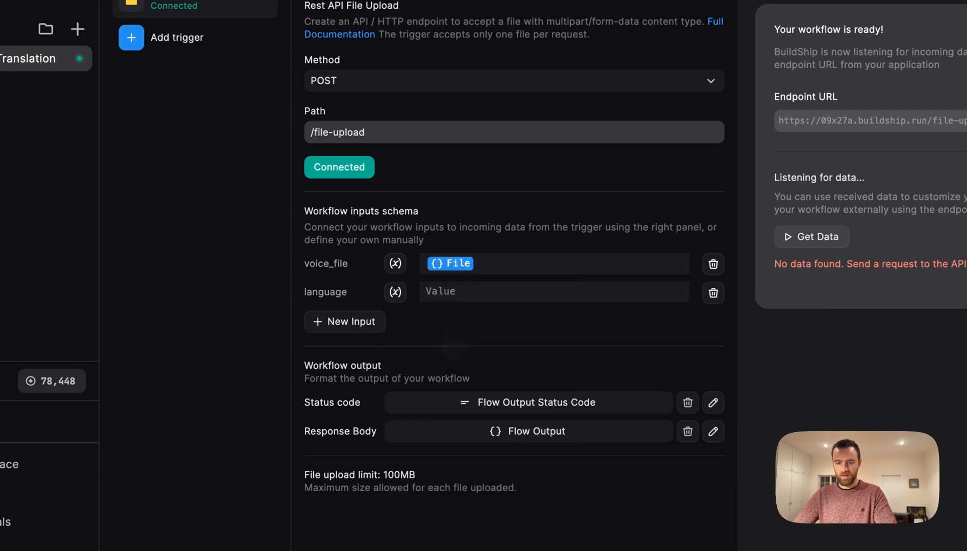
left_click(554, 291)
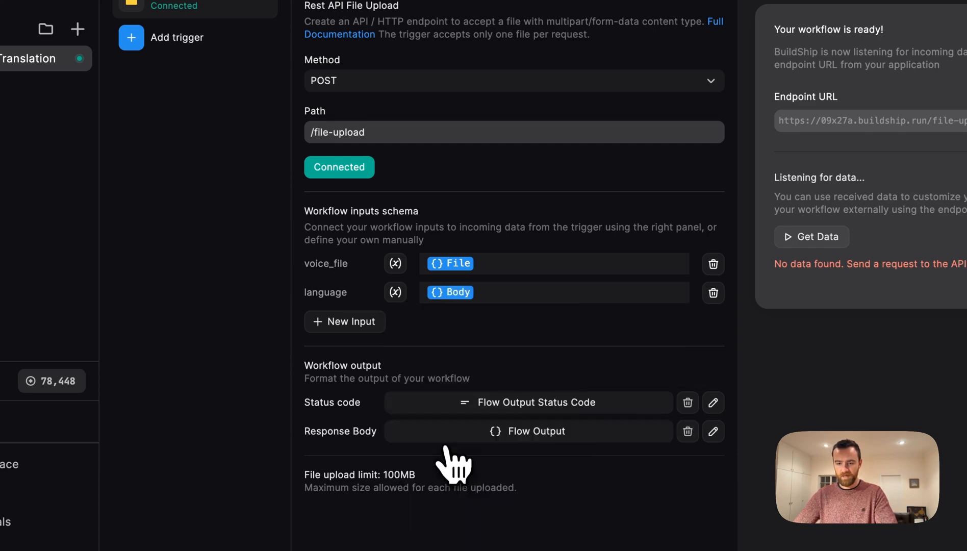
type(".language")
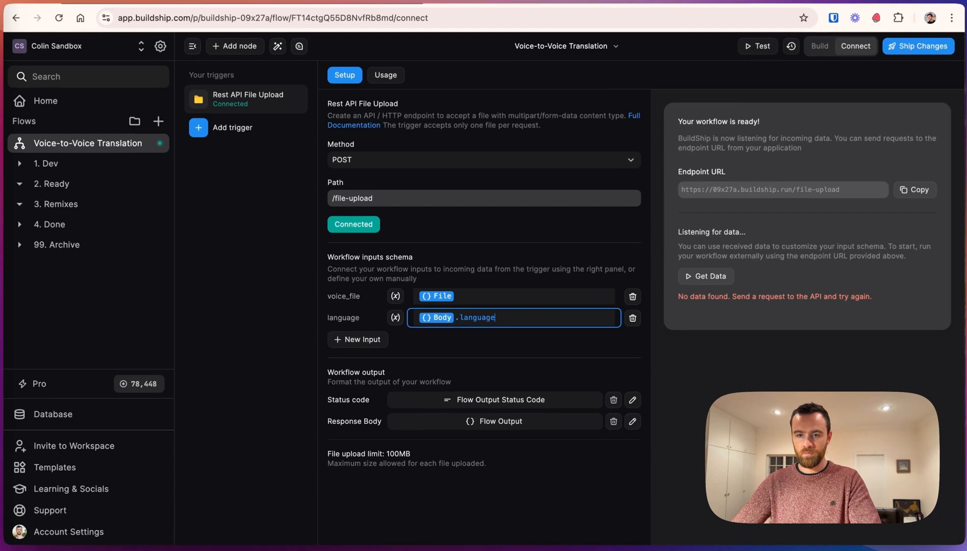
Step: Ship the changes so the file-upload endpoint goes live
left_click(917, 46)
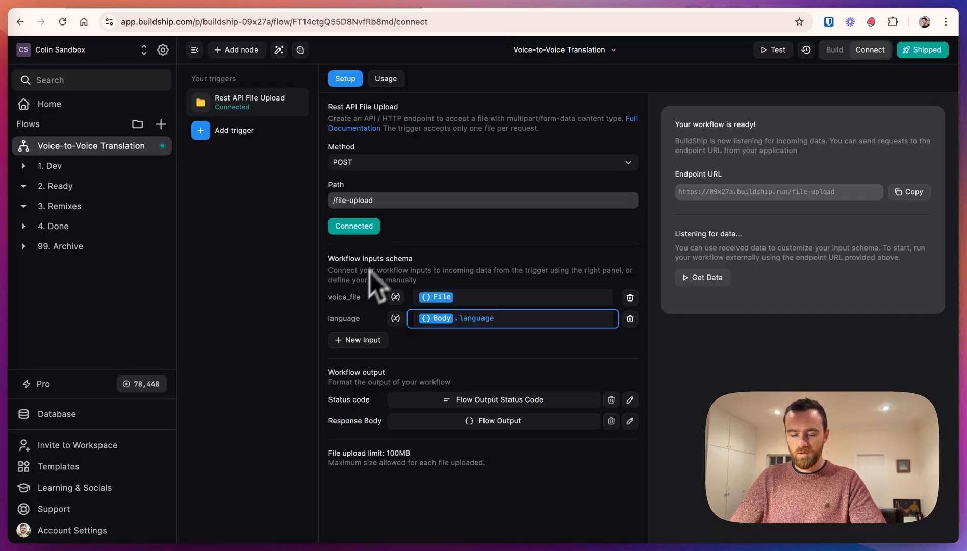
left_click(385, 78)
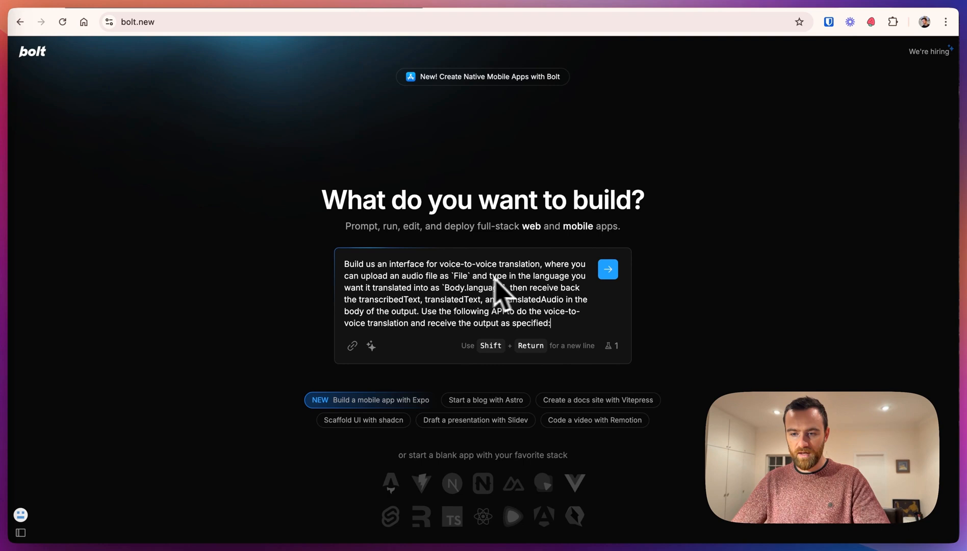
mouse_move(457, 313)
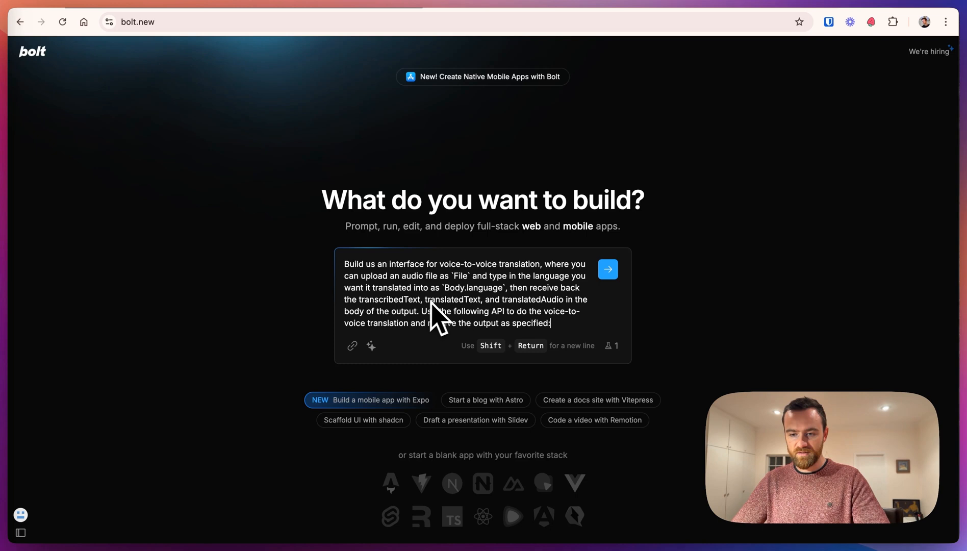
mouse_move(500, 339)
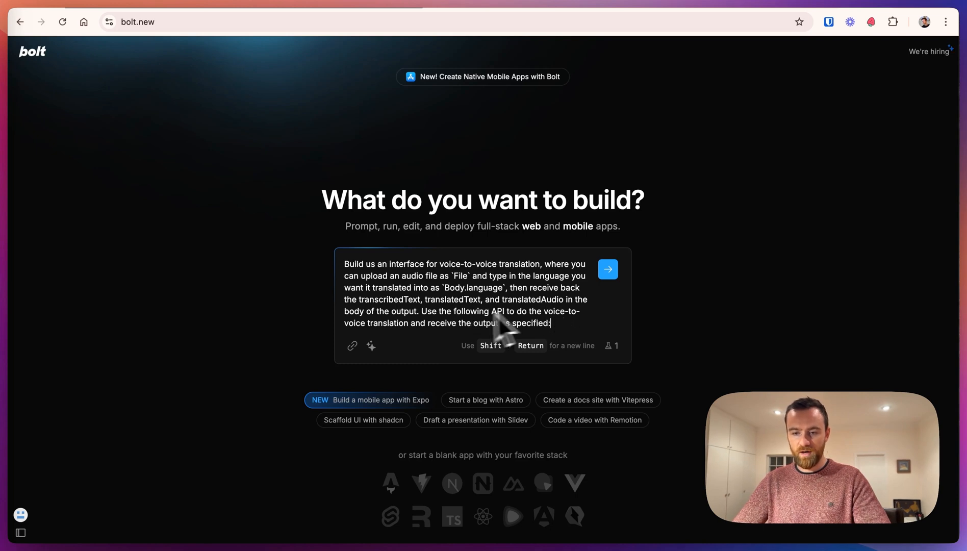
mouse_move(437, 339)
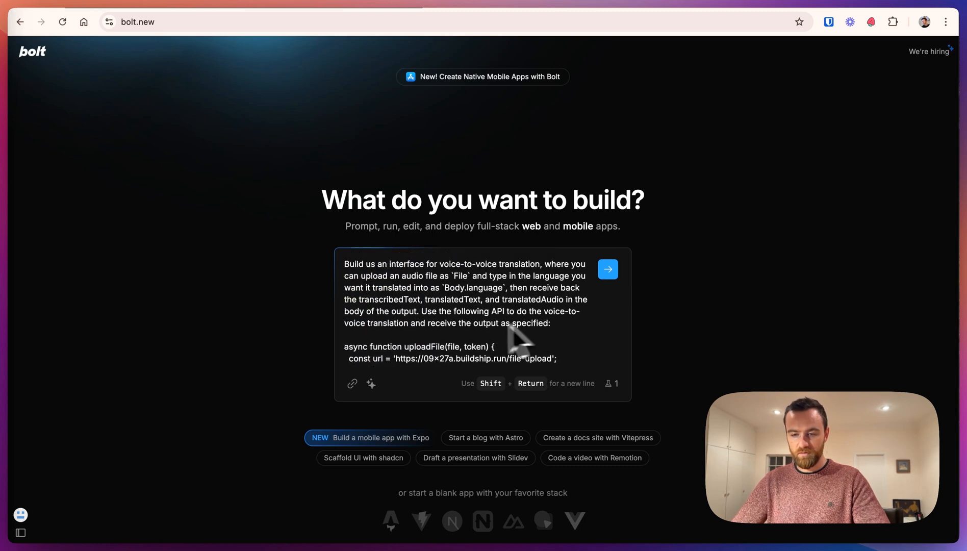
mouse_move(608, 277)
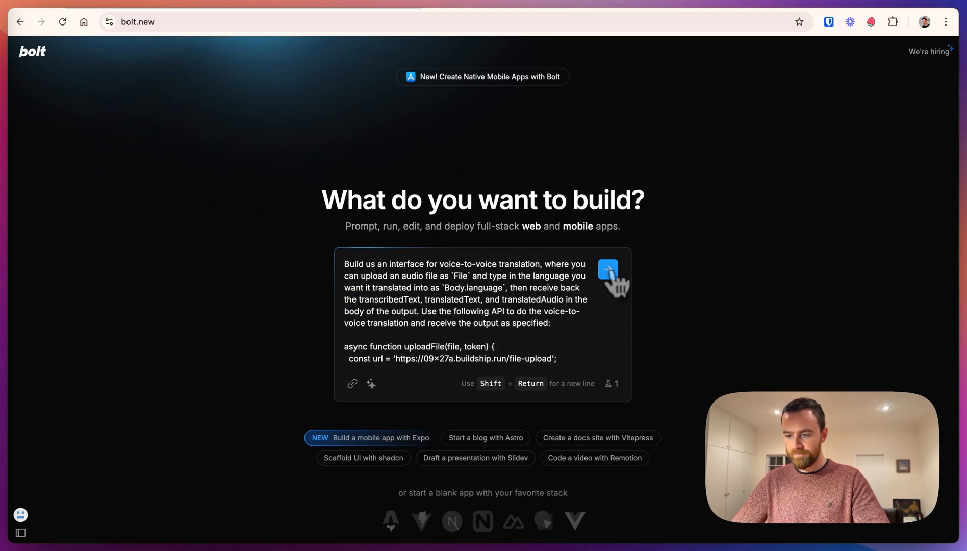
Step: Send Bolt the voice translation interface prompt with the file-upload API code
left_click(608, 271)
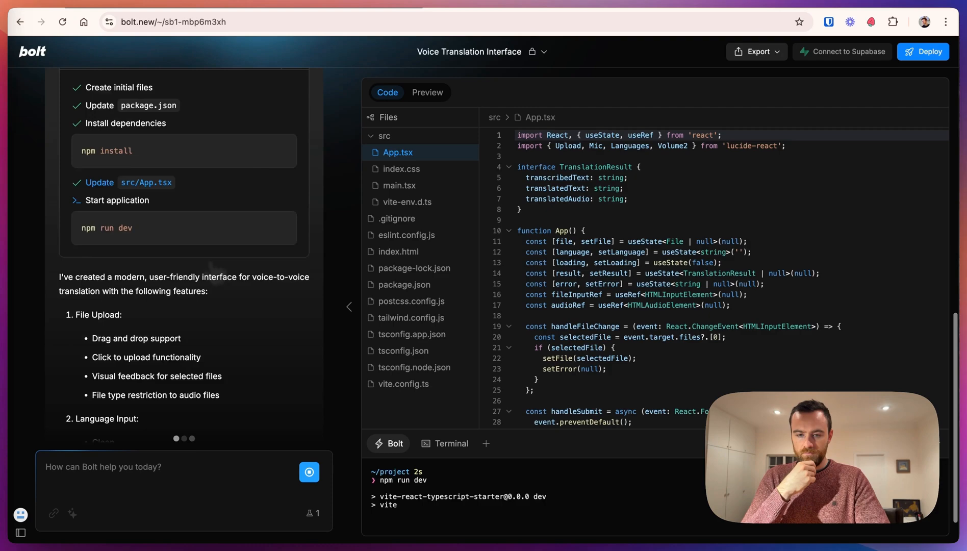
Step: In the preview app, upload voice_test.ogg with target language Spanish and run the translation
left_click(427, 93)
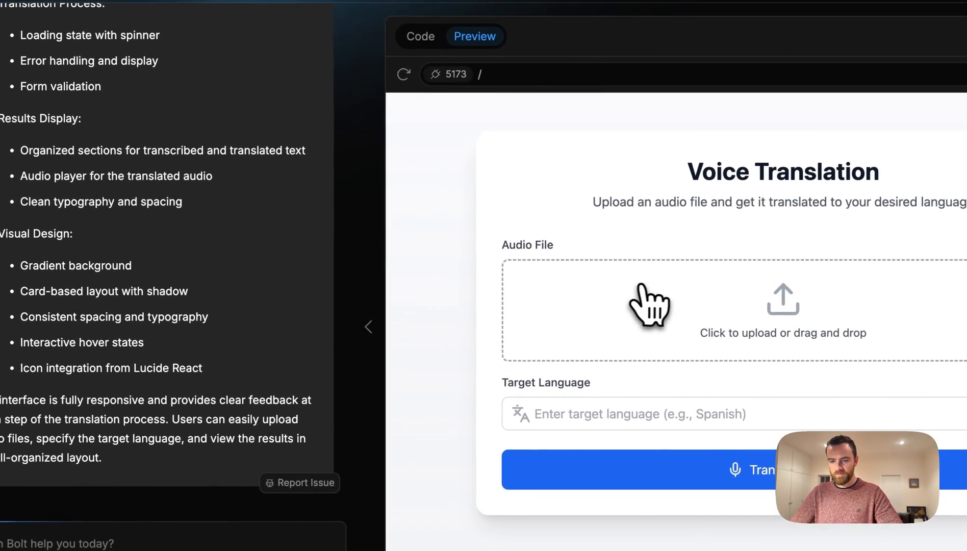
left_click(651, 310)
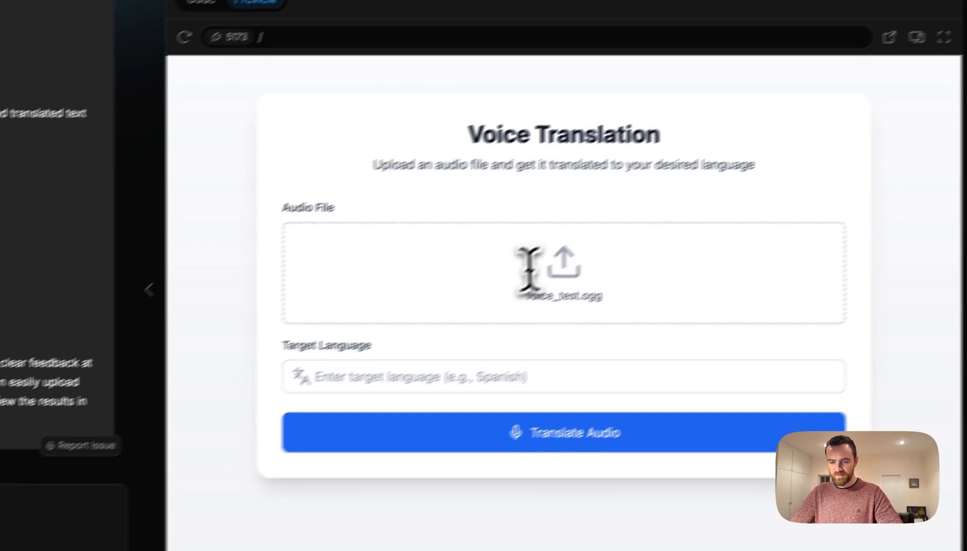
type("Spanish")
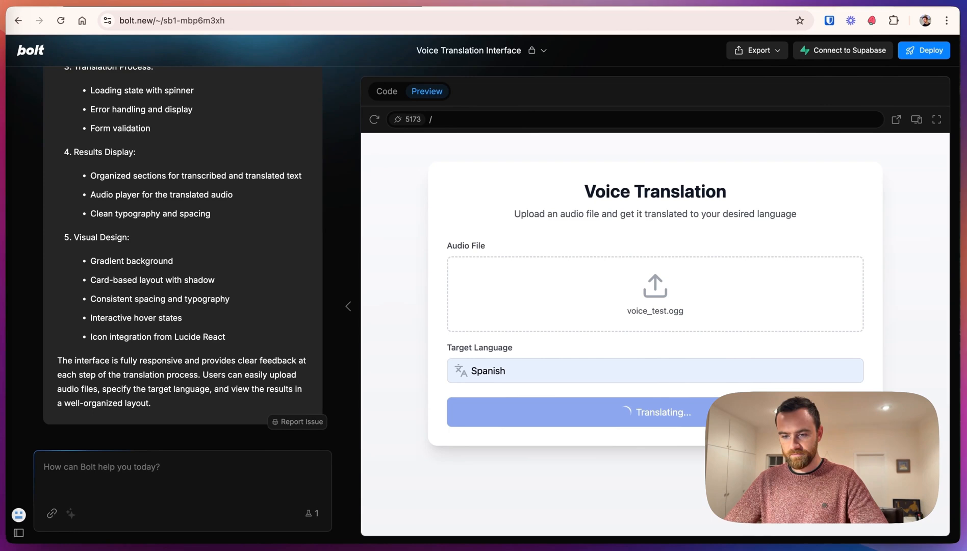
scroll("down", 3)
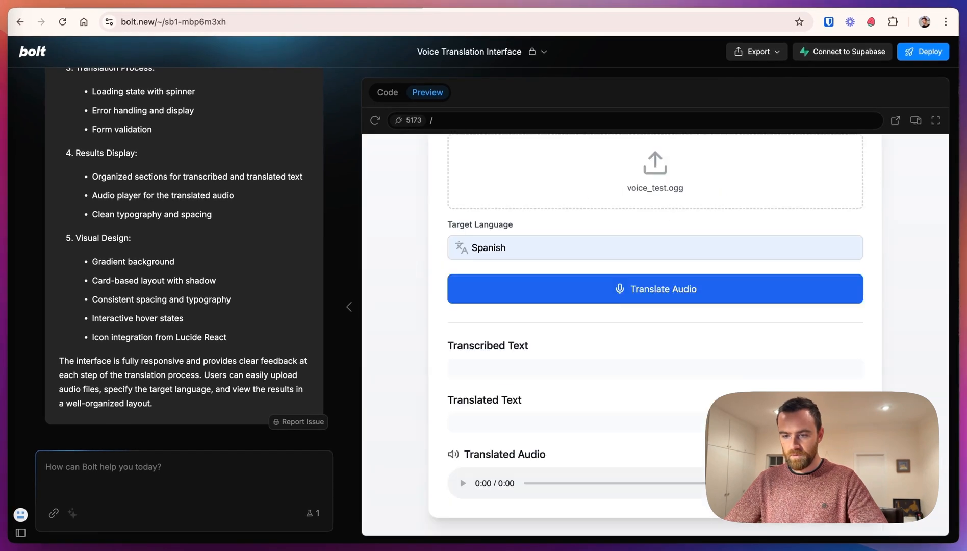
mouse_move(764, 49)
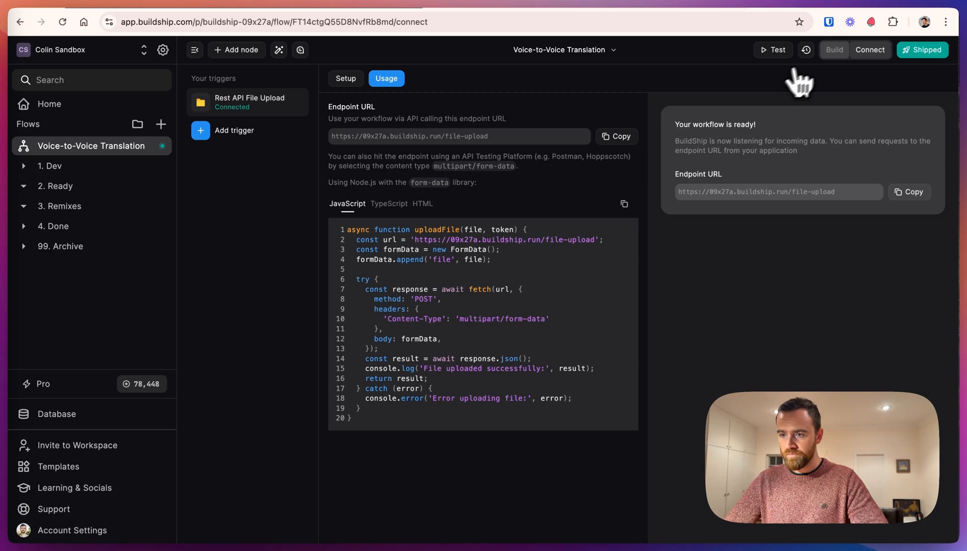
Step: Return to the BuildShip workflow and review the successful Spanish translation run log
left_click(834, 50)
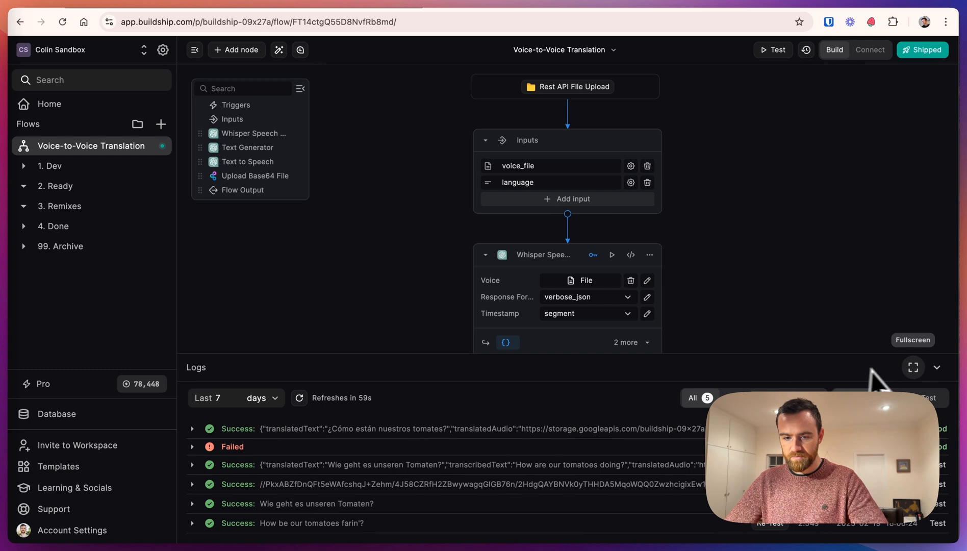
mouse_move(258, 447)
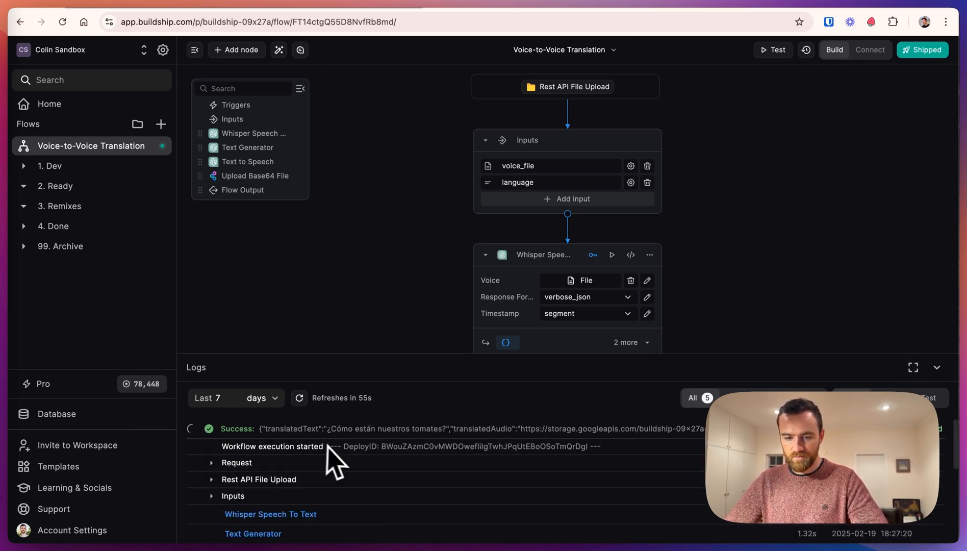
scroll("down", 3)
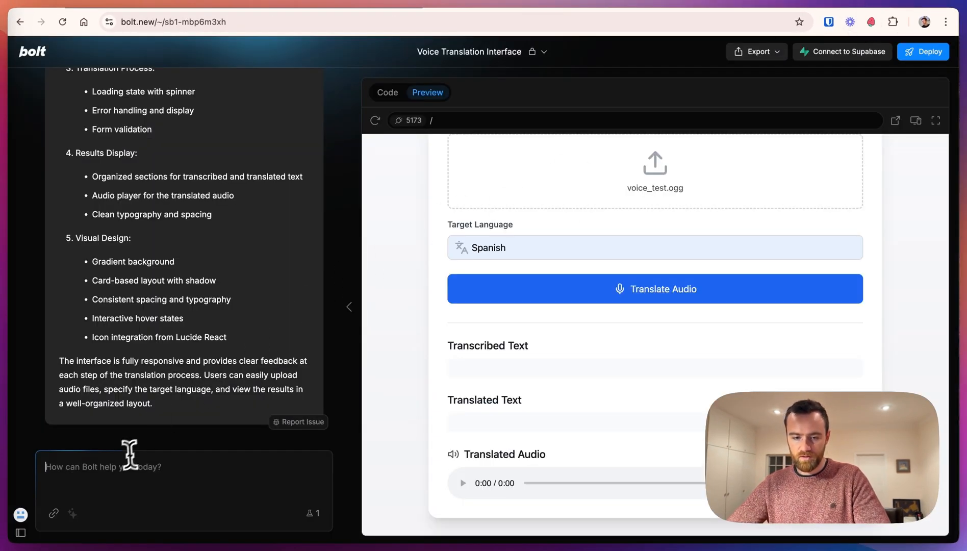
Step: Ask Bolt to update the expected API response handling so results display
type("Can you please update the expected response to account for this type of output from the API?")
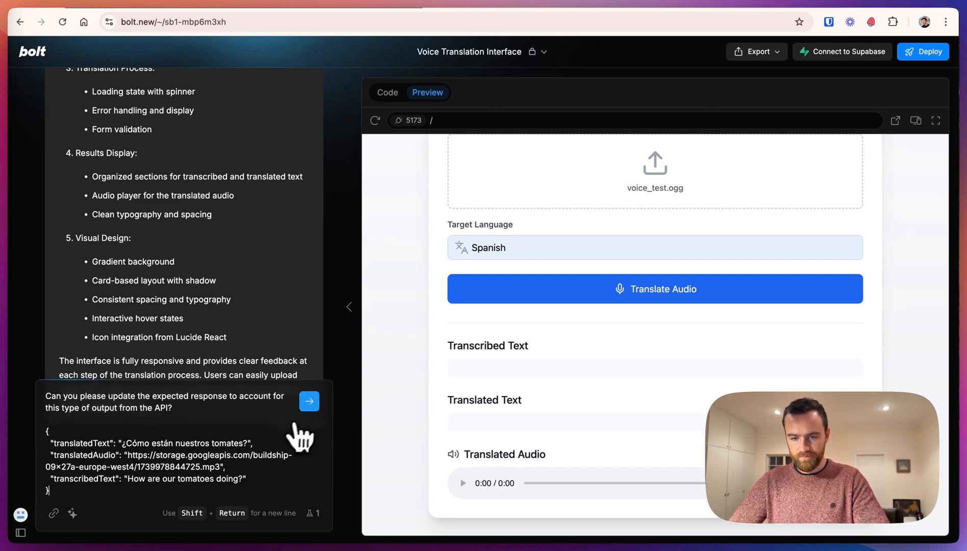
left_click(309, 401)
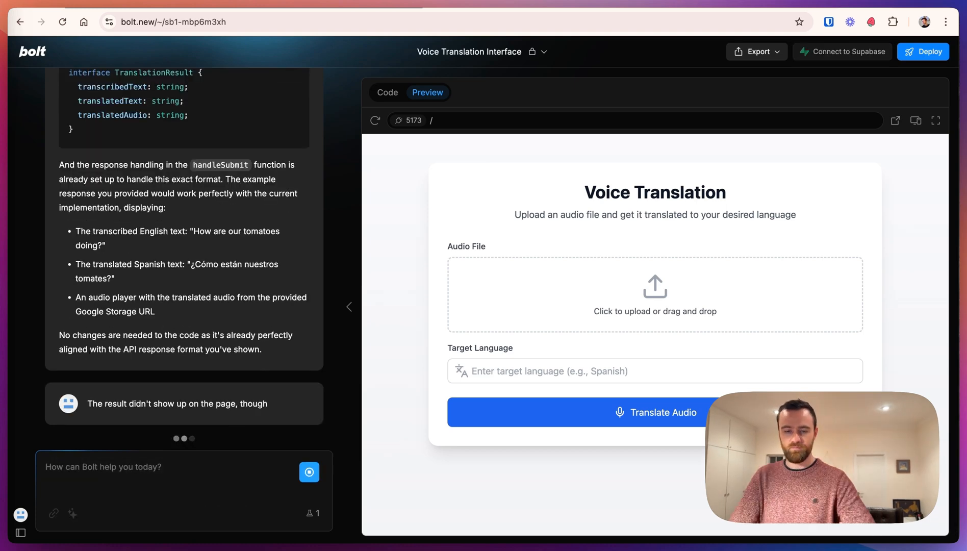
Step: Return to the running app preview and start another audio upload
left_click(387, 93)
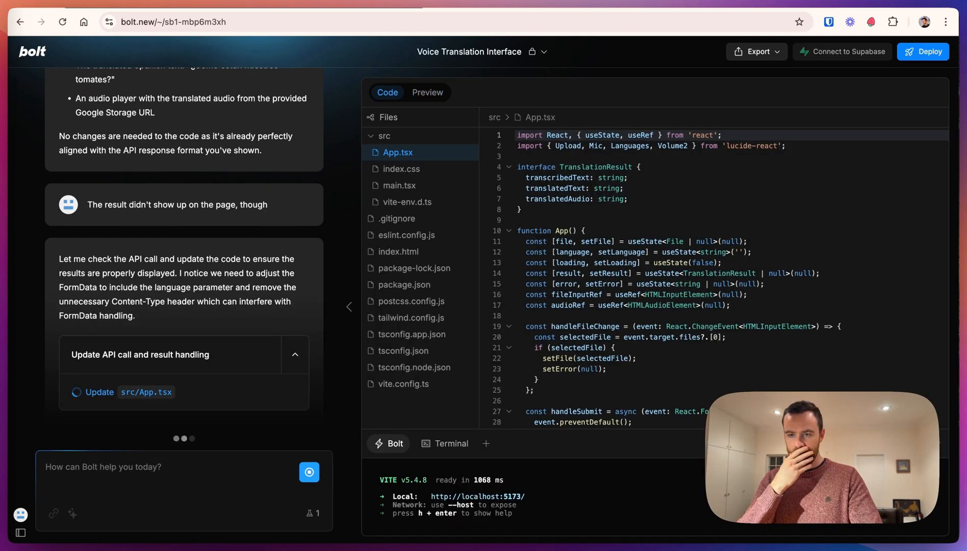
left_click(427, 93)
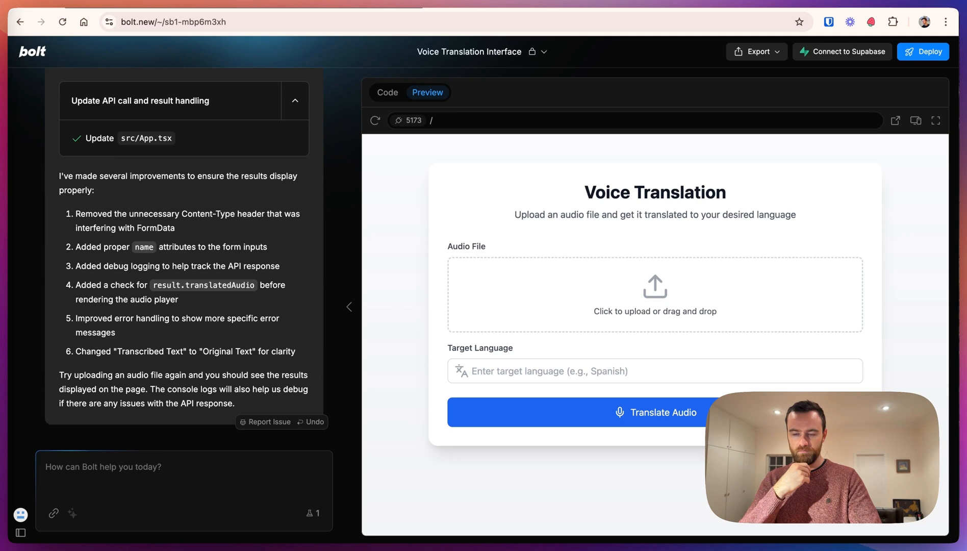
left_click(655, 294)
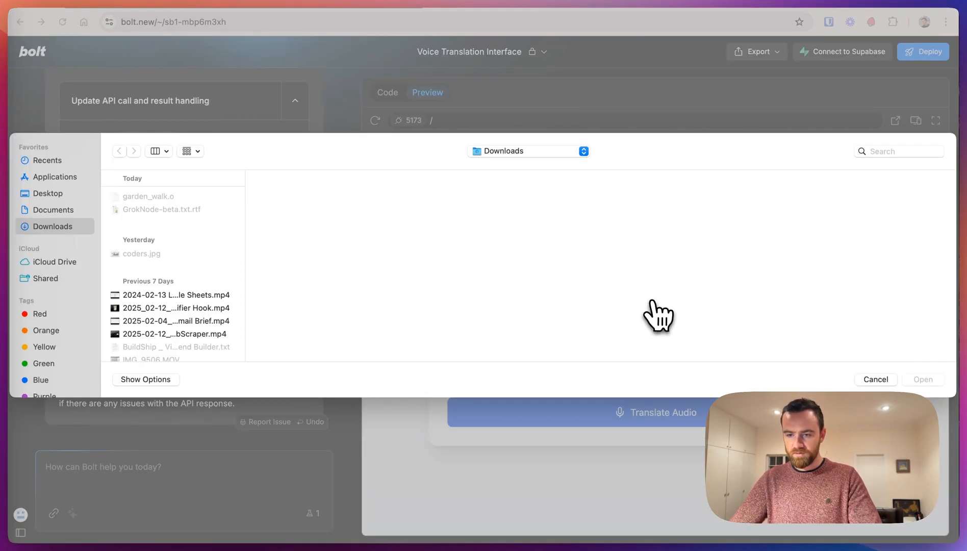
Step: Translate voice_test.ogg into Chinese in the updated app
left_click(923, 379)
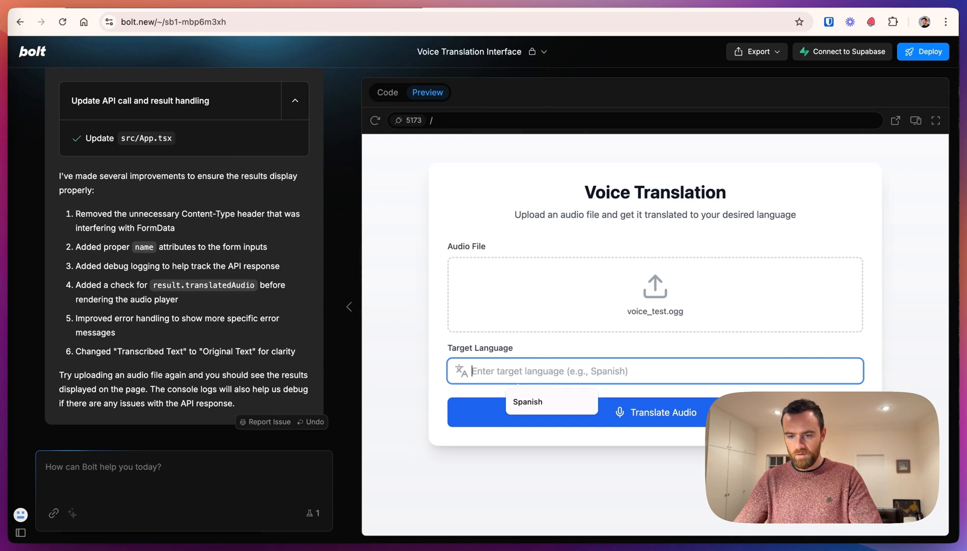
type("Chinese")
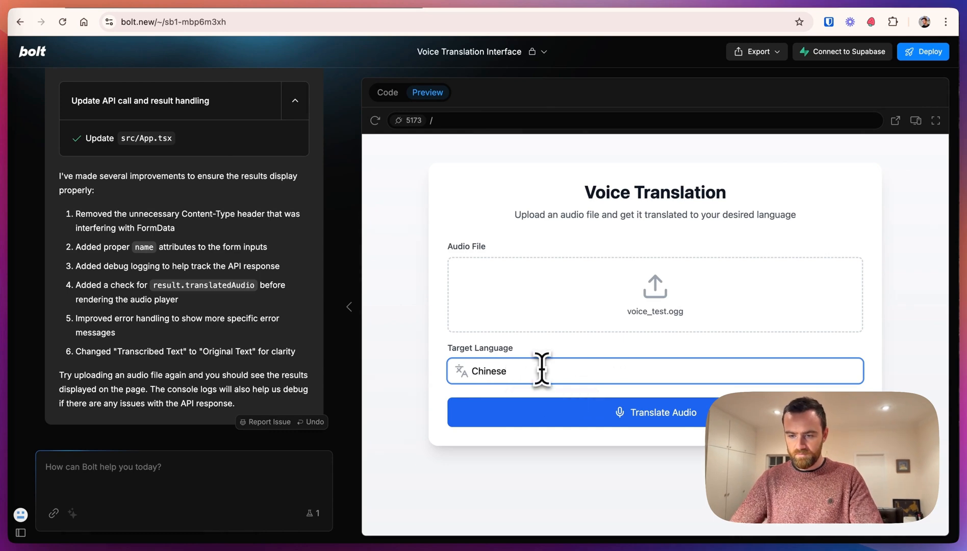
left_click(655, 412)
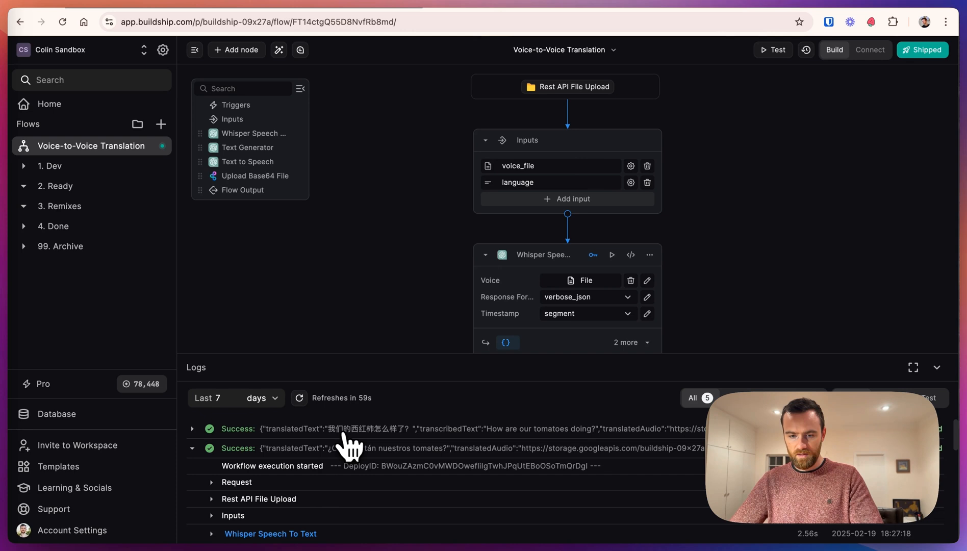
Step: Expand the newest Success log entry showing the Chinese translation output
double_click(358, 428)
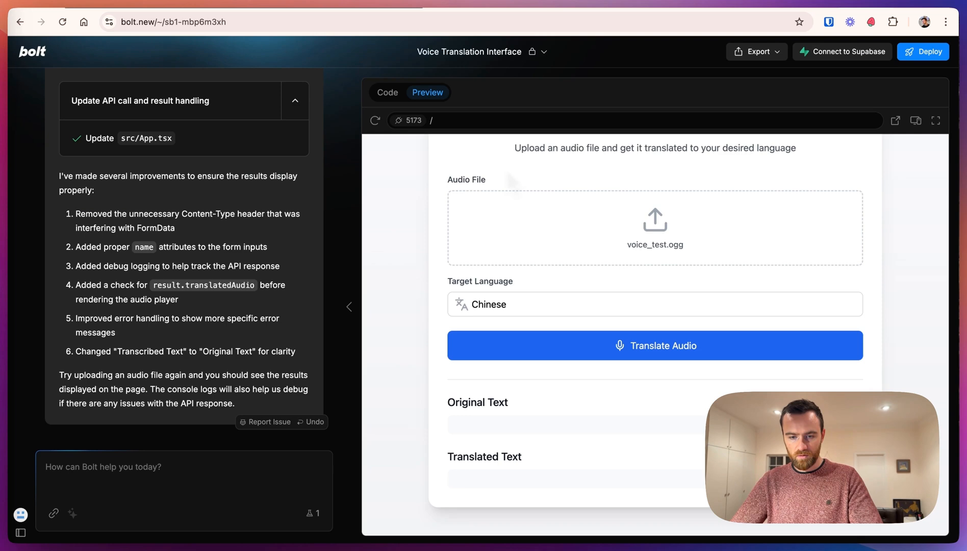
mouse_move(383, 355)
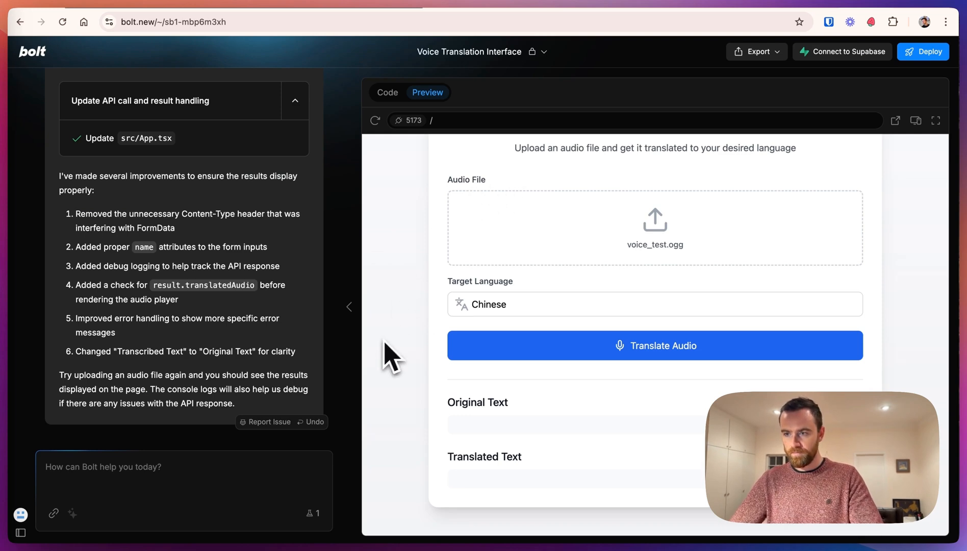
Step: Tell Bolt the API succeeds but nothing displays, then retest translating the audio into Japanese
left_click(309, 472)
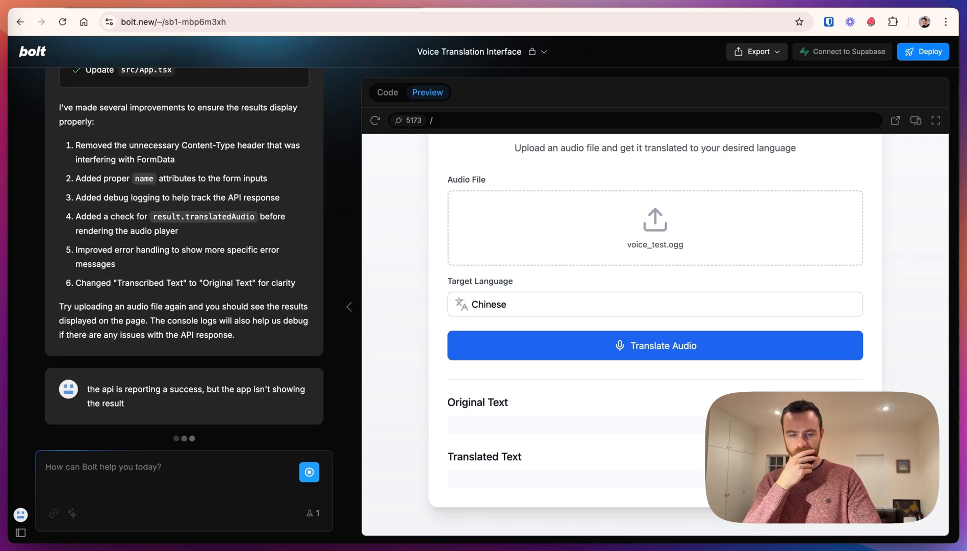
left_click(387, 93)
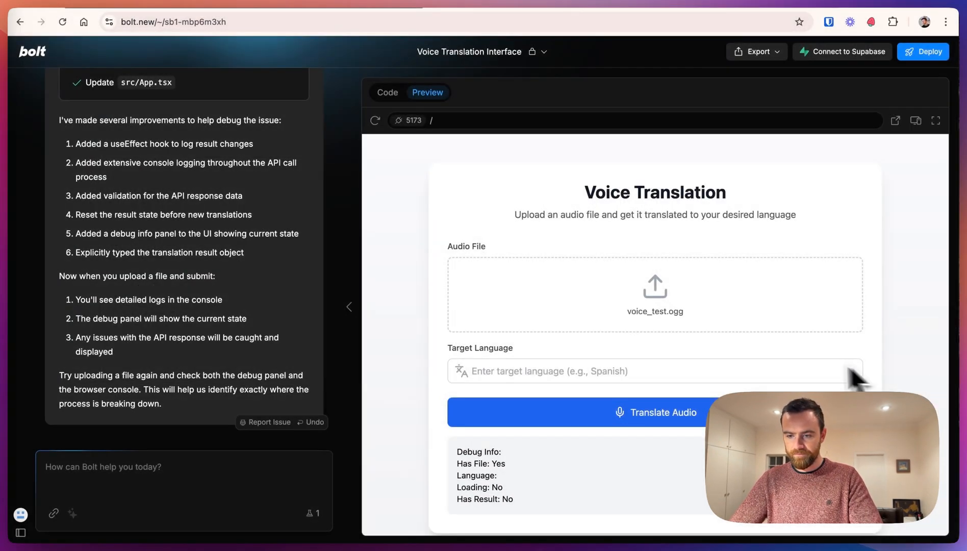
type("J")
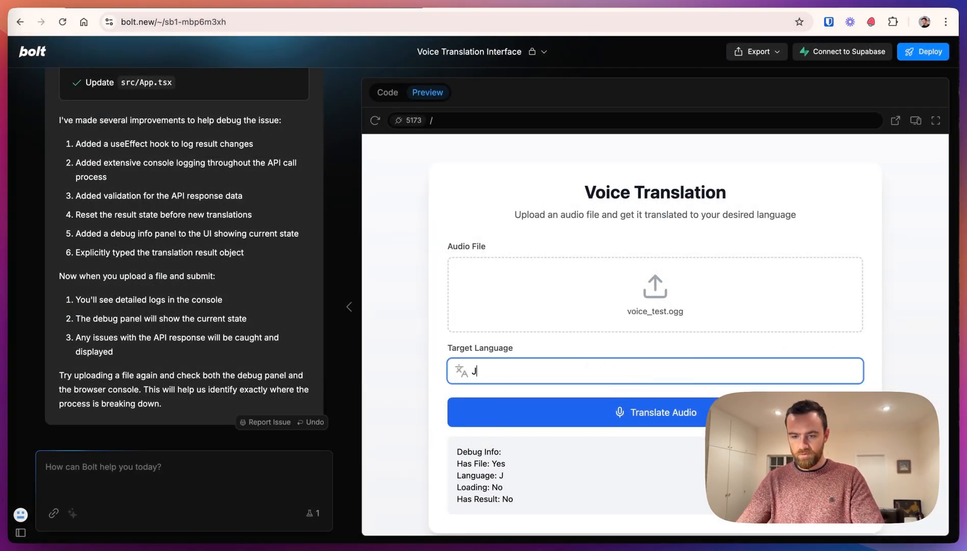
type("apanese")
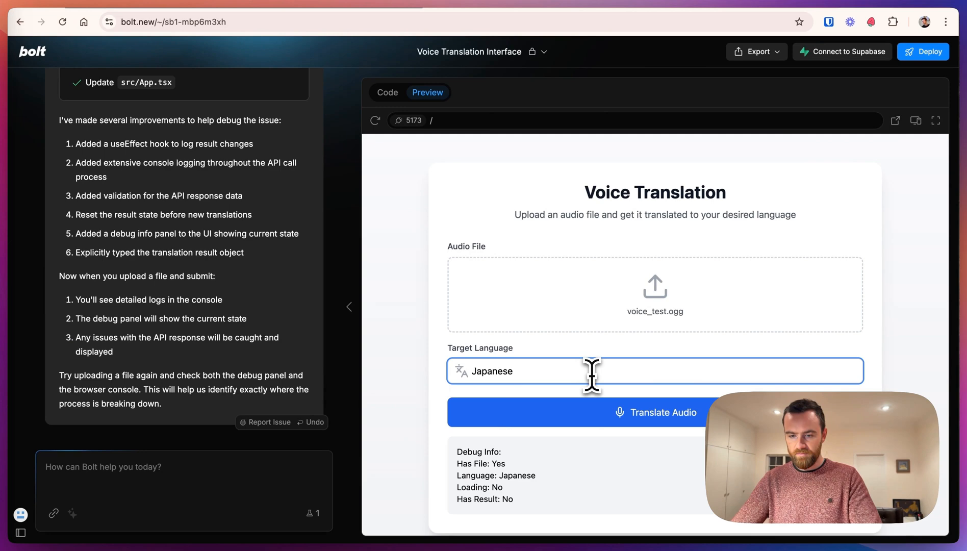
left_click(655, 412)
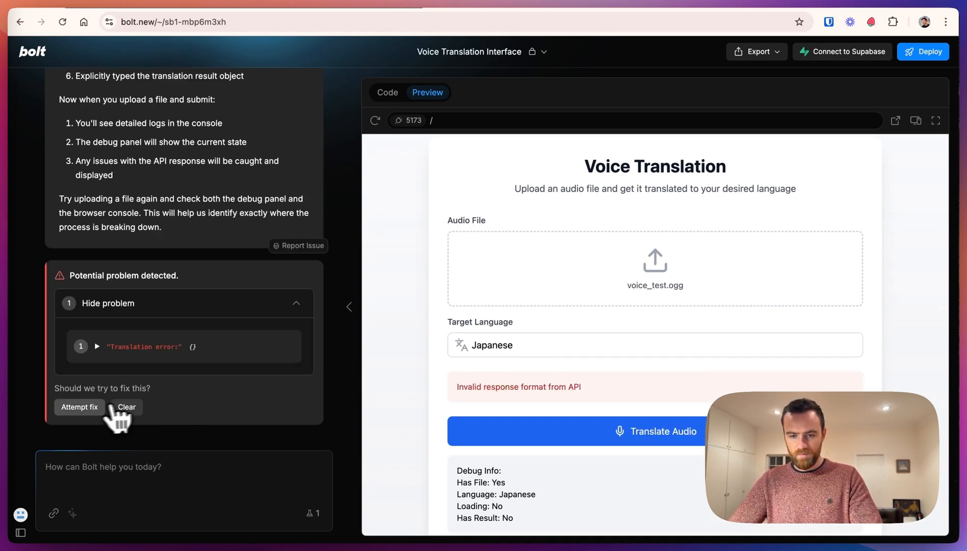
Step: Have Bolt attempt the fix, retest voice_test.ogg with Pirate, then request another fix
left_click(80, 407)
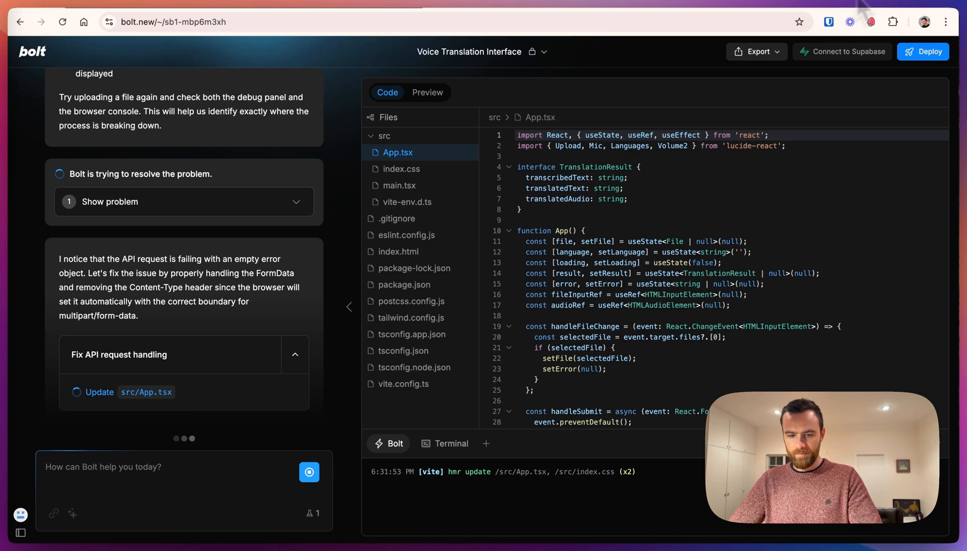
left_click(427, 93)
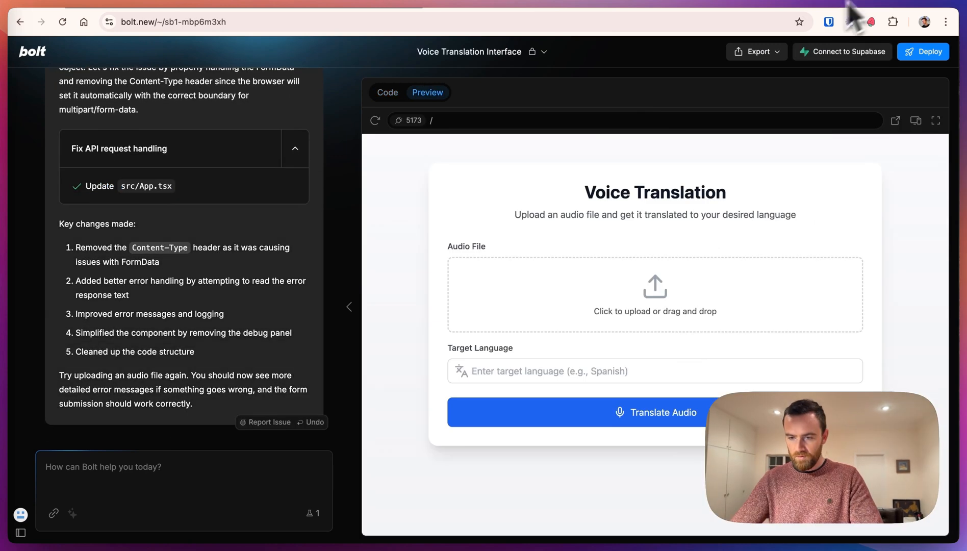
left_click(655, 294)
type("Pirate")
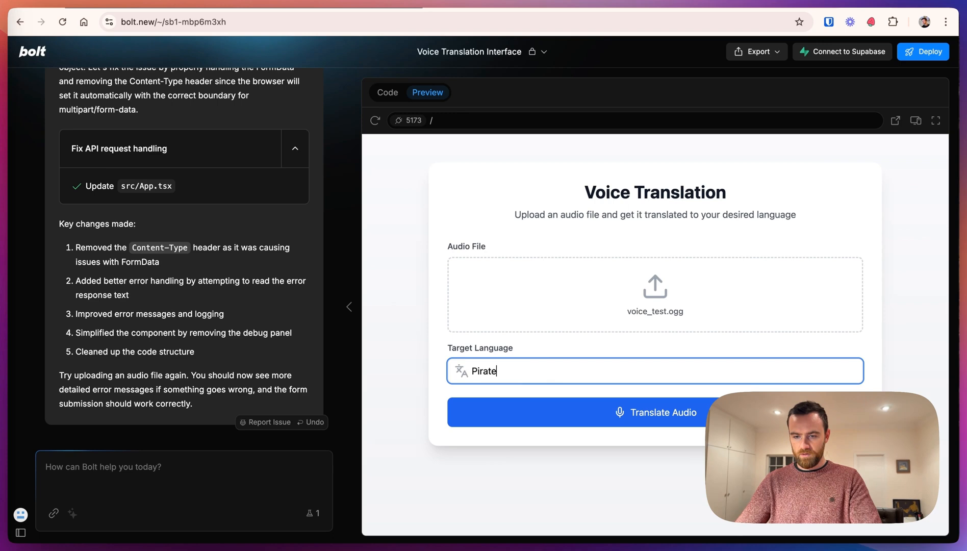
left_click(594, 413)
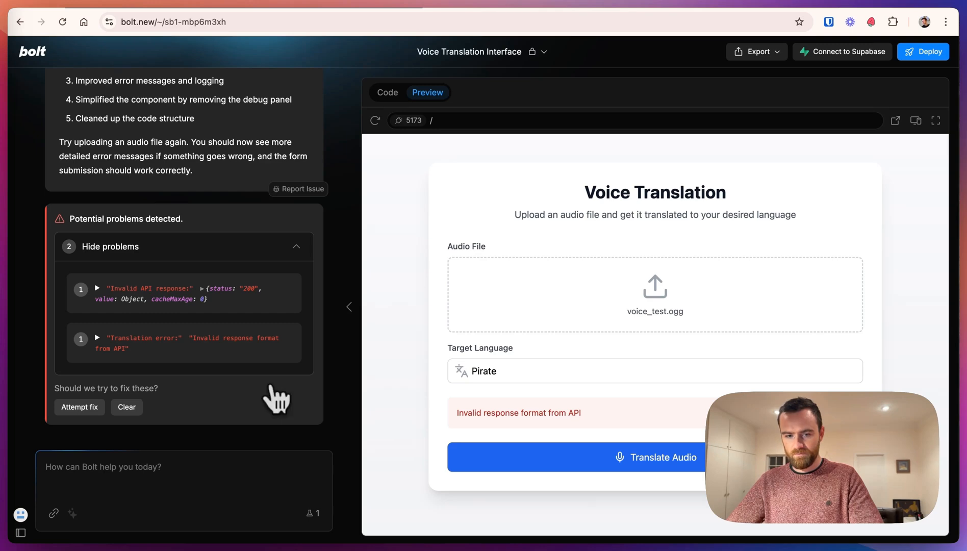
left_click(79, 407)
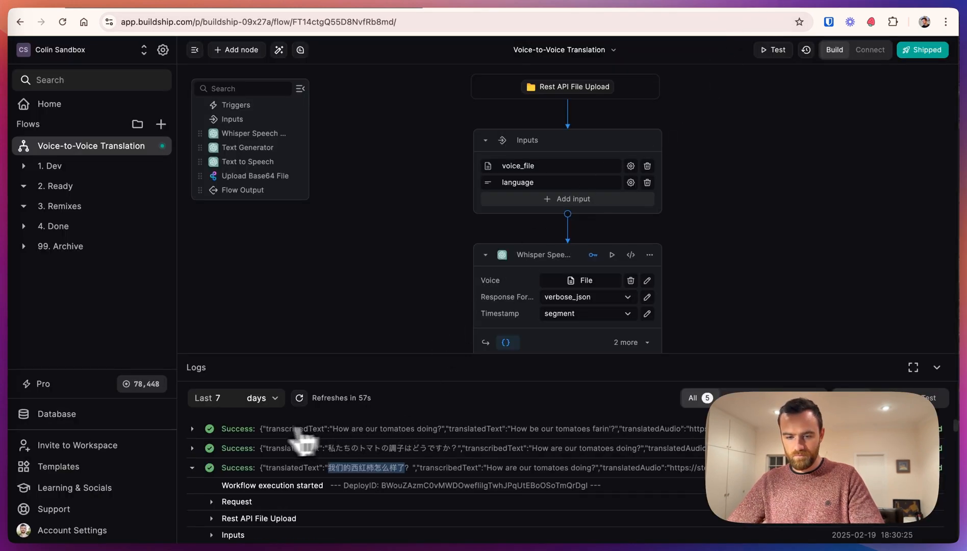
mouse_move(608, 444)
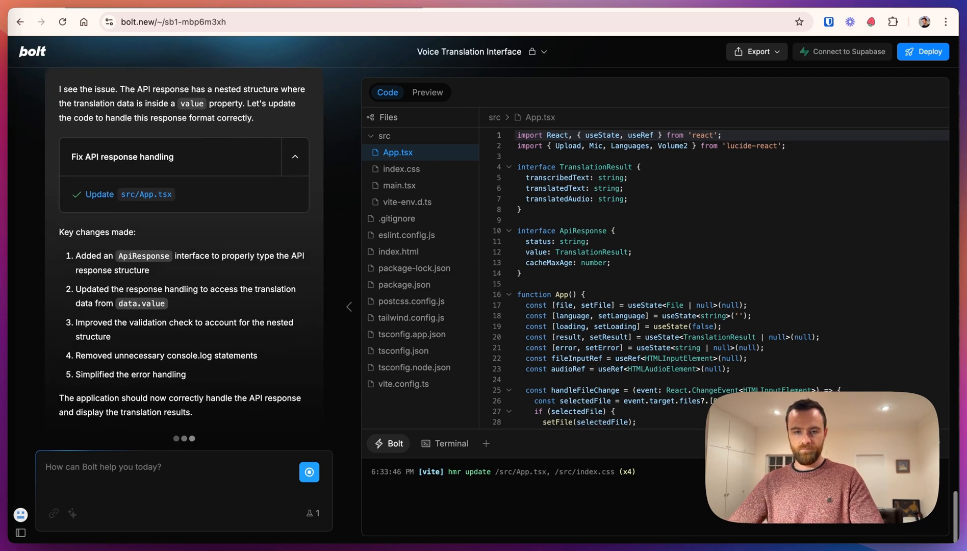
Step: Translate voice_test.ogg 'as if a dog was saying it' and play the translated audio
left_click(427, 93)
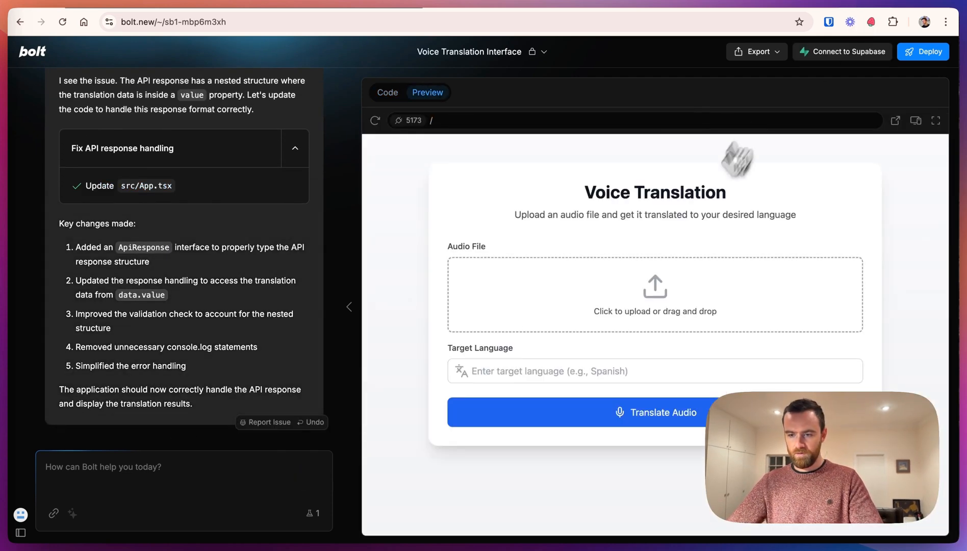
left_click(654, 293)
type("as")
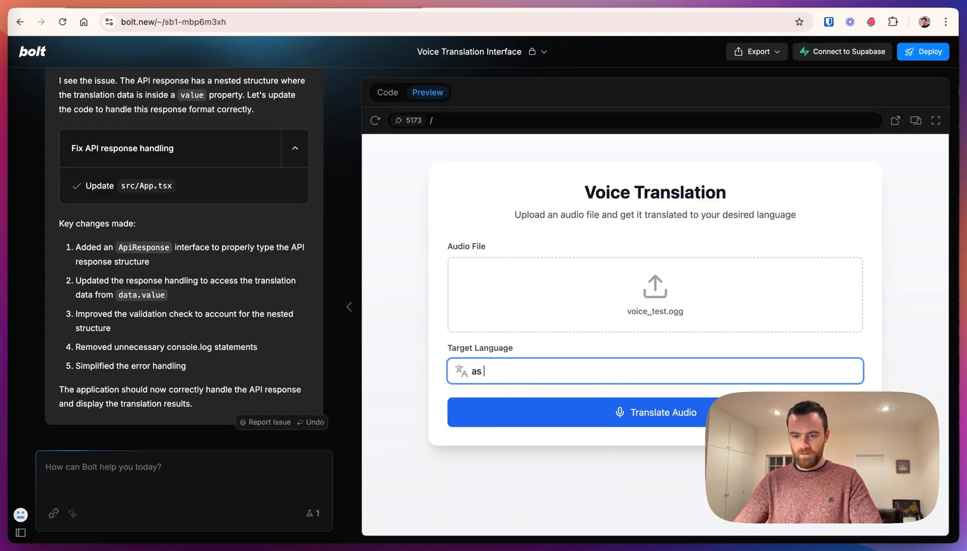
type("if a dog was saying it")
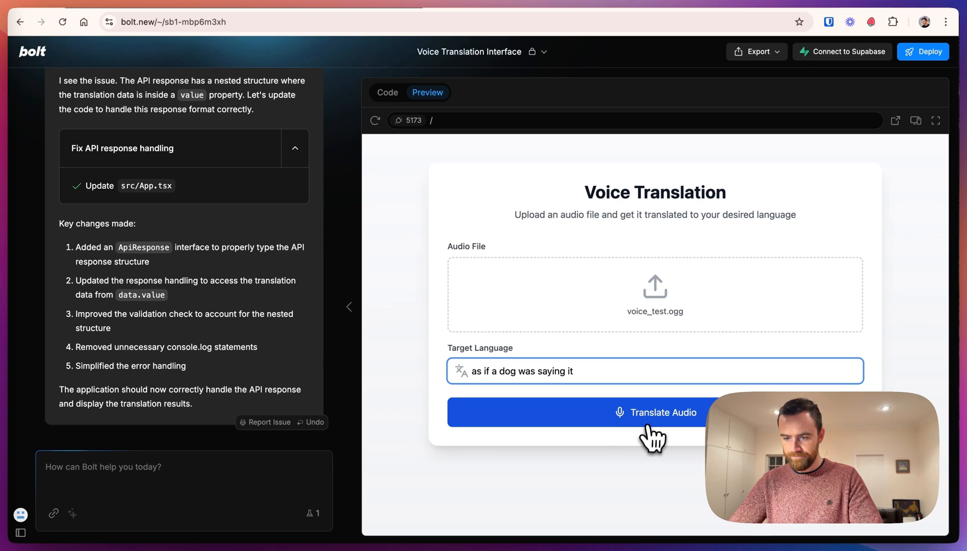
left_click(654, 411)
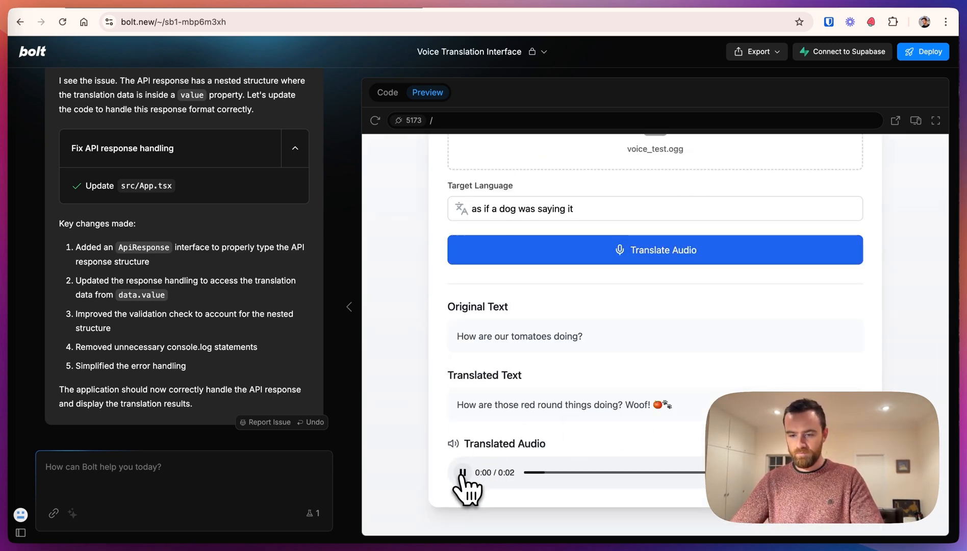
left_click(463, 474)
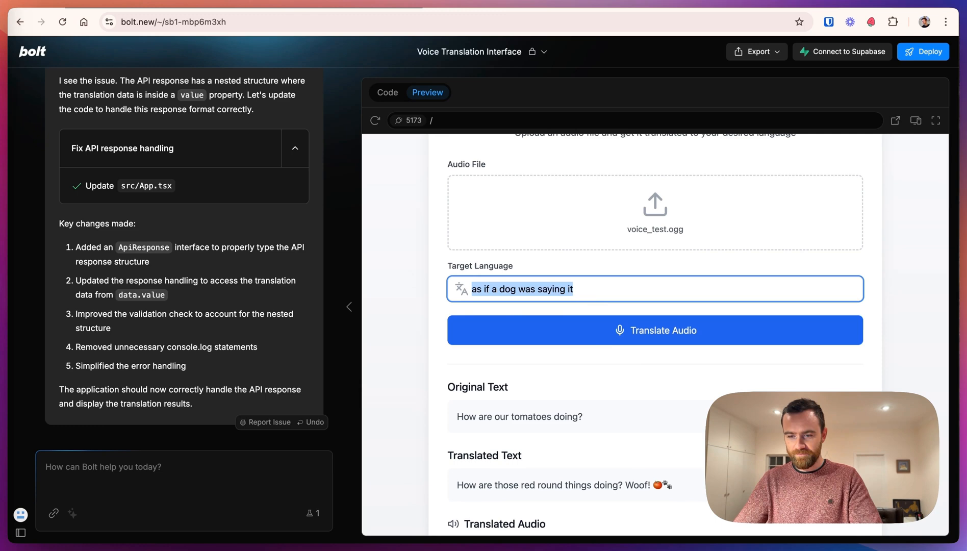
Step: Retry the translation with Hindi as the target language and play the result
type("Hindi")
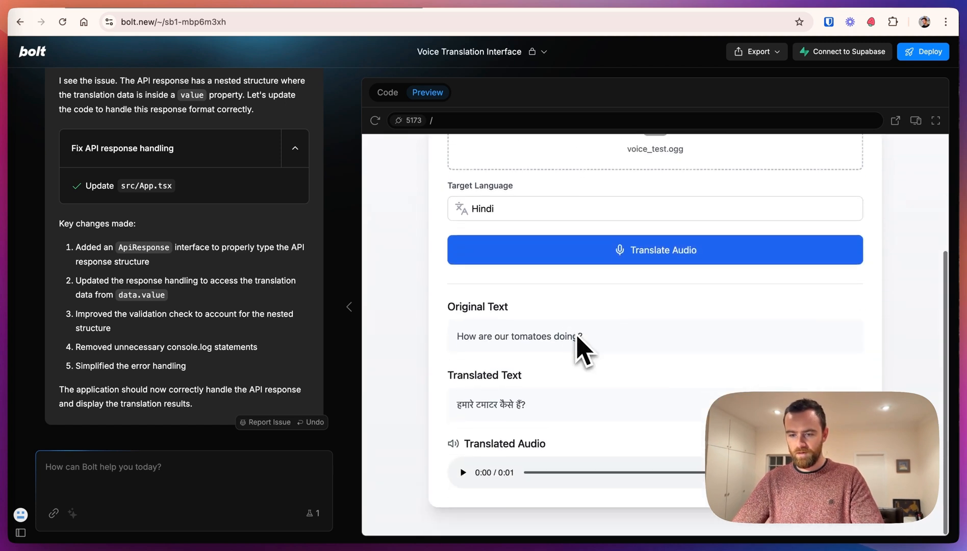
left_click(463, 472)
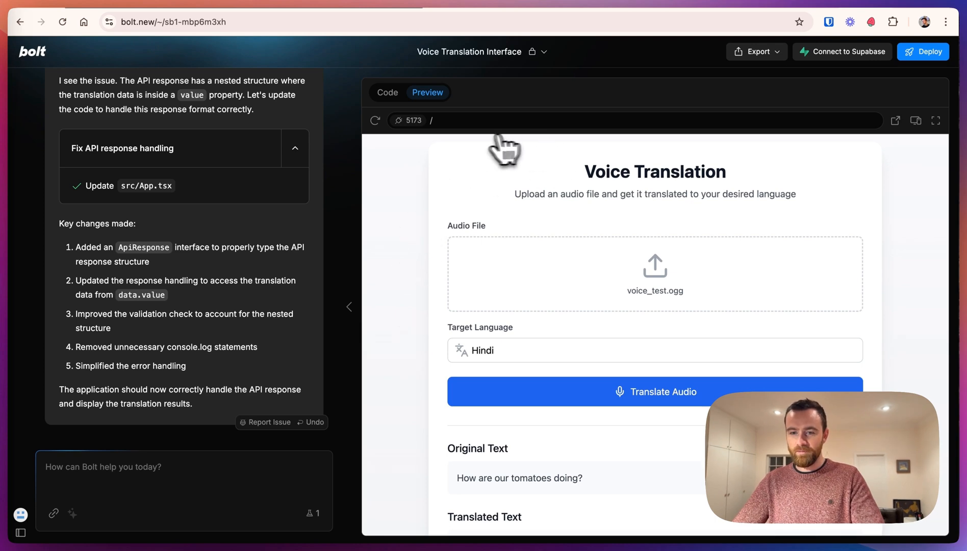
mouse_move(762, 18)
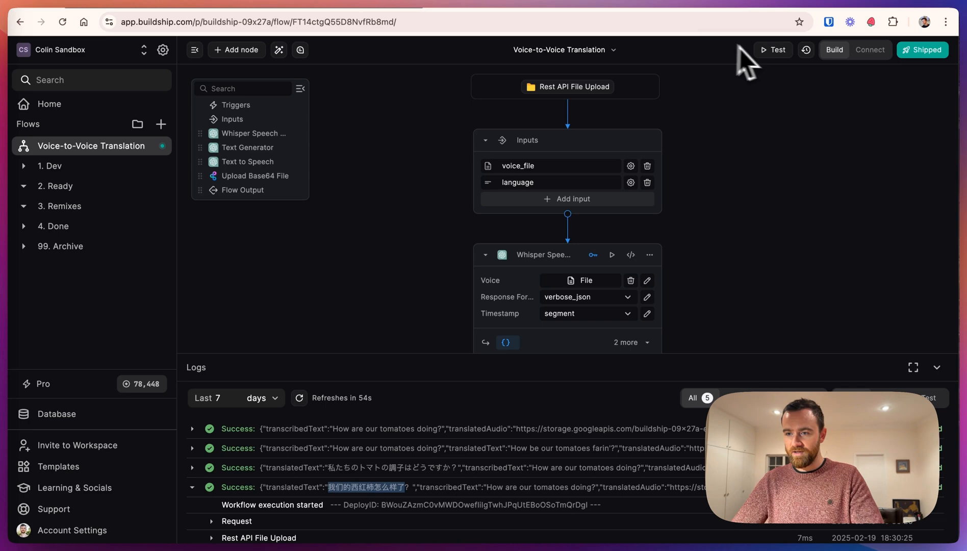
left_click(870, 50)
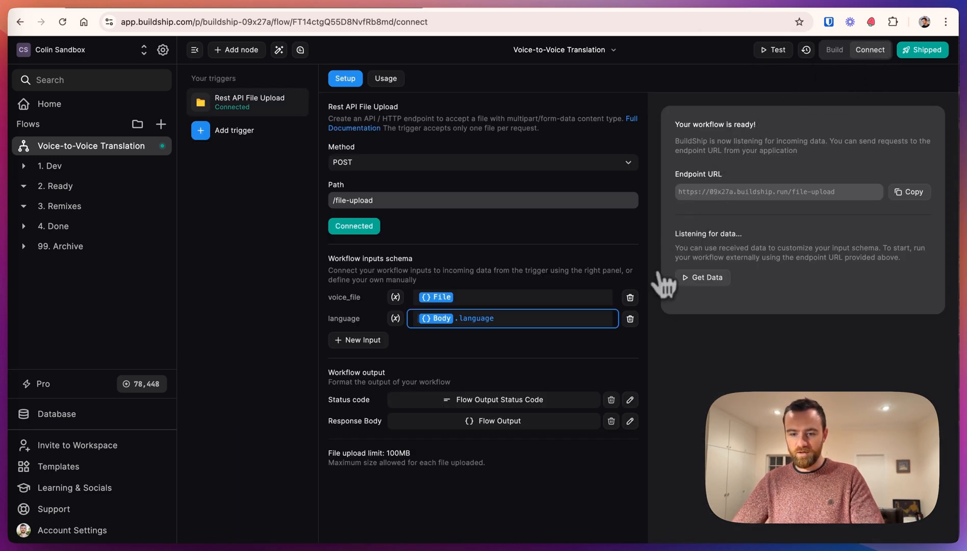
mouse_move(654, 324)
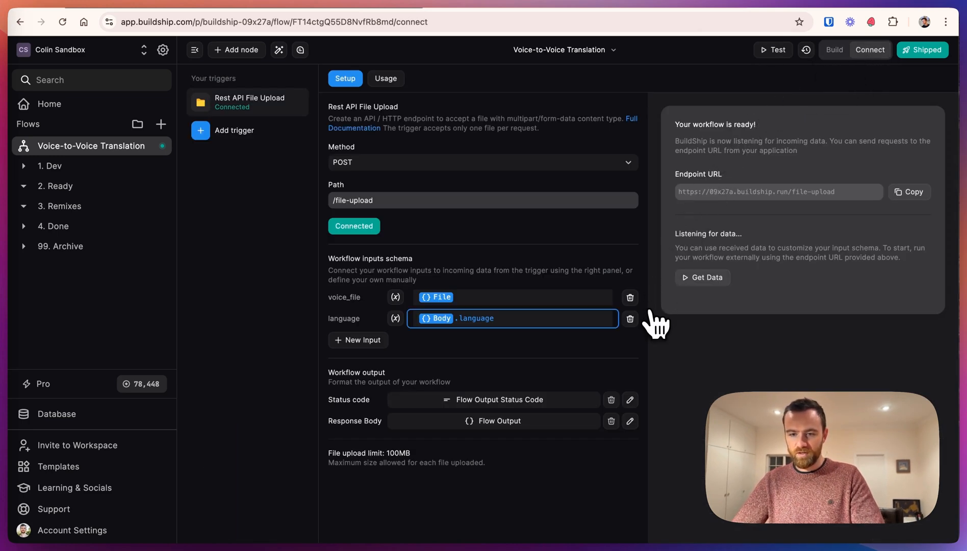
left_click(386, 79)
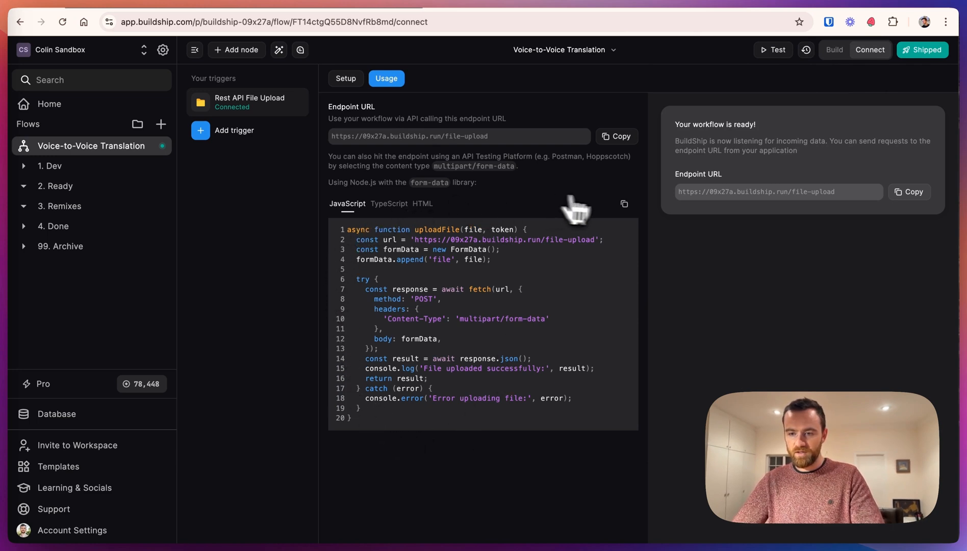
mouse_move(536, 205)
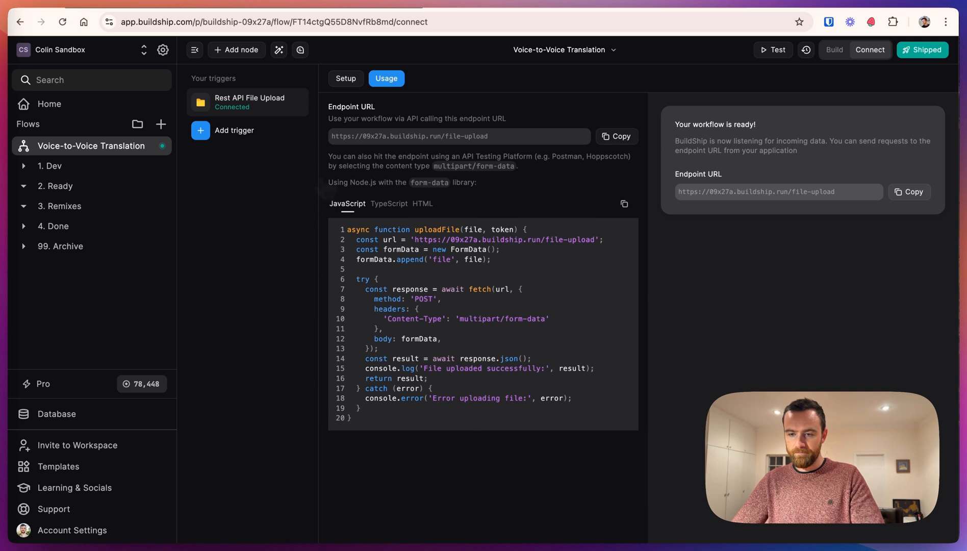
mouse_move(605, 463)
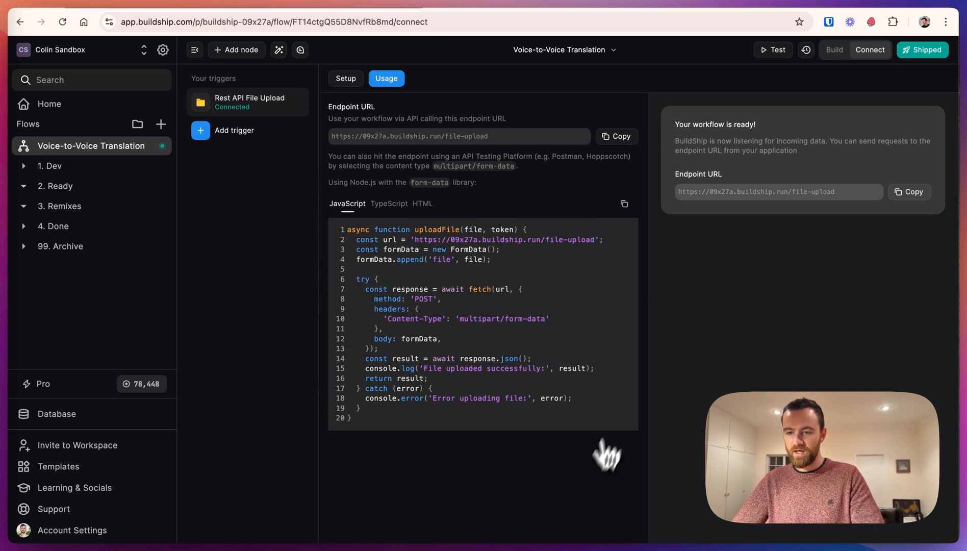
mouse_move(665, 406)
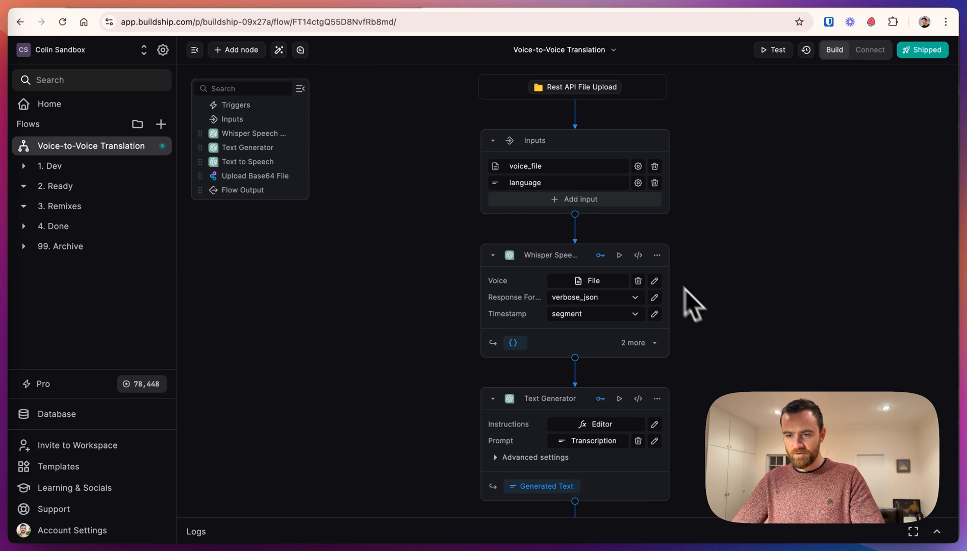
scroll("down", 3)
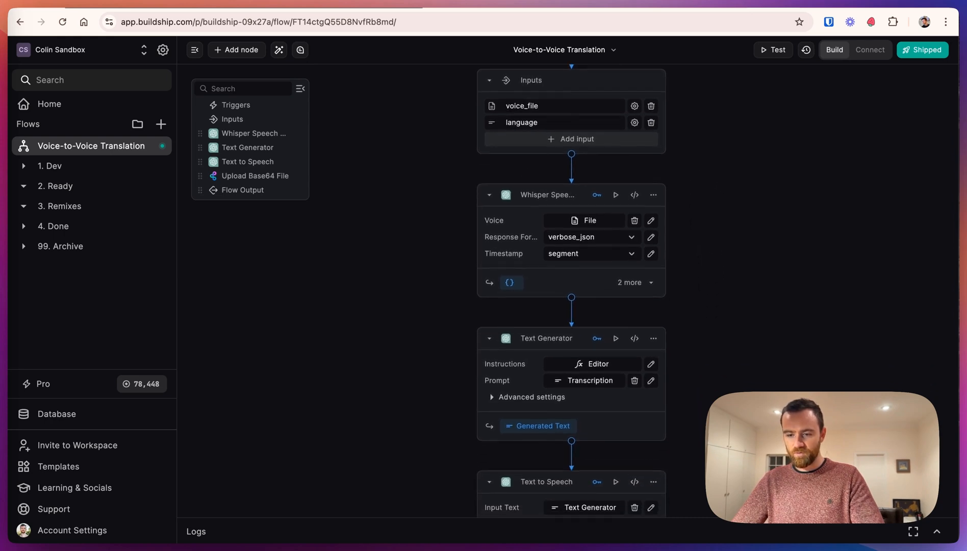
scroll("down", 3)
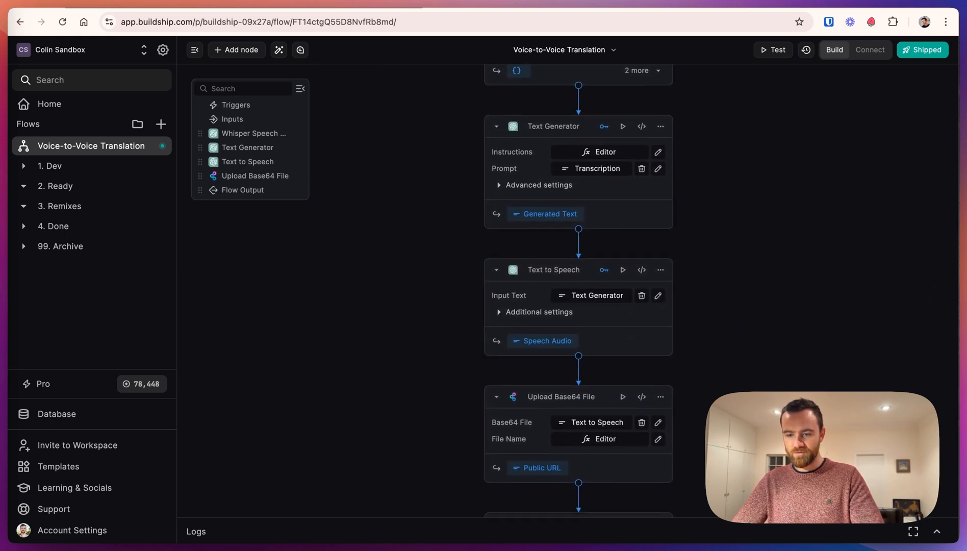
scroll("down", 3)
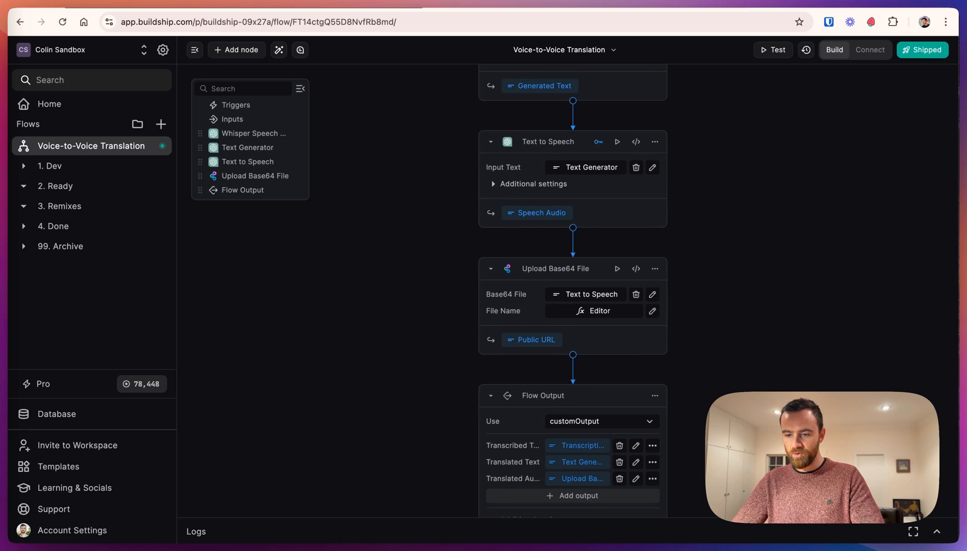
scroll("down", 3)
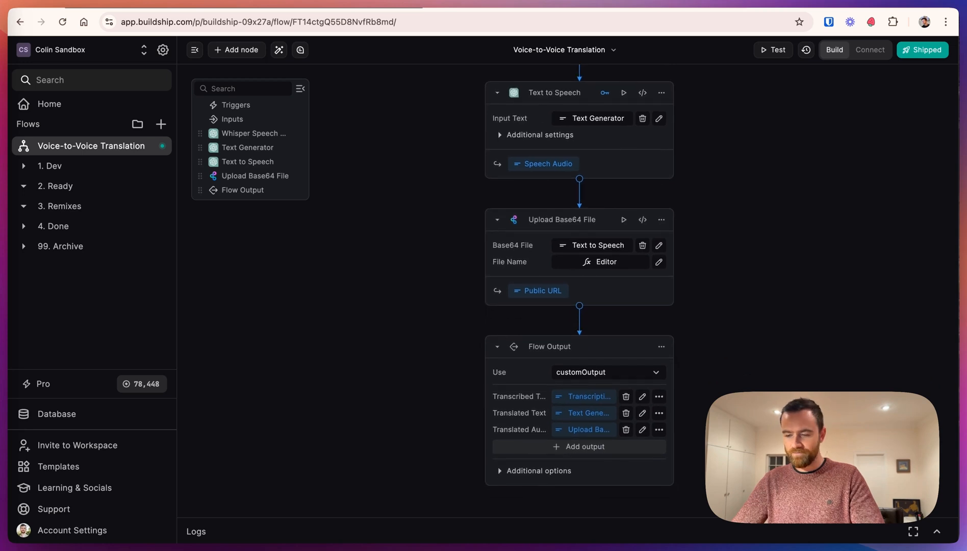